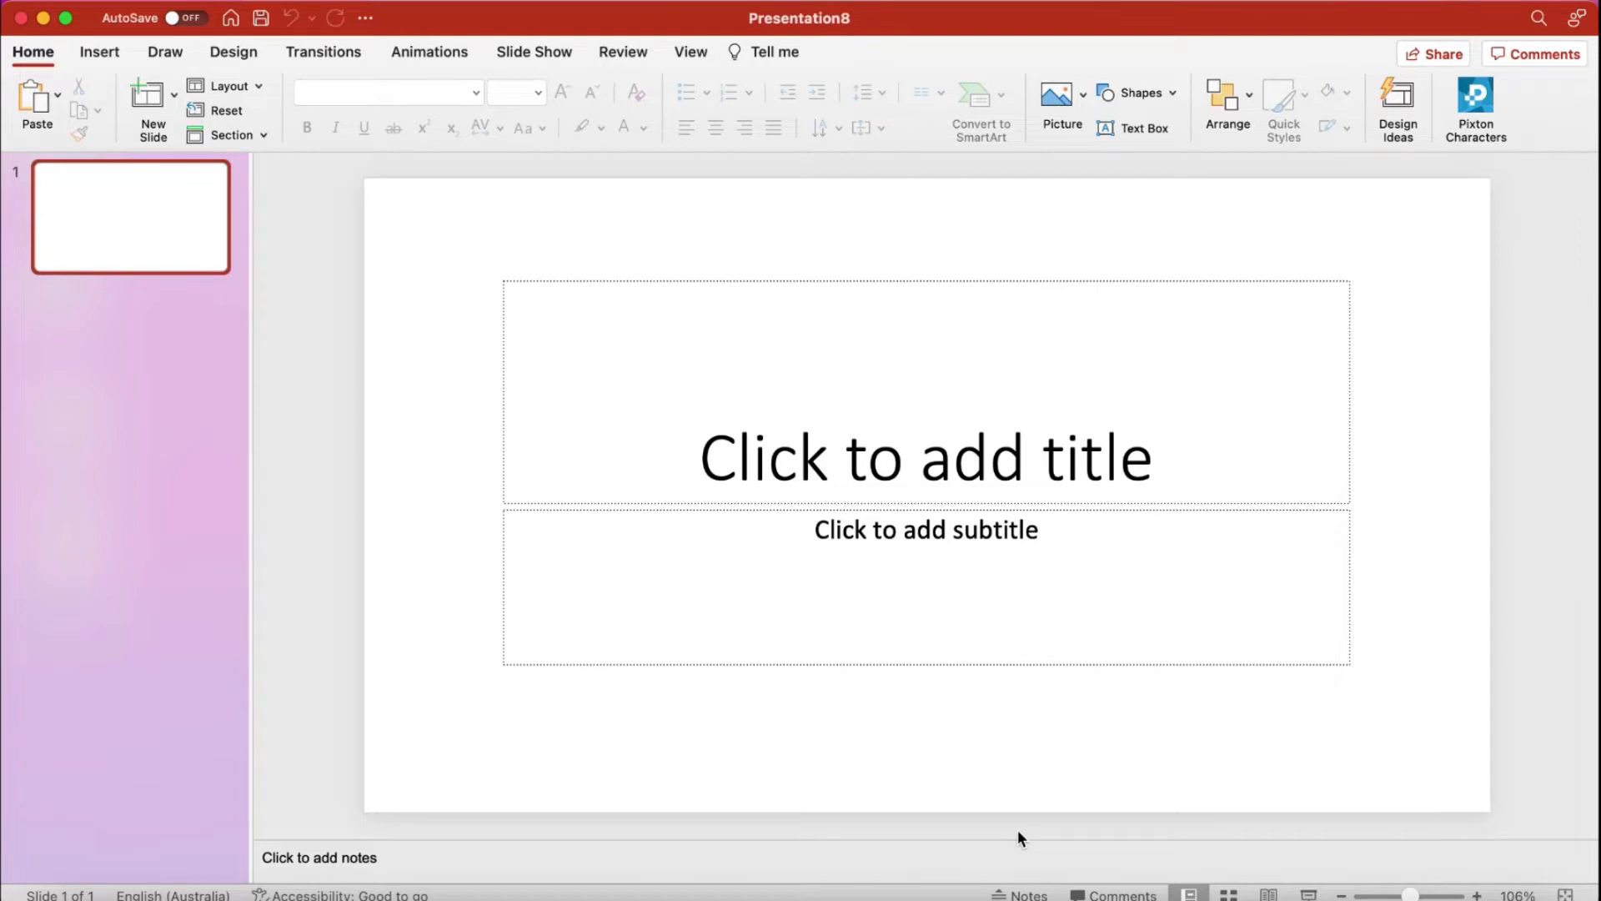
mouse_move(401, 510)
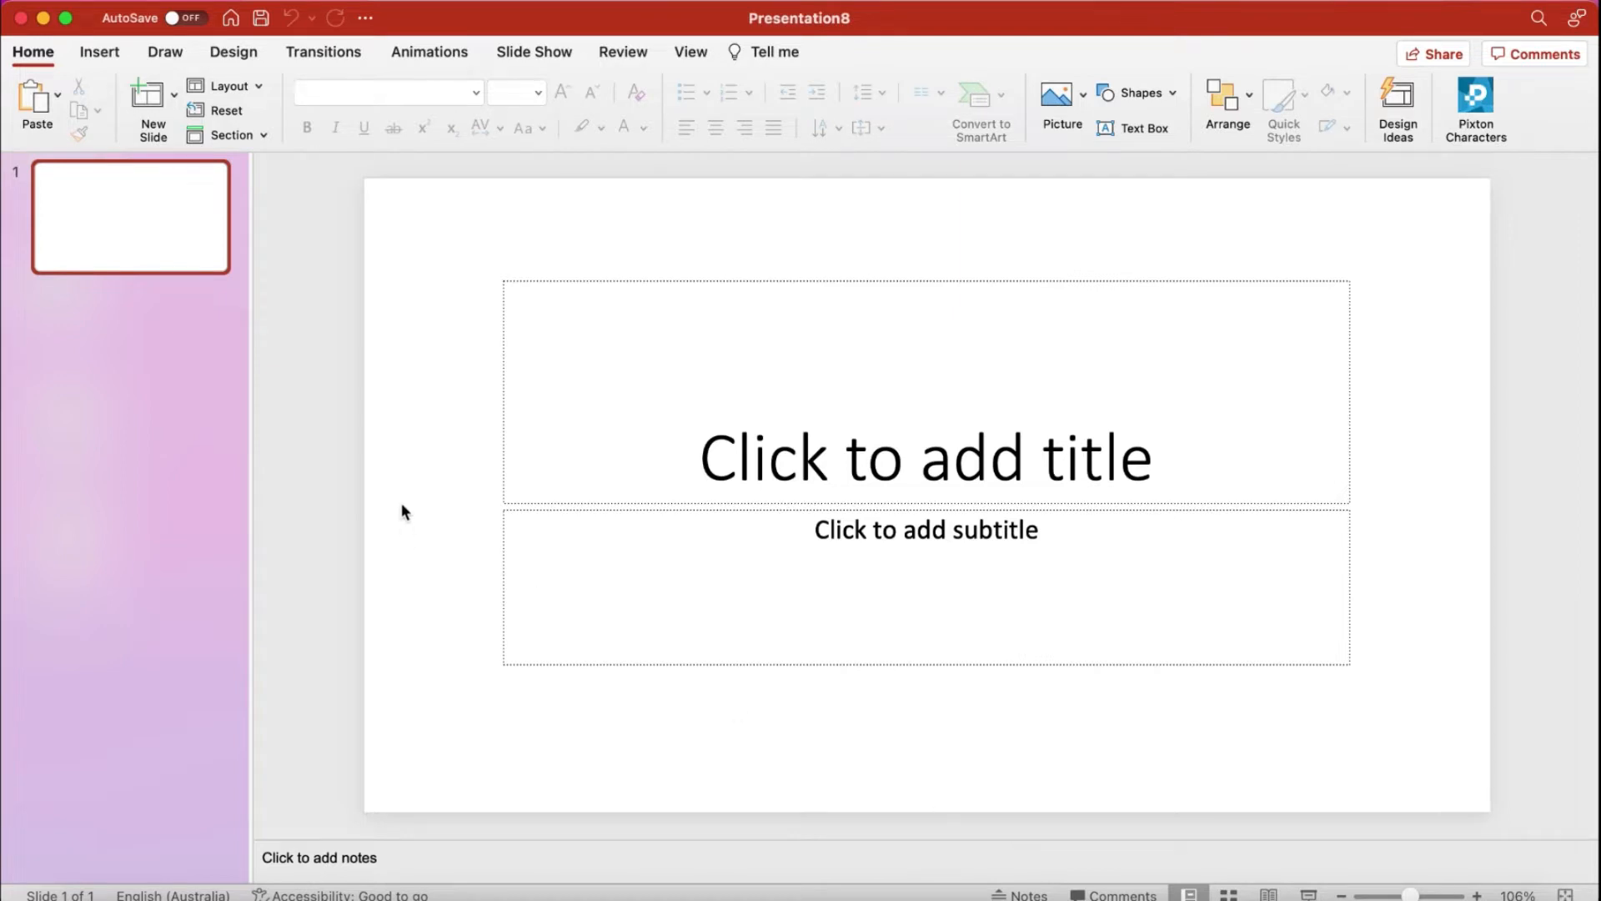
mouse_move(244, 63)
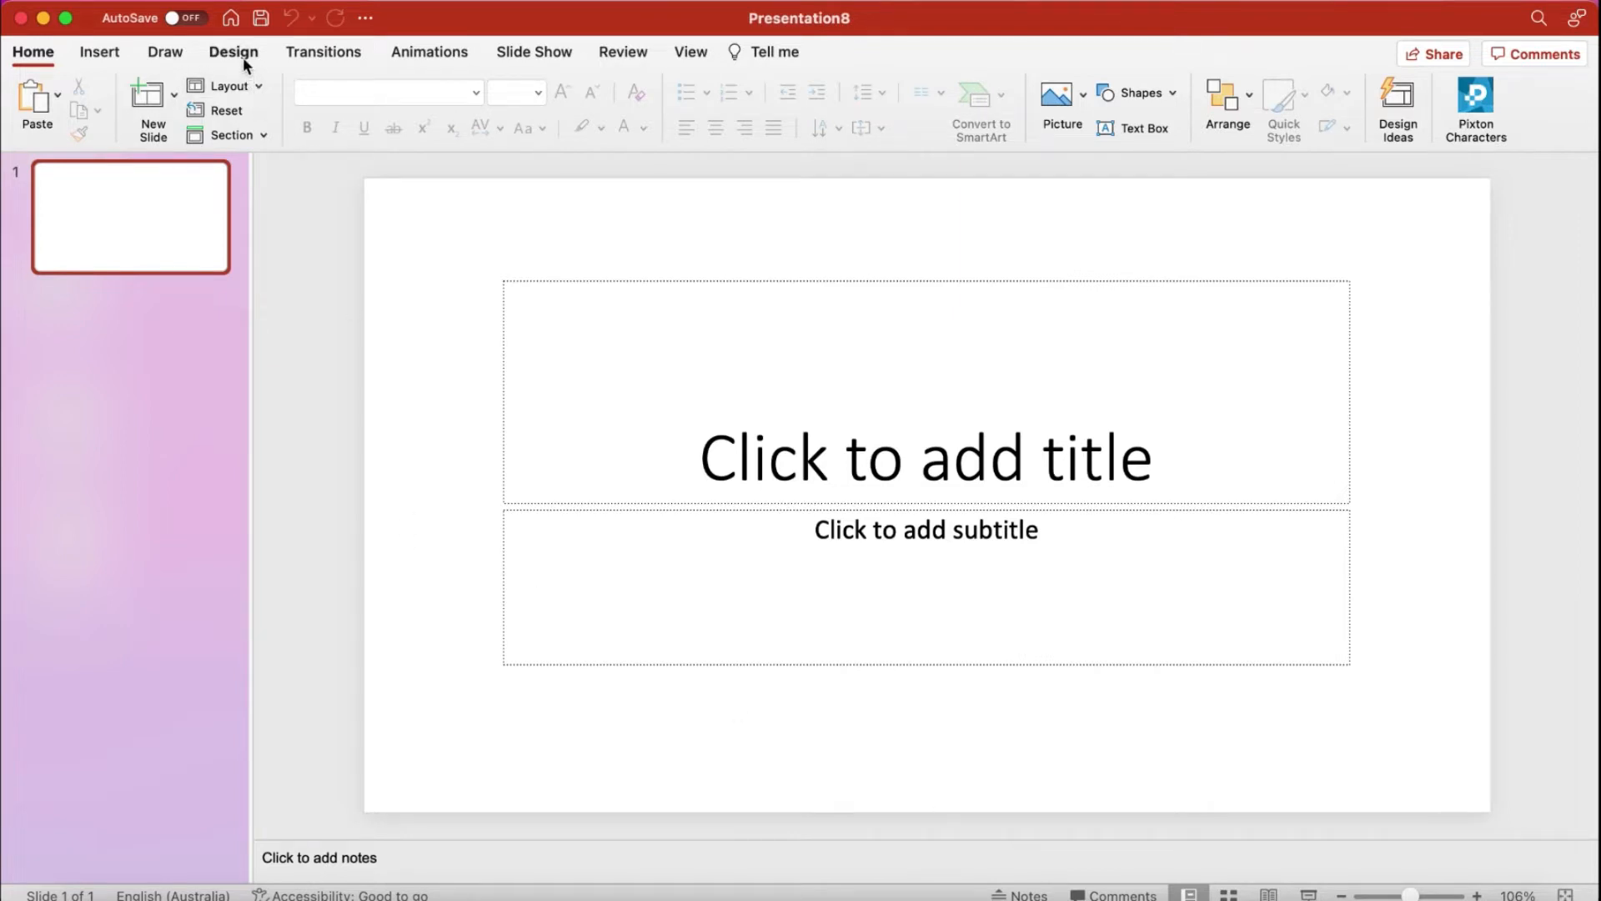
Step: Browse the design themes, then switch the presentation into Slide Master view
click(232, 51)
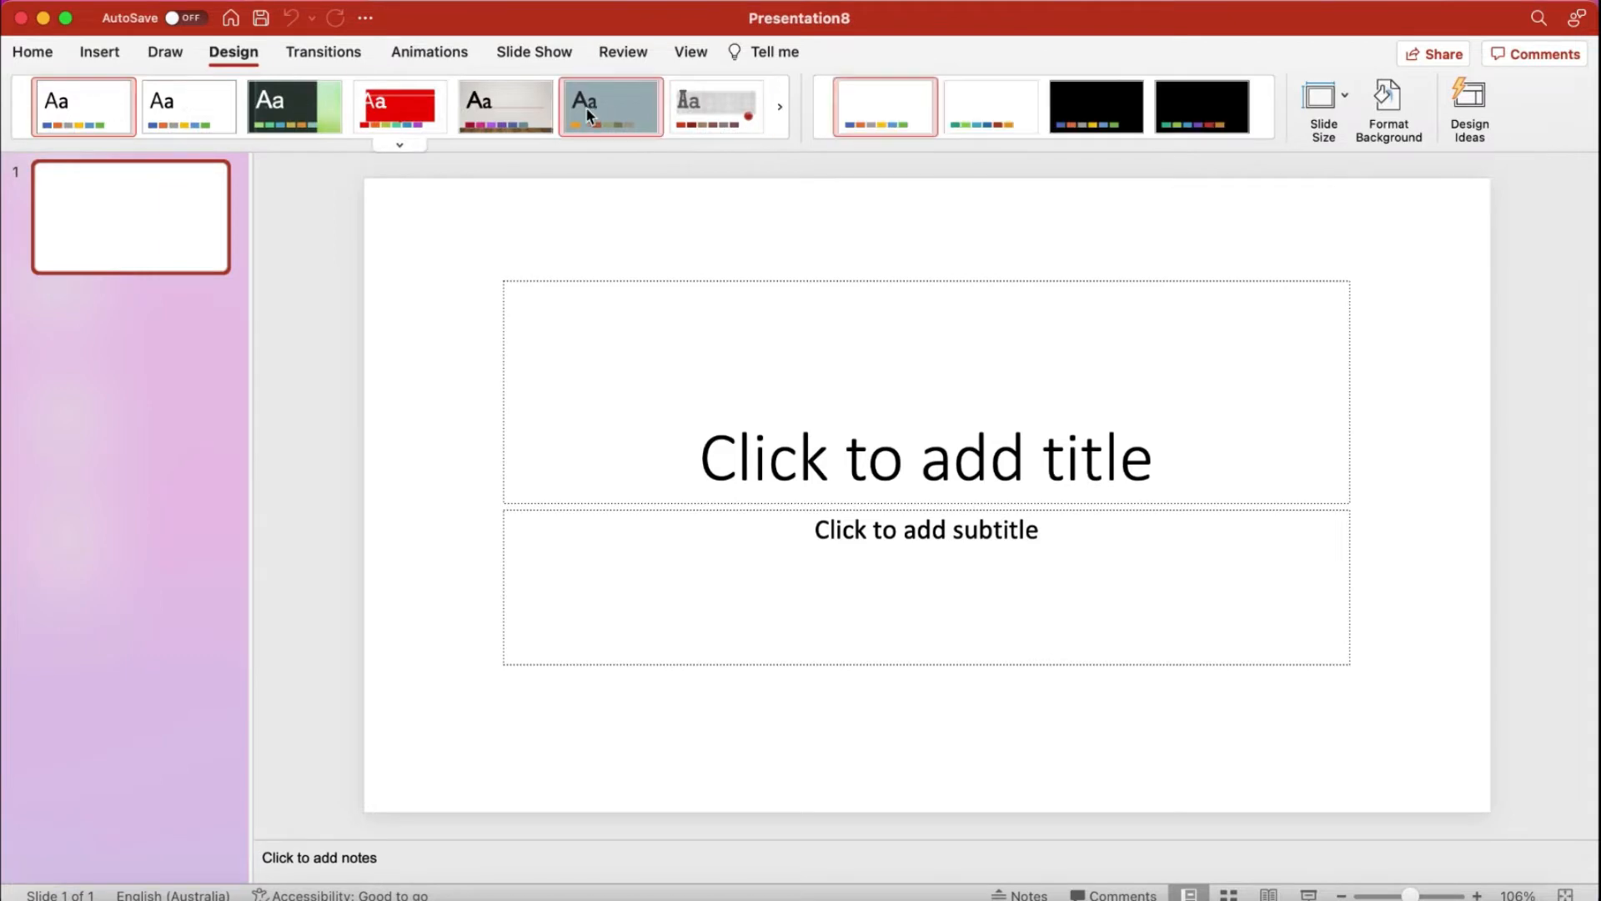
mouse_move(444, 128)
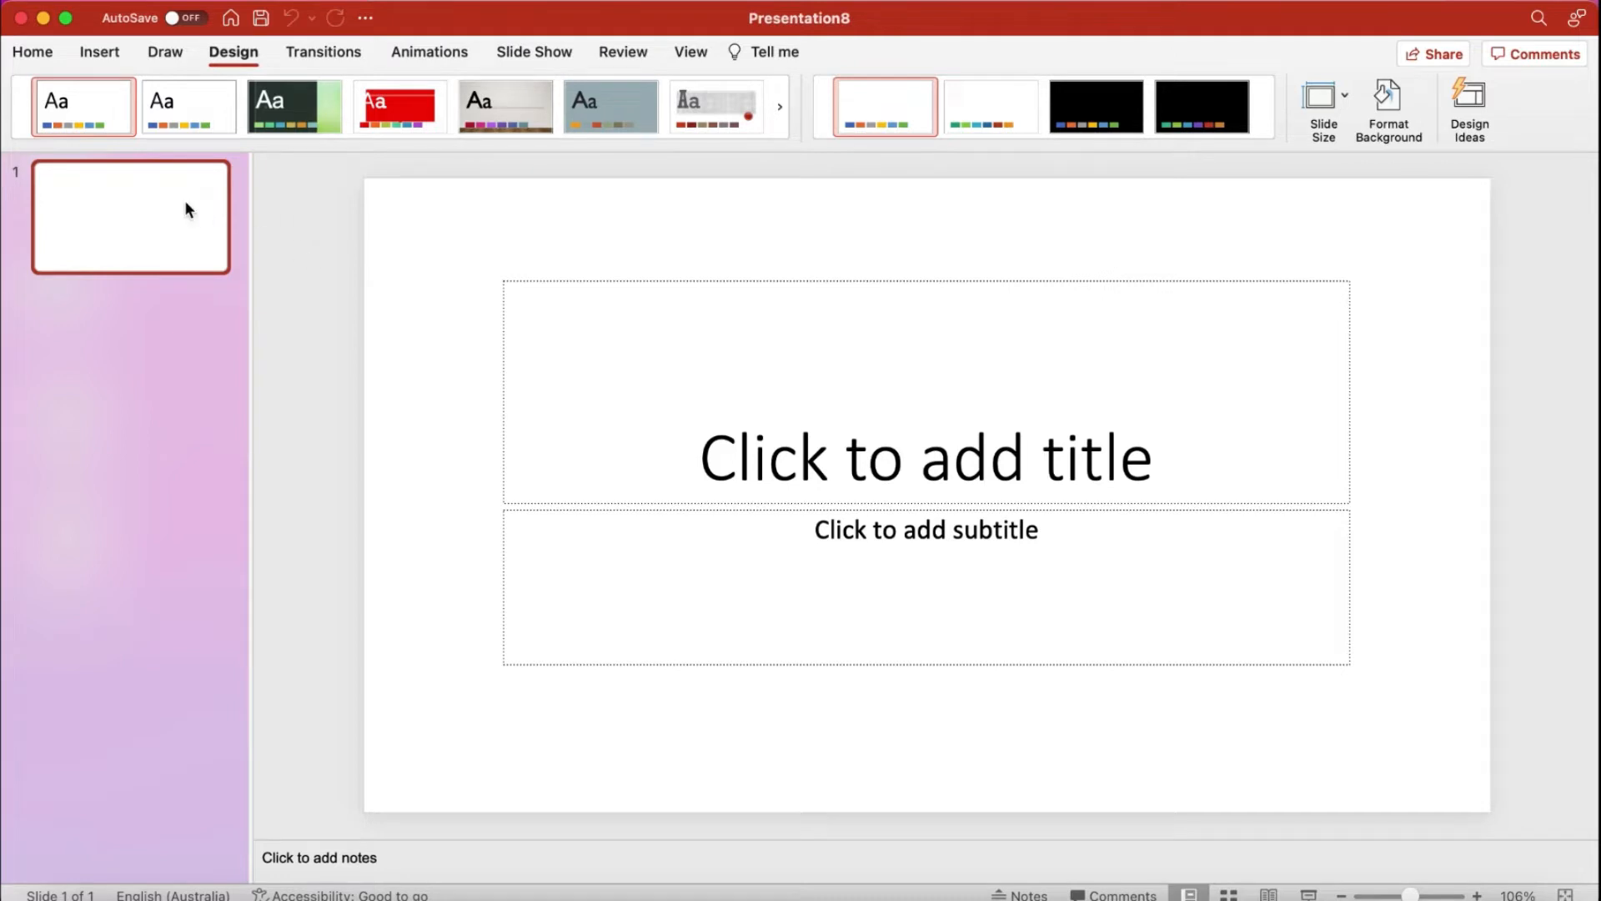
mouse_move(154, 172)
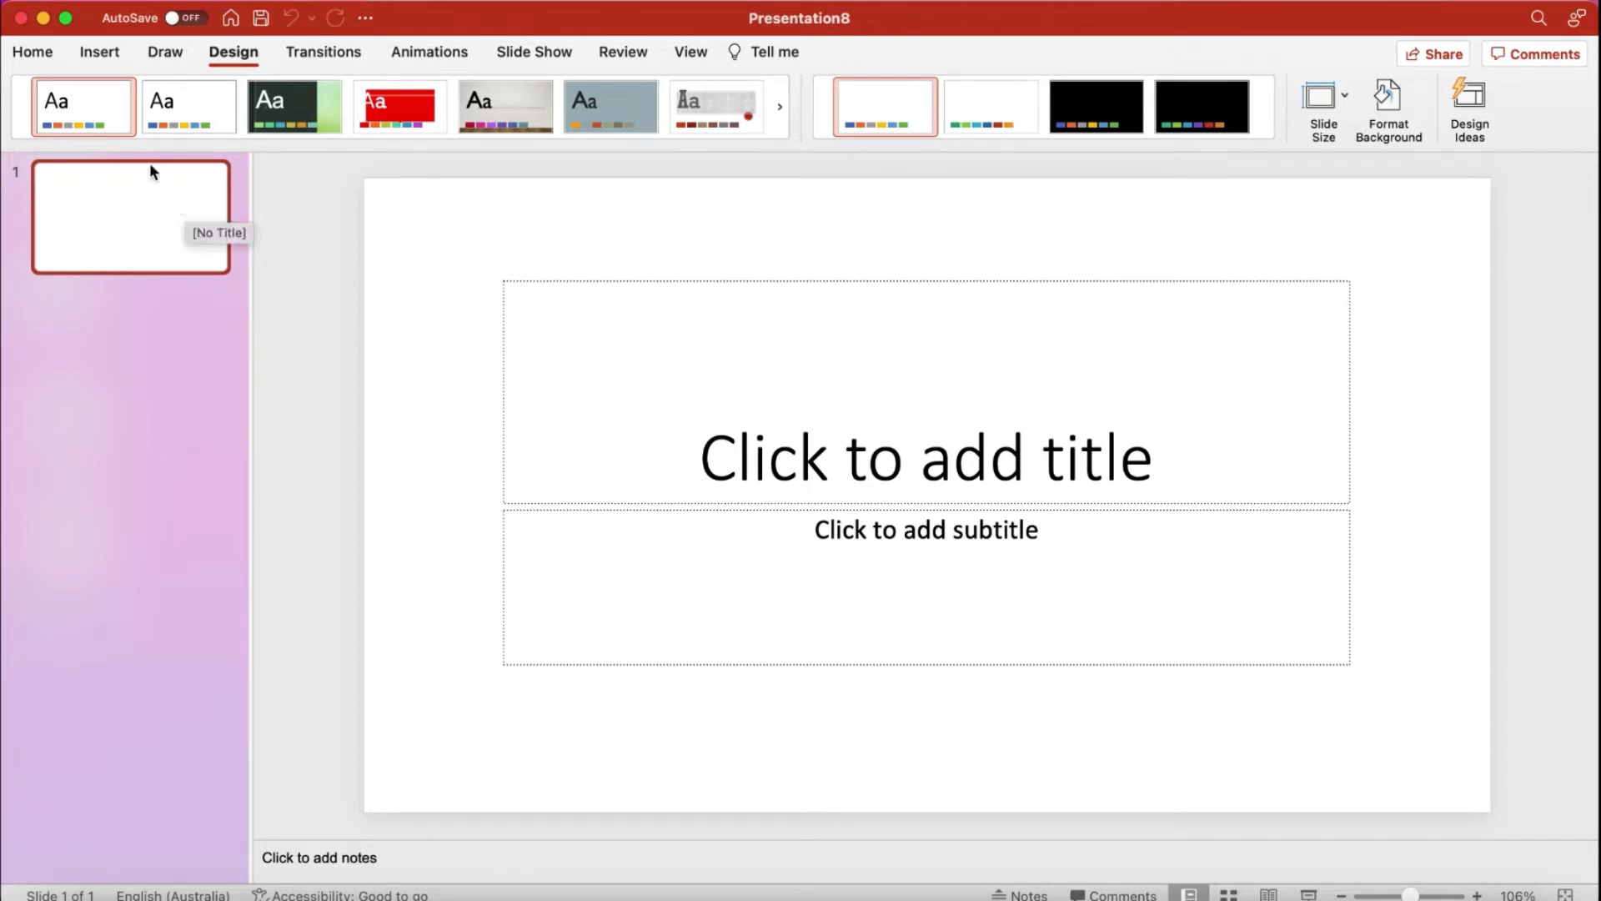
mouse_move(82, 105)
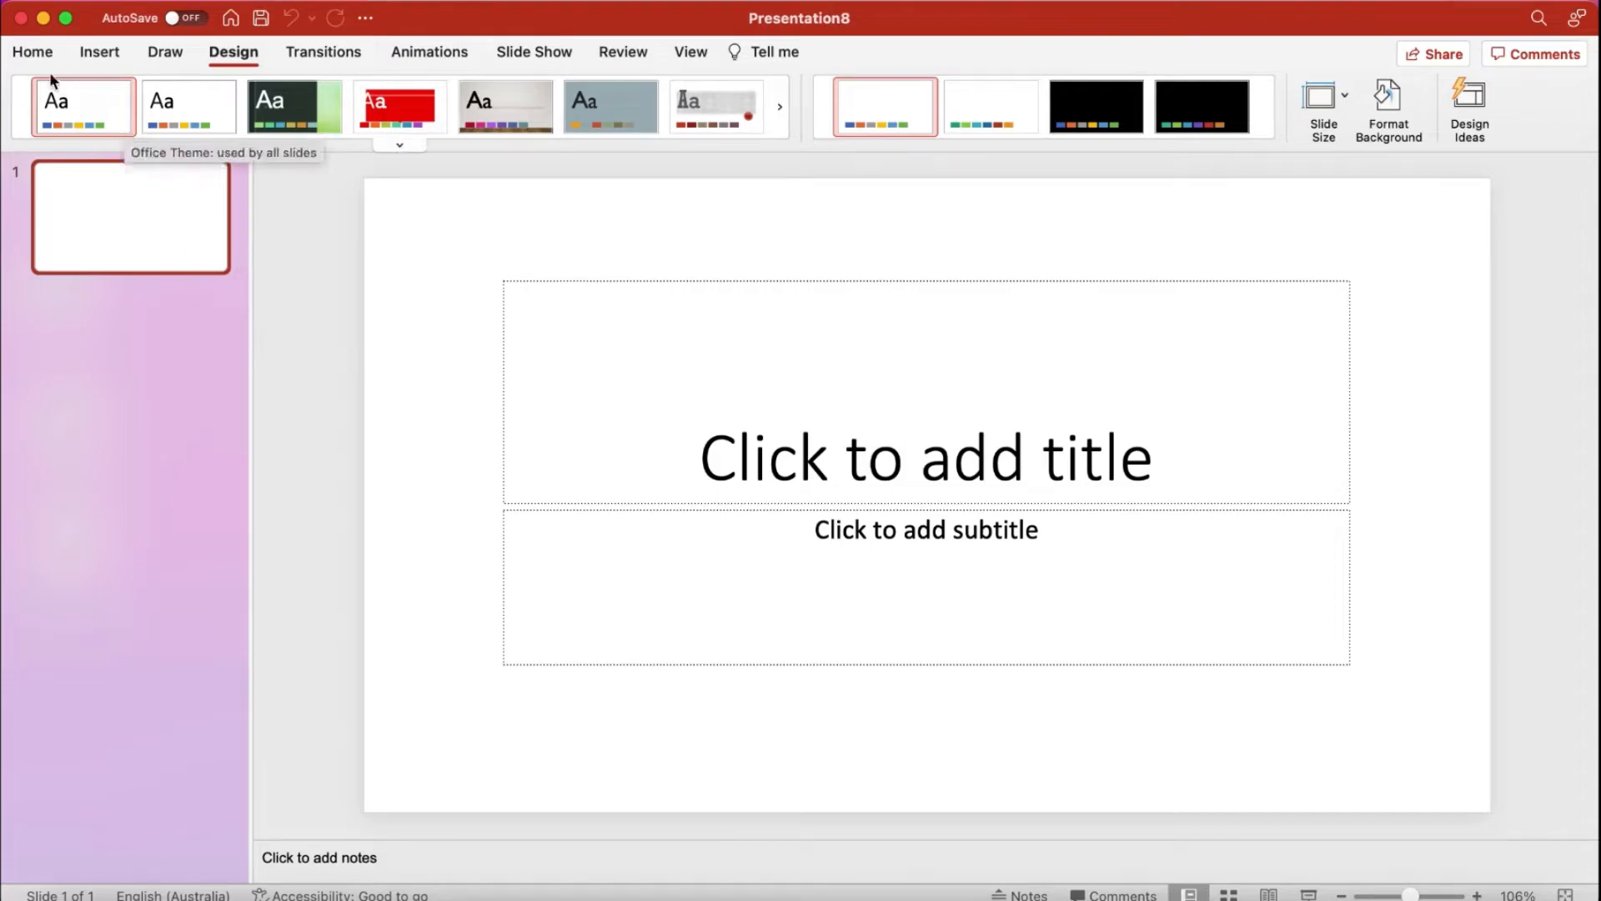
click(32, 51)
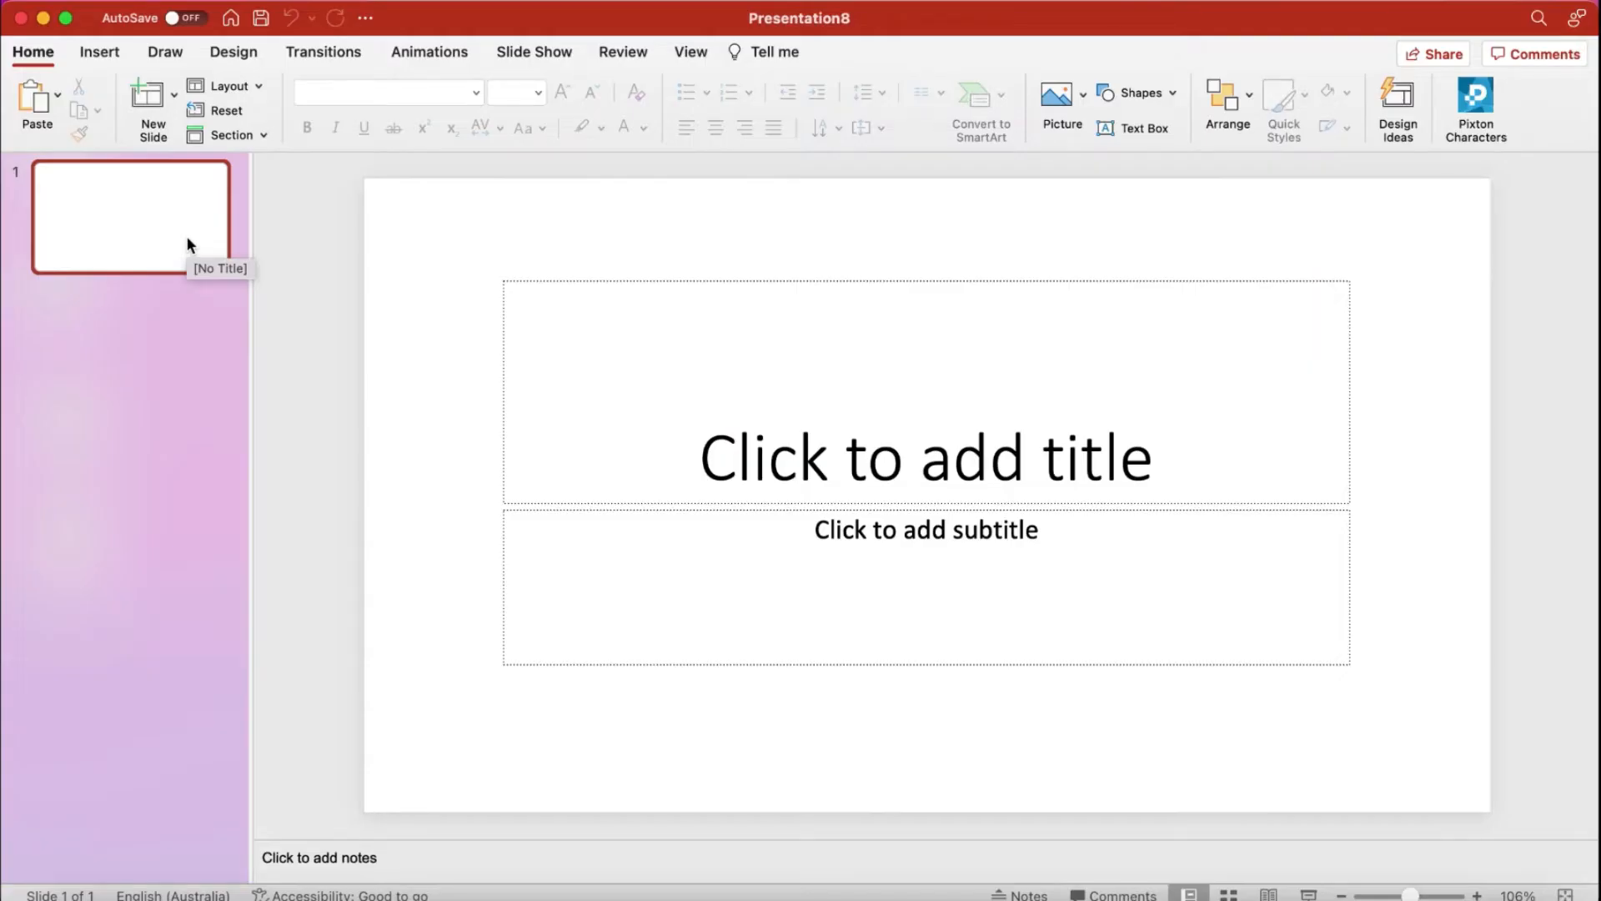
click(691, 51)
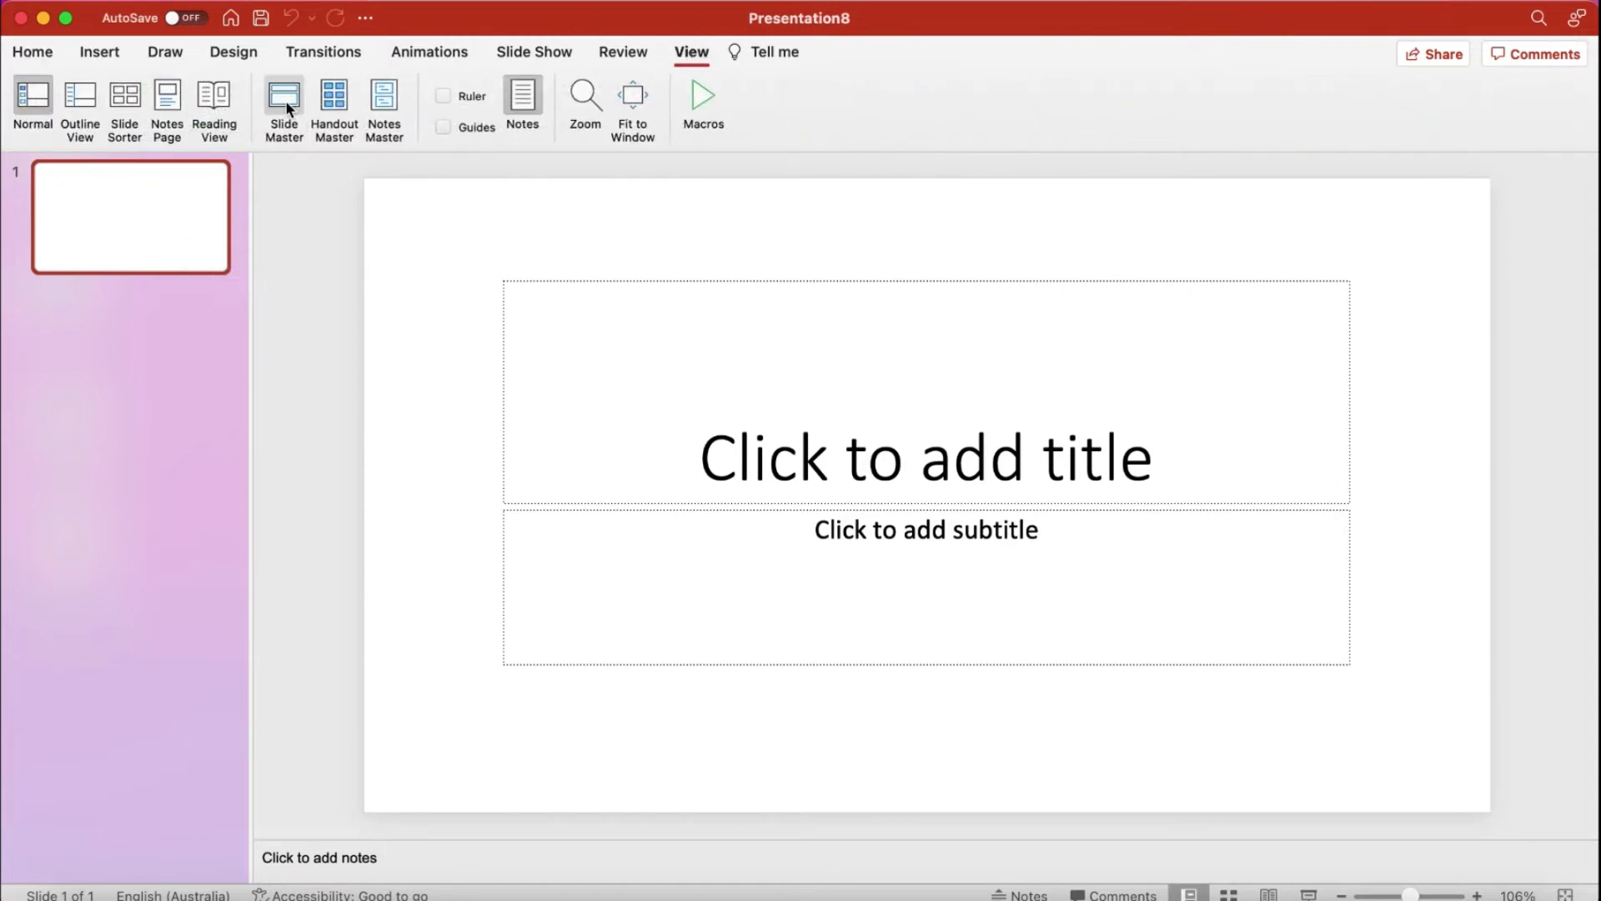
click(284, 104)
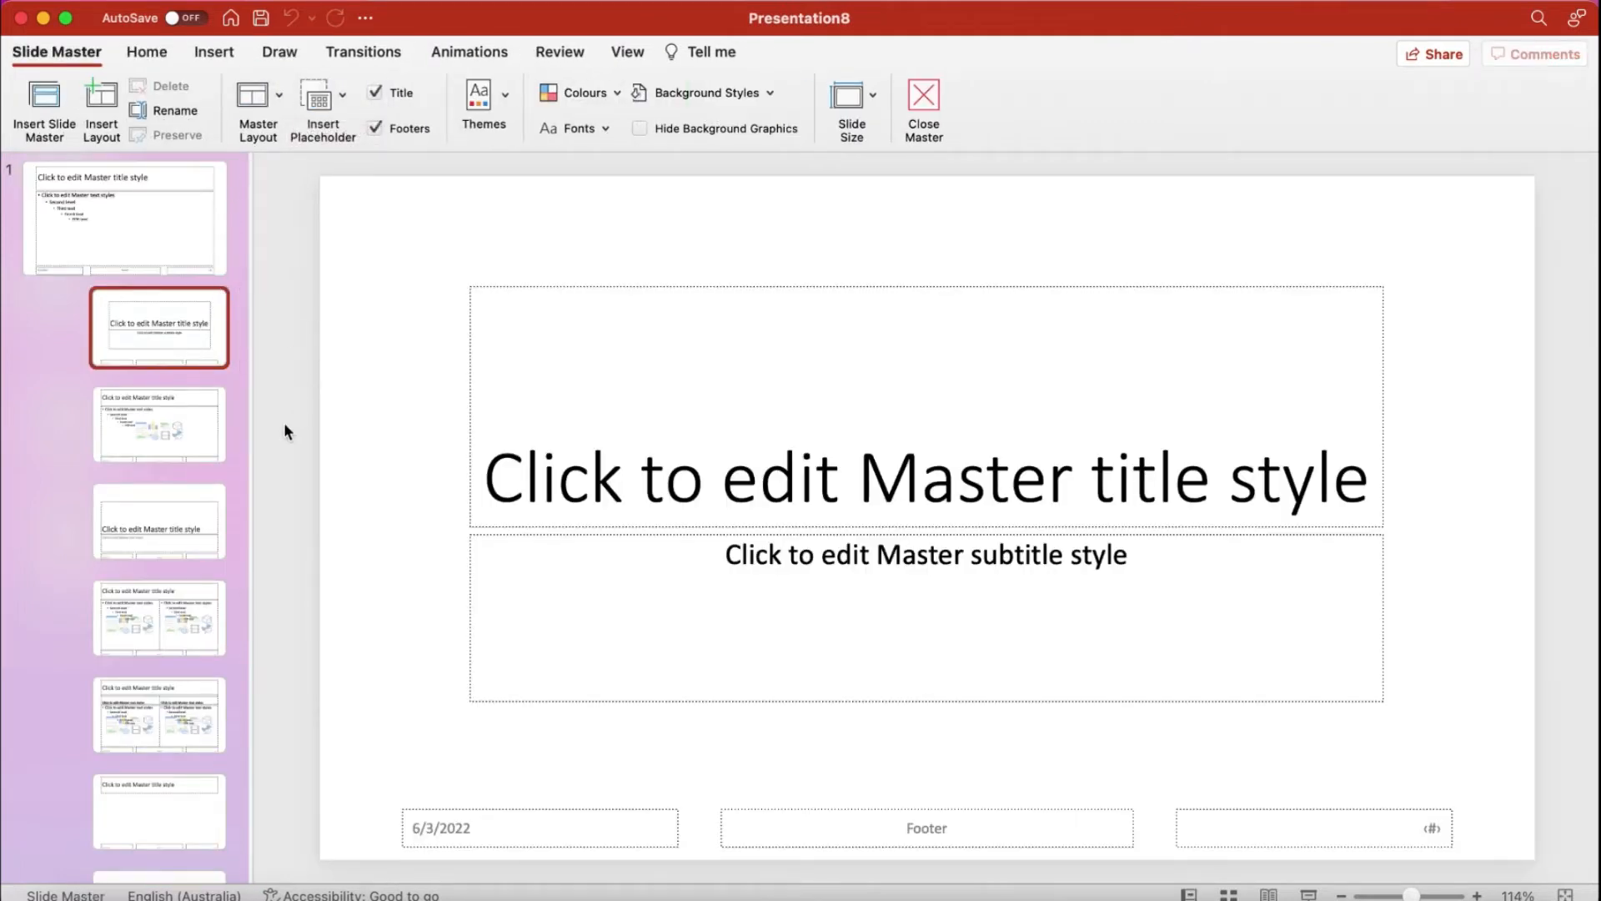
Step: Check the Section Header layout, then select the top-level master slide
scroll(down, 3)
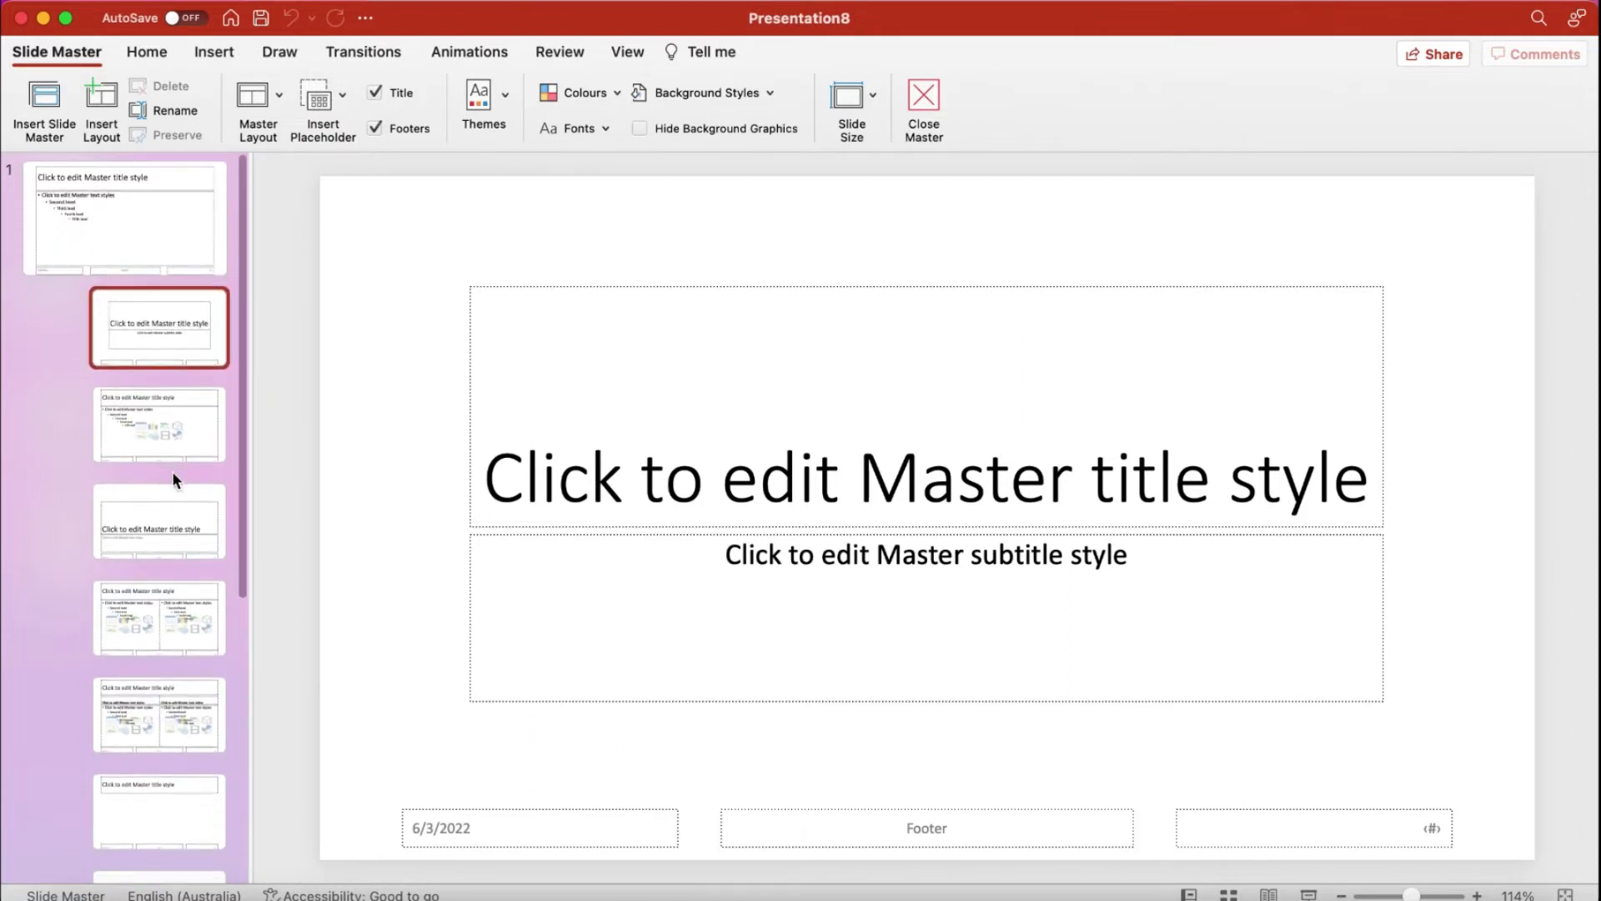
scroll(down, 3)
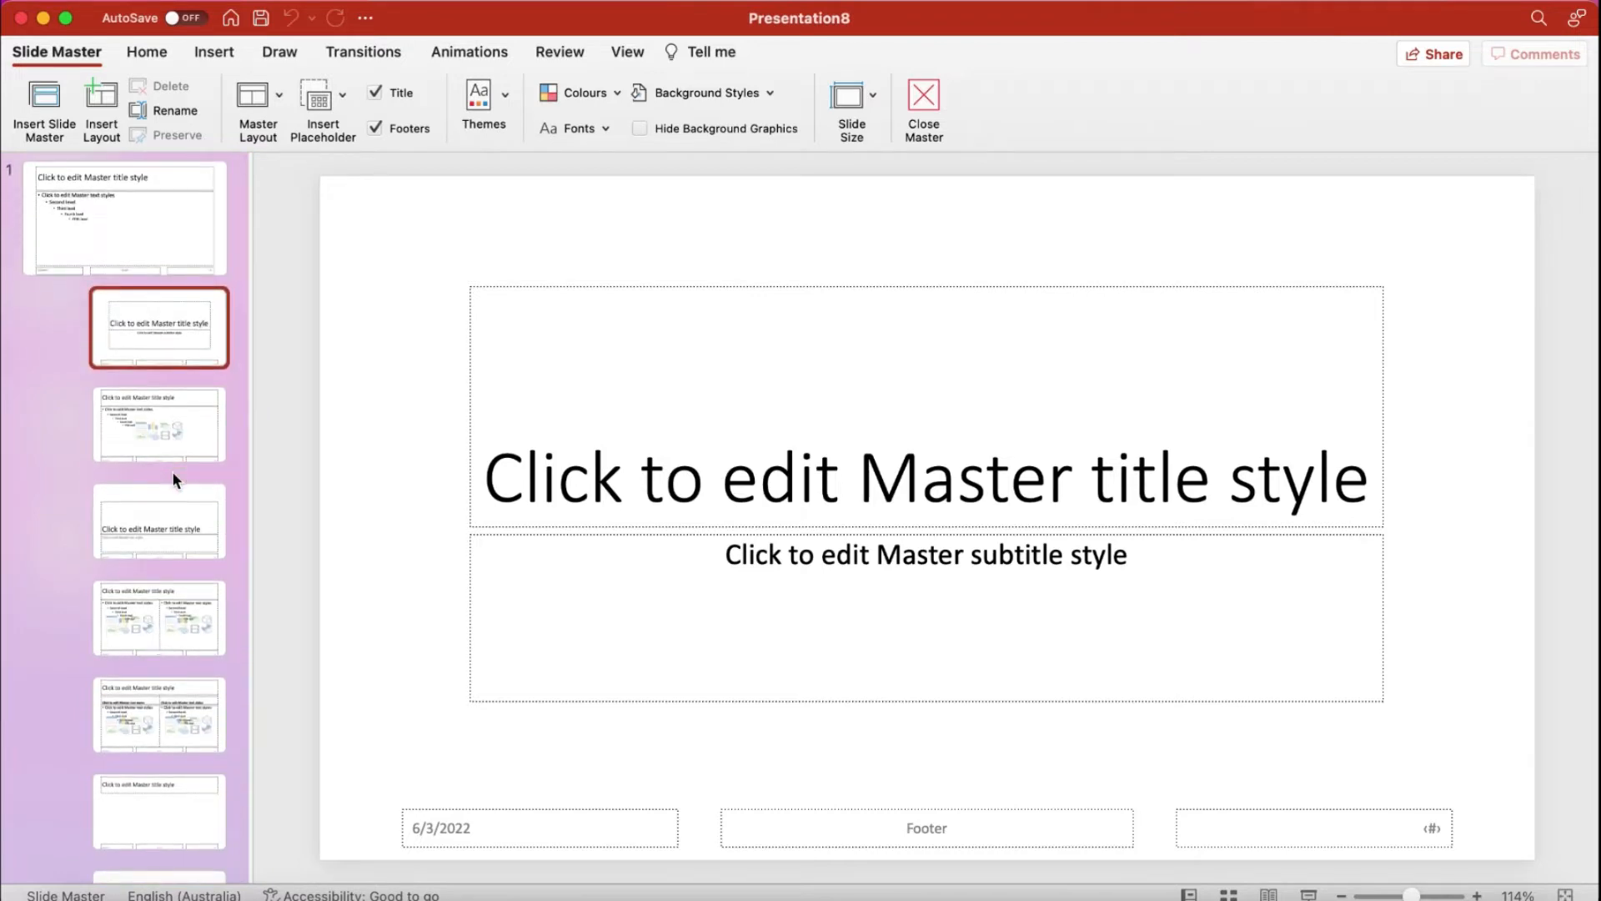
mouse_move(144, 243)
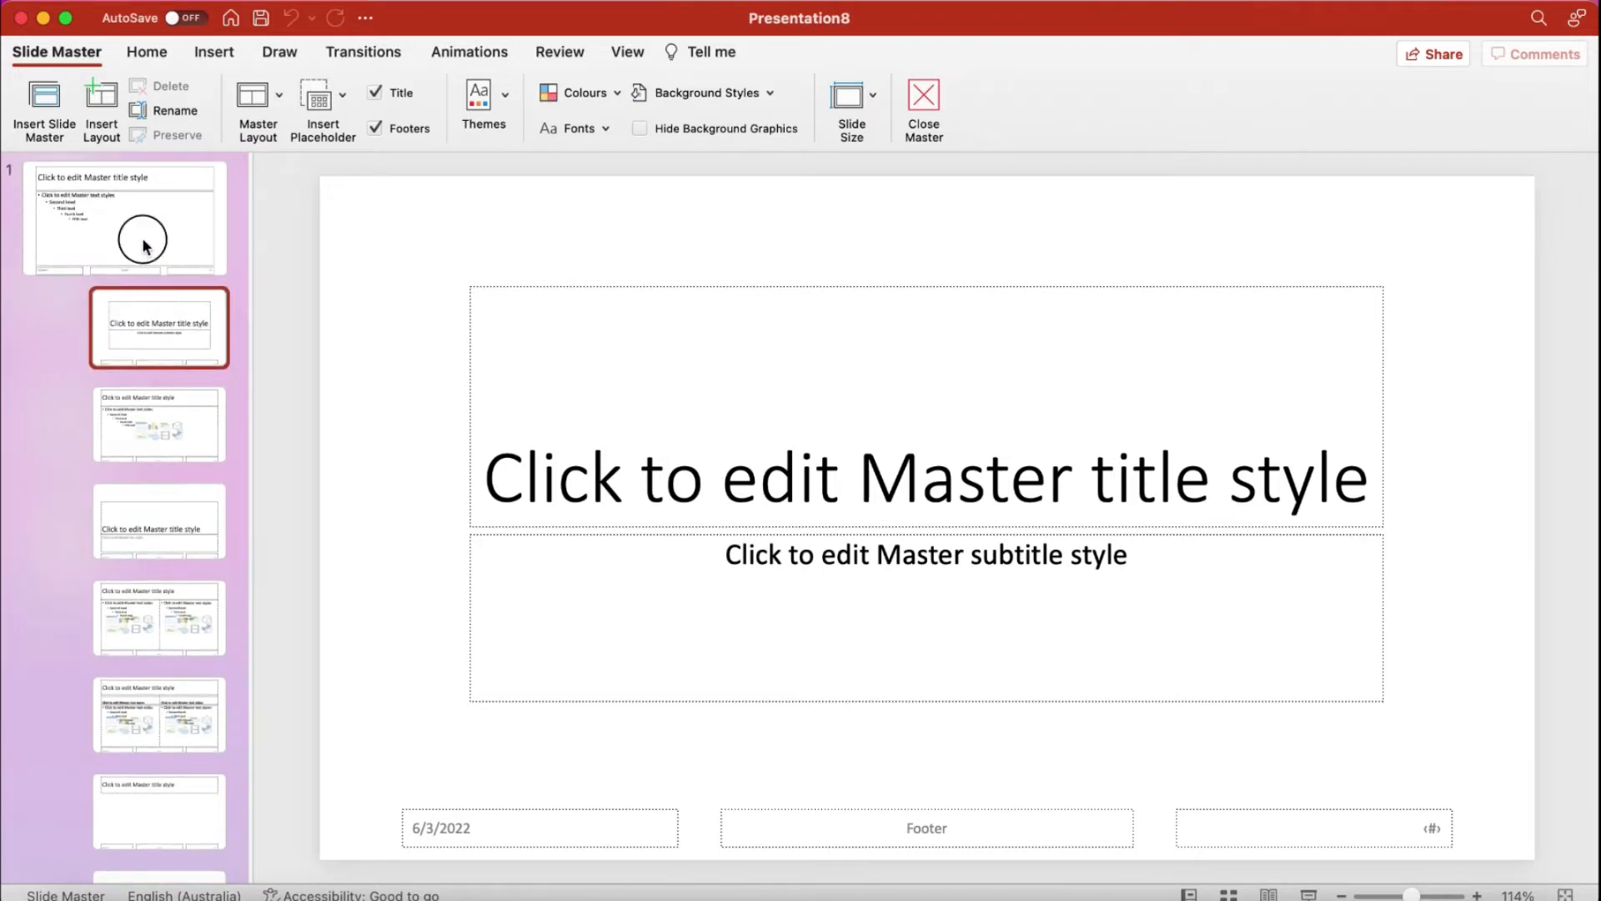
click(123, 218)
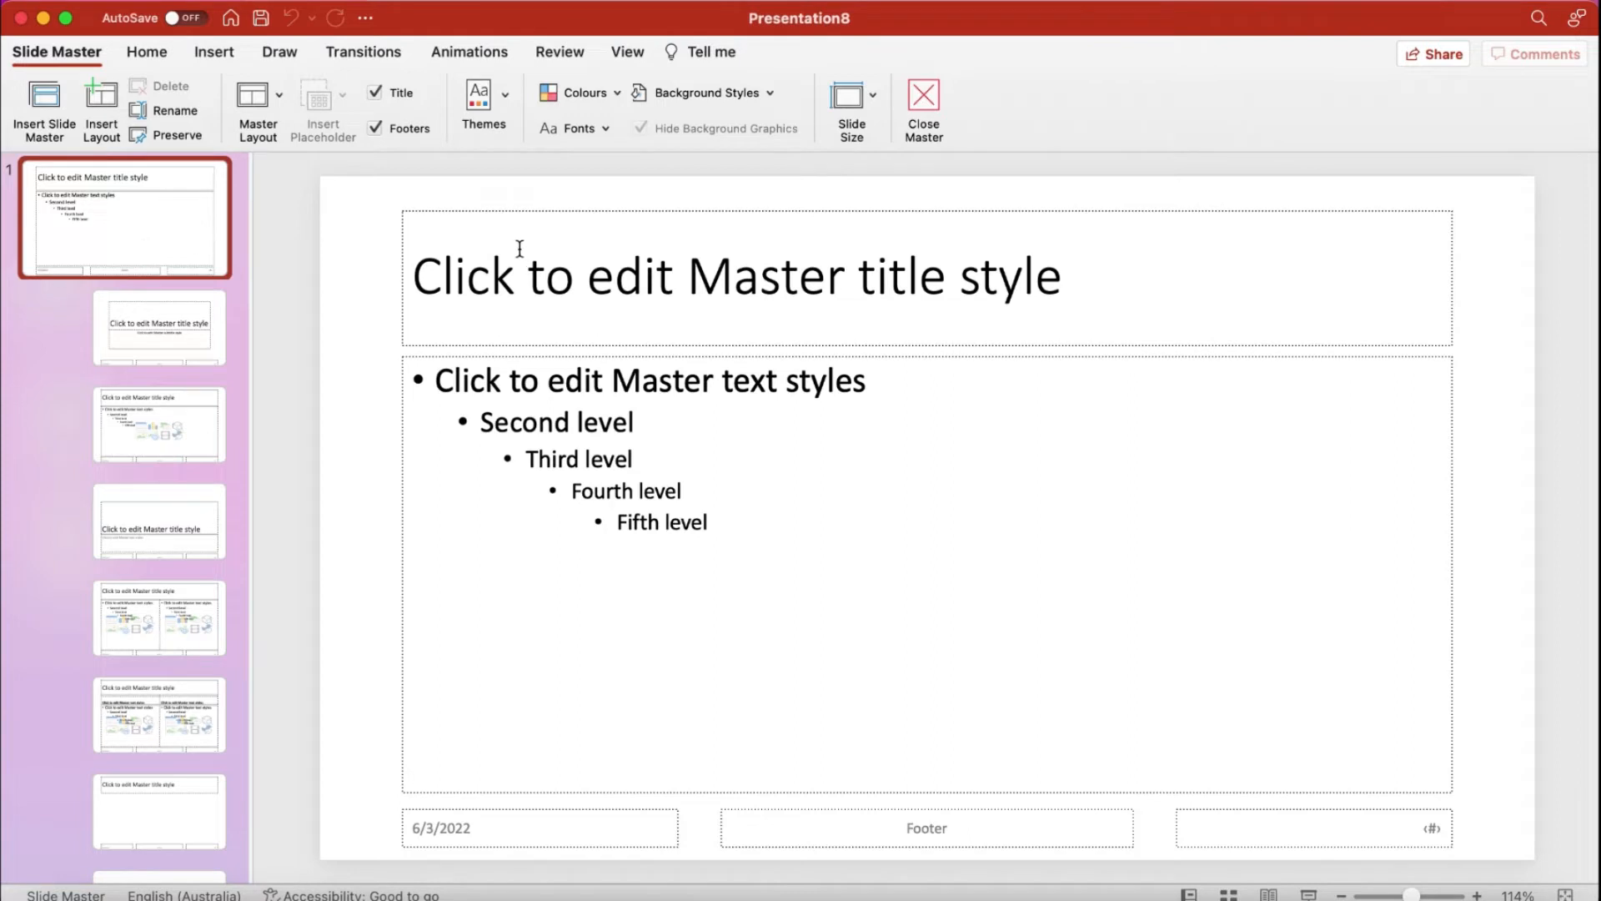
mouse_move(805, 242)
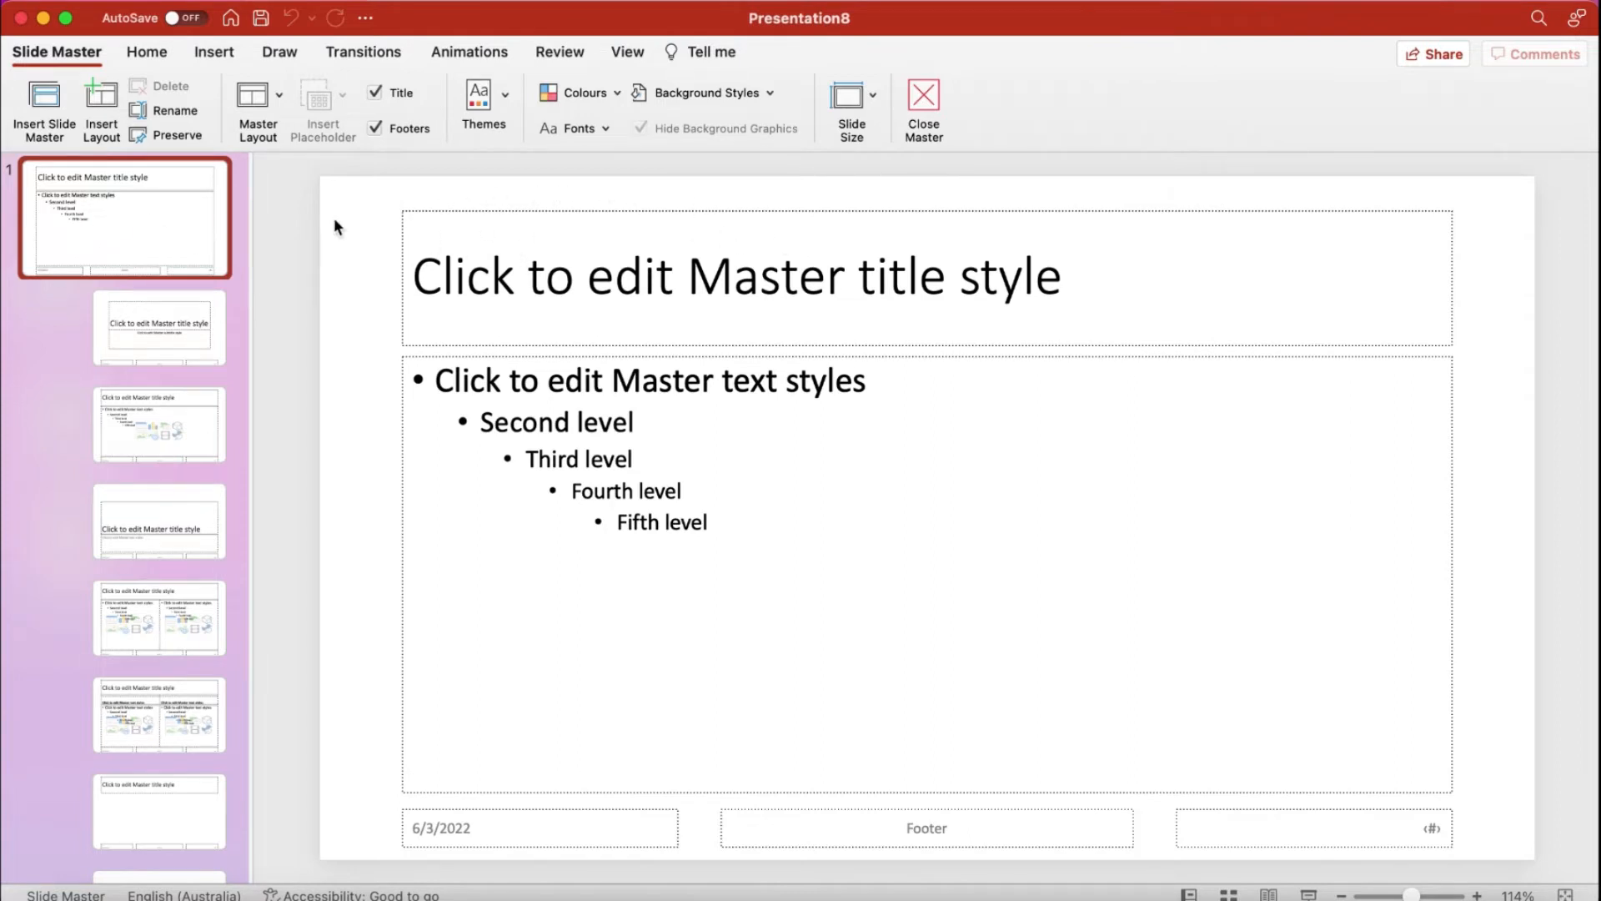
mouse_move(195, 208)
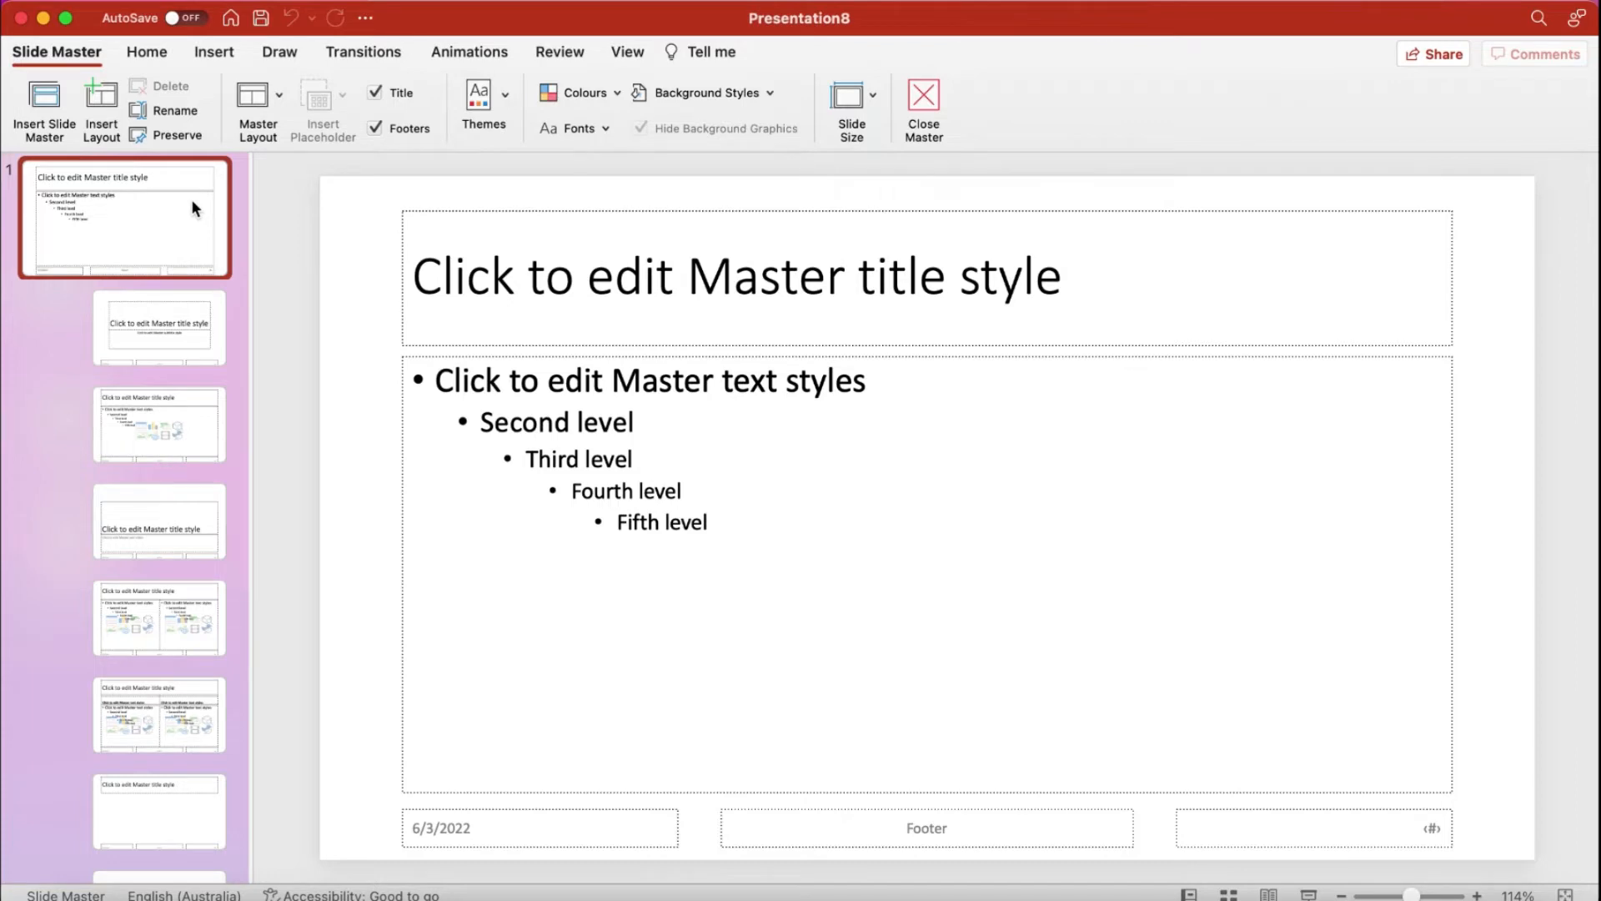
click(159, 520)
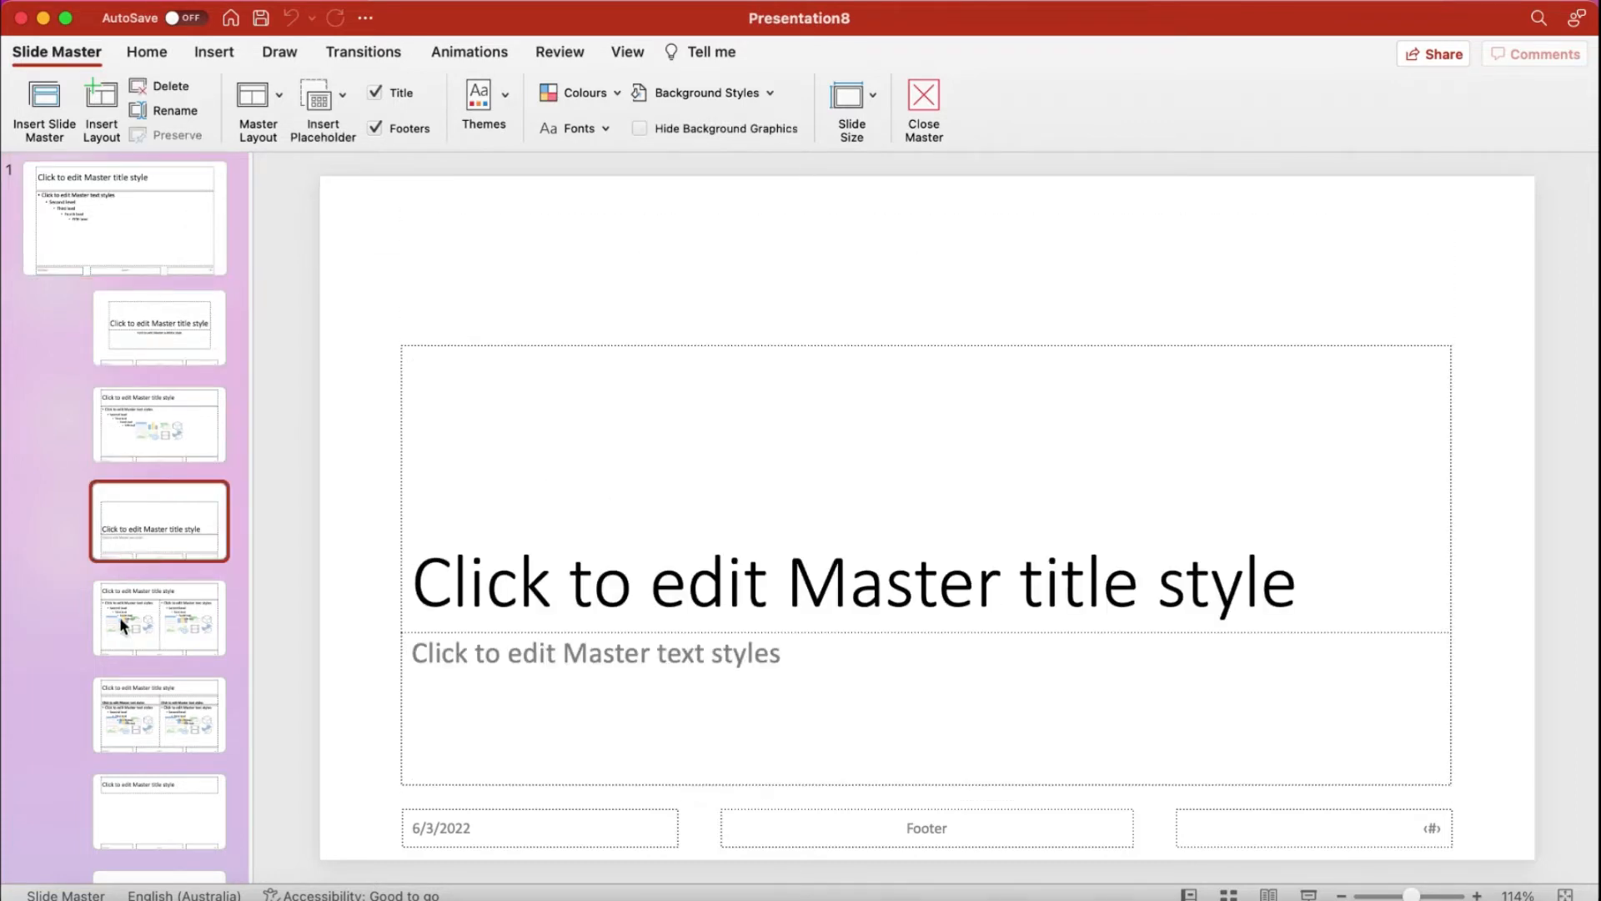
click(123, 216)
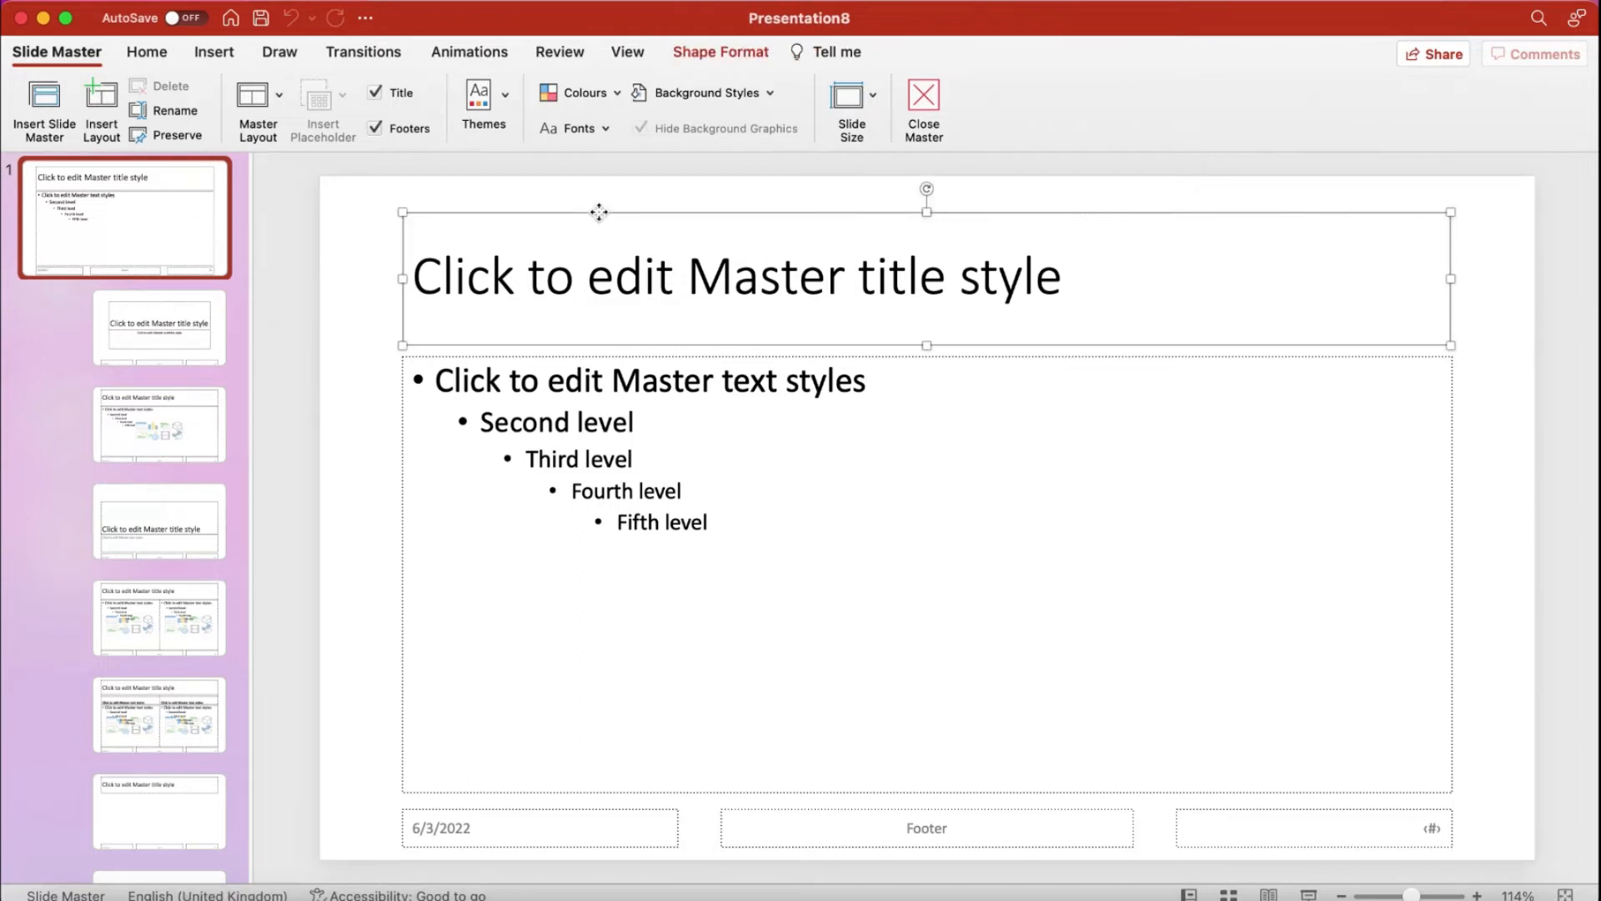
Step: Turn off the master's Title and Footers and apply the dark slate background style
click(374, 92)
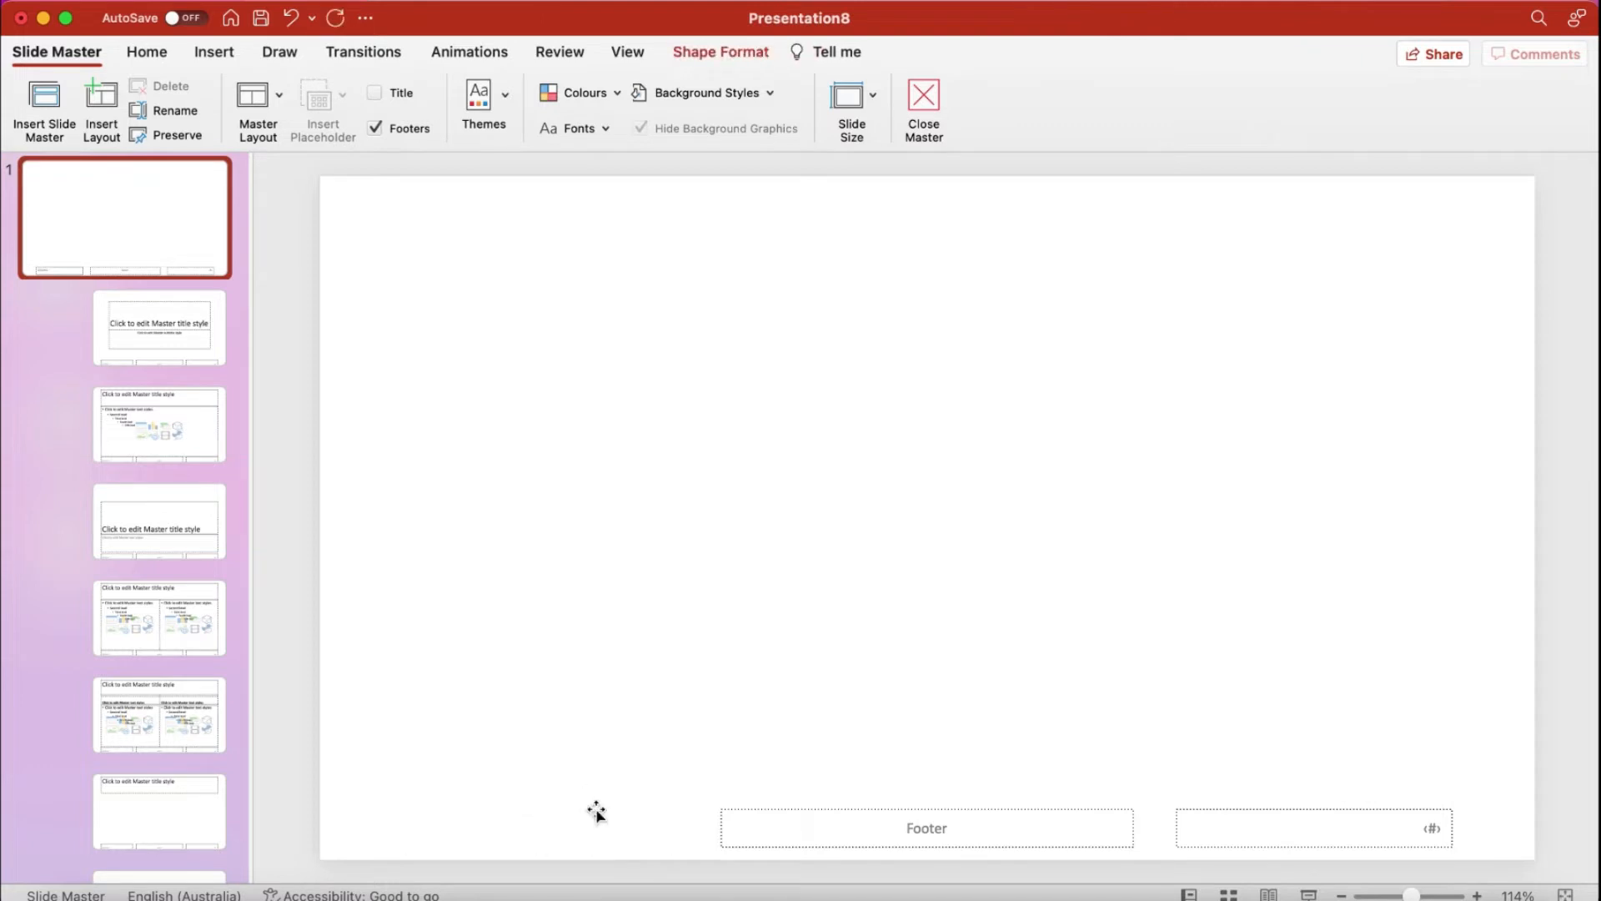
click(374, 128)
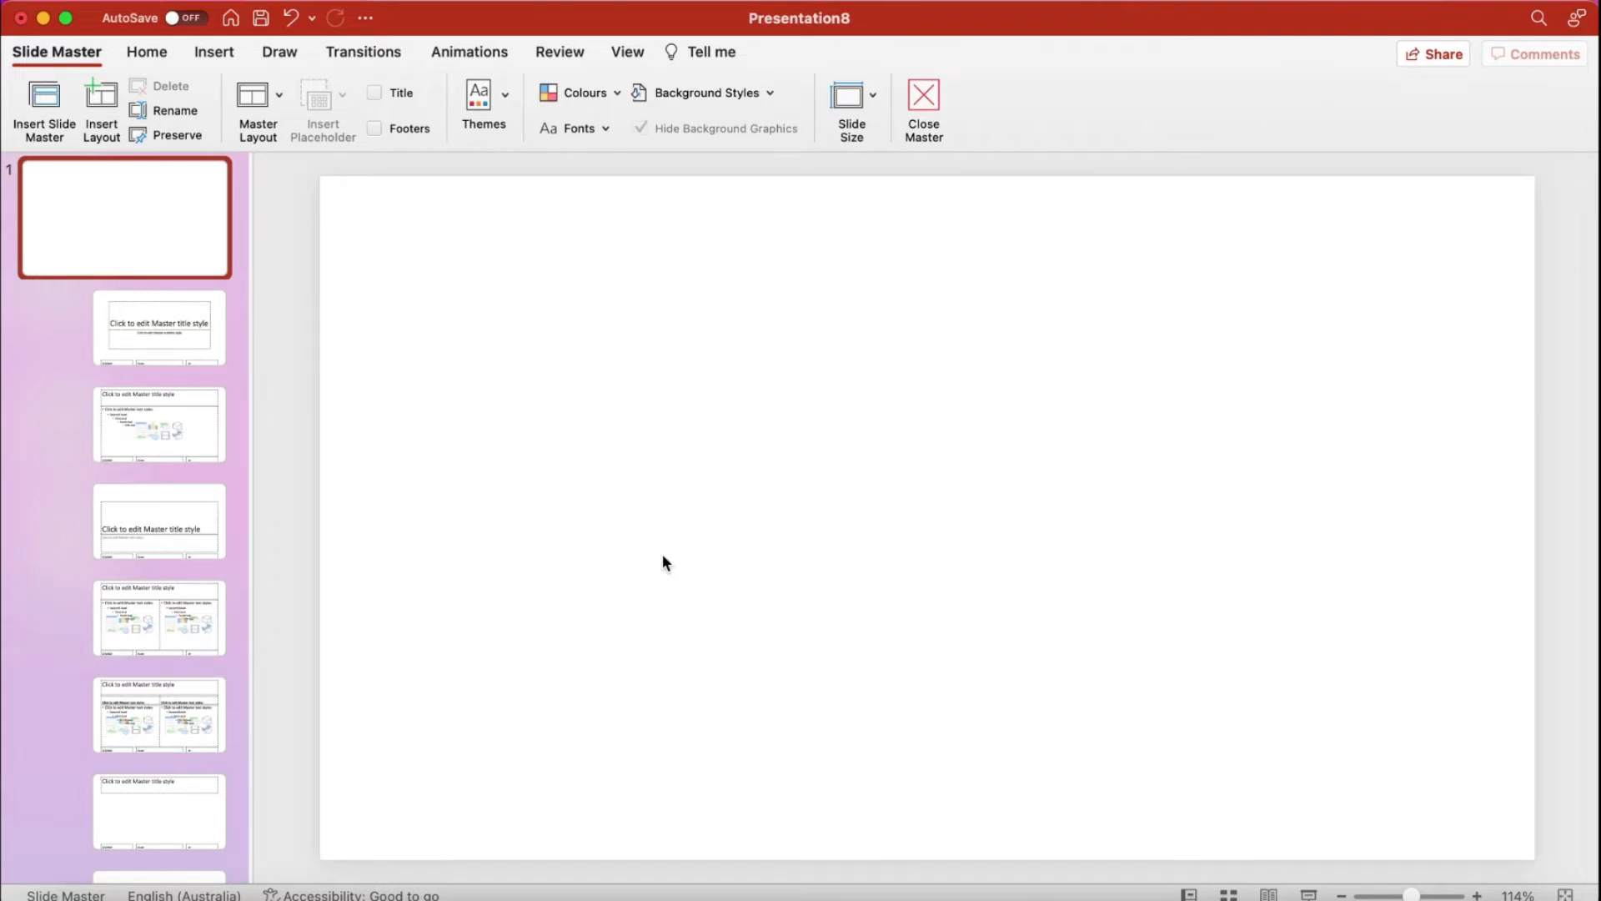
click(704, 92)
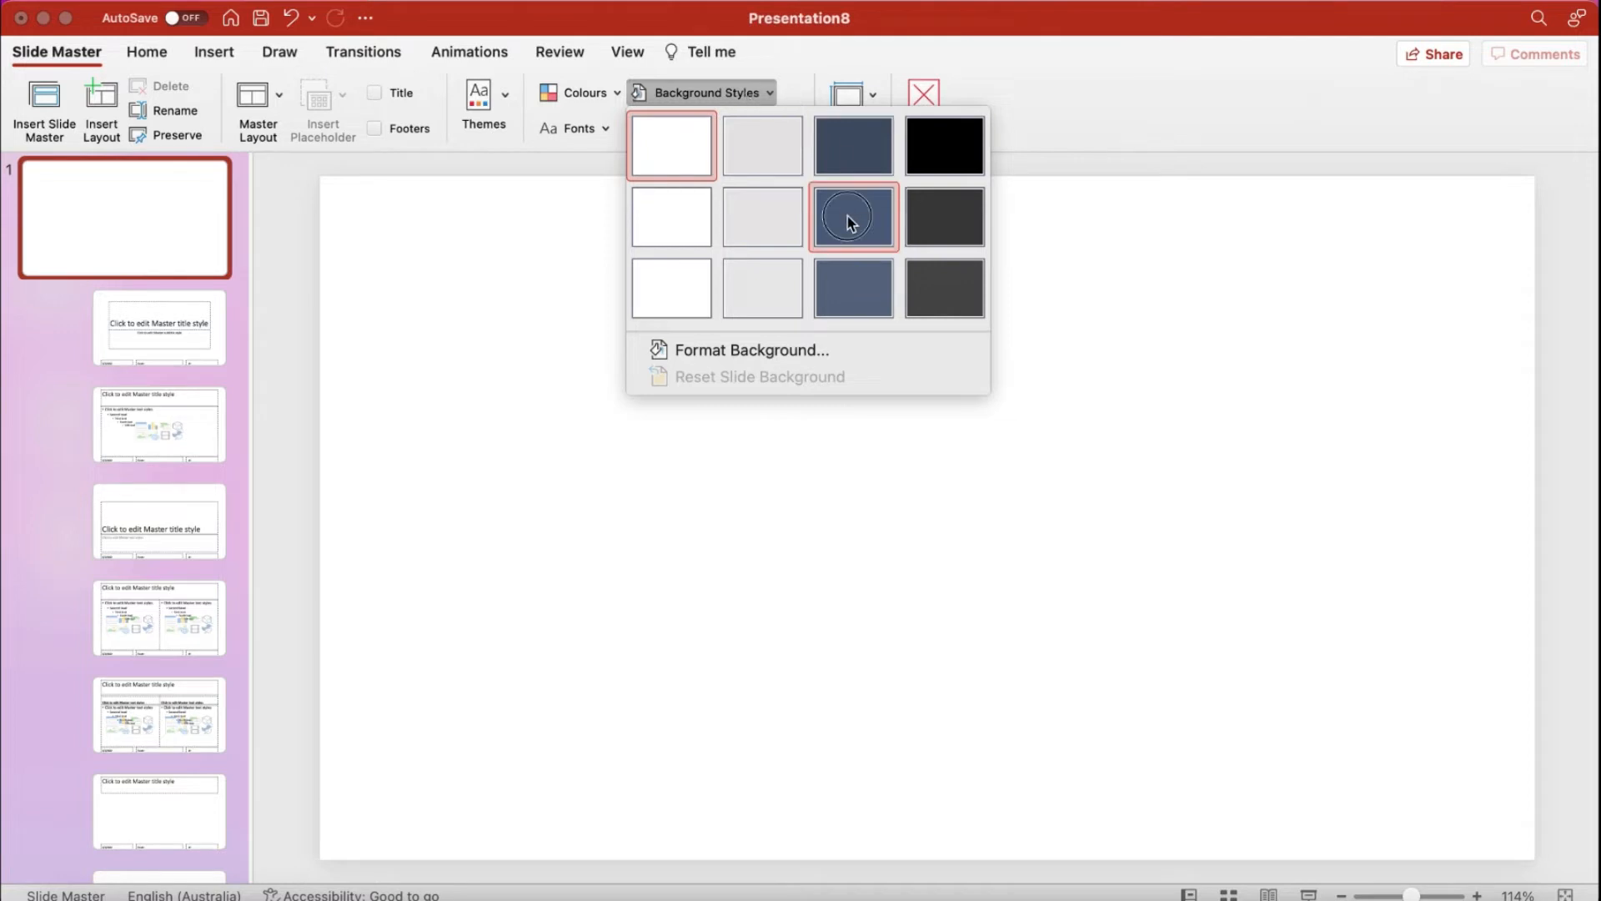
click(851, 217)
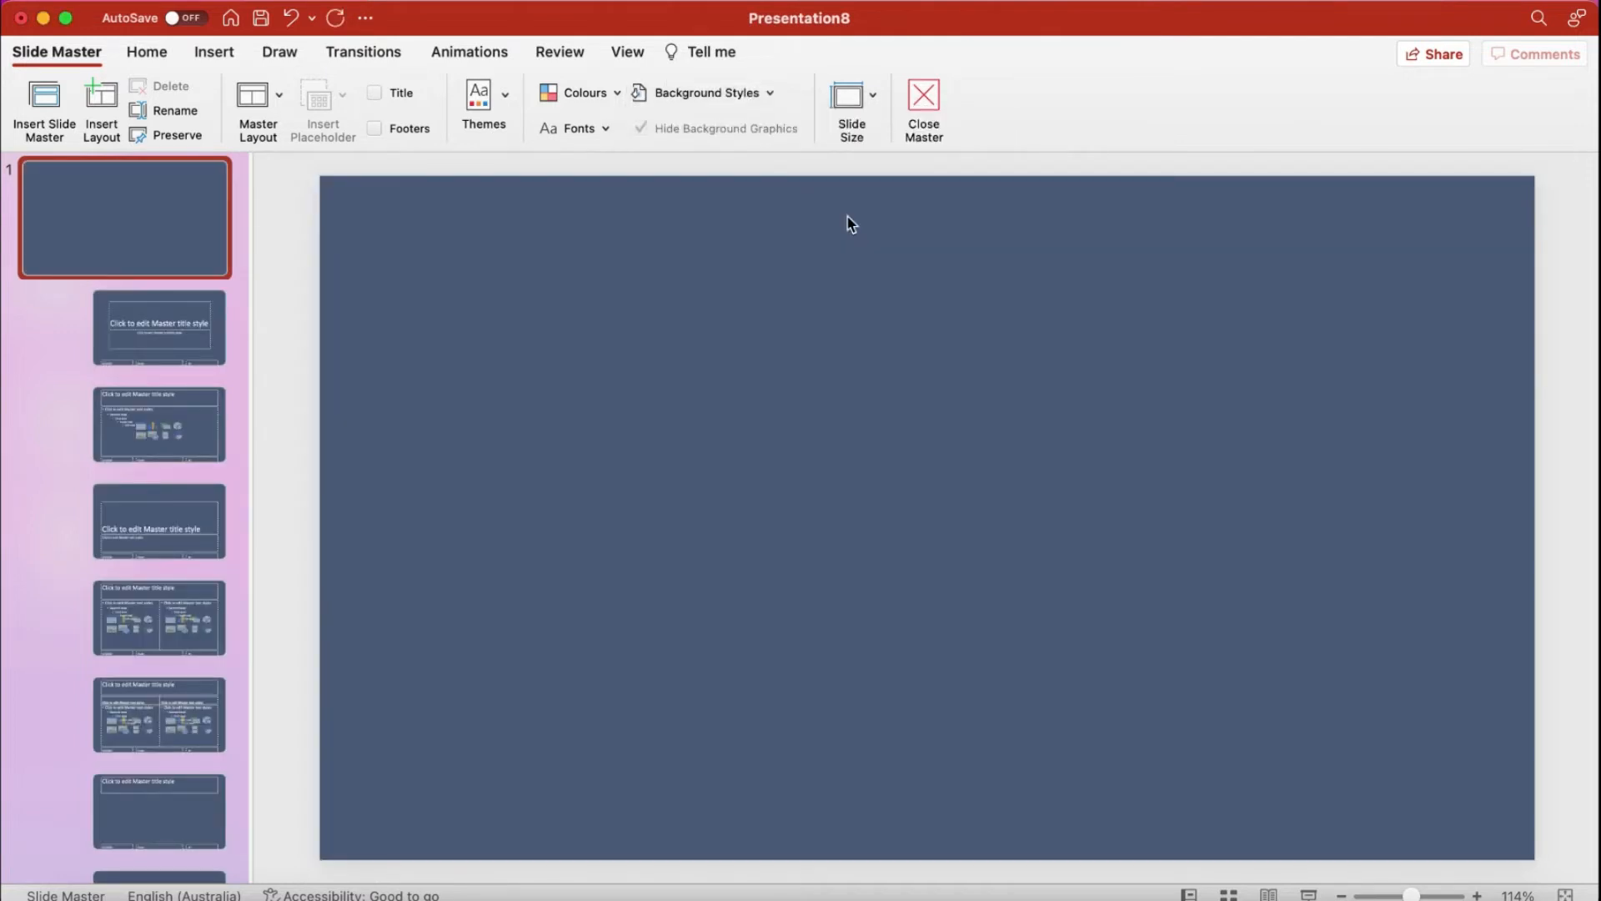
click(214, 52)
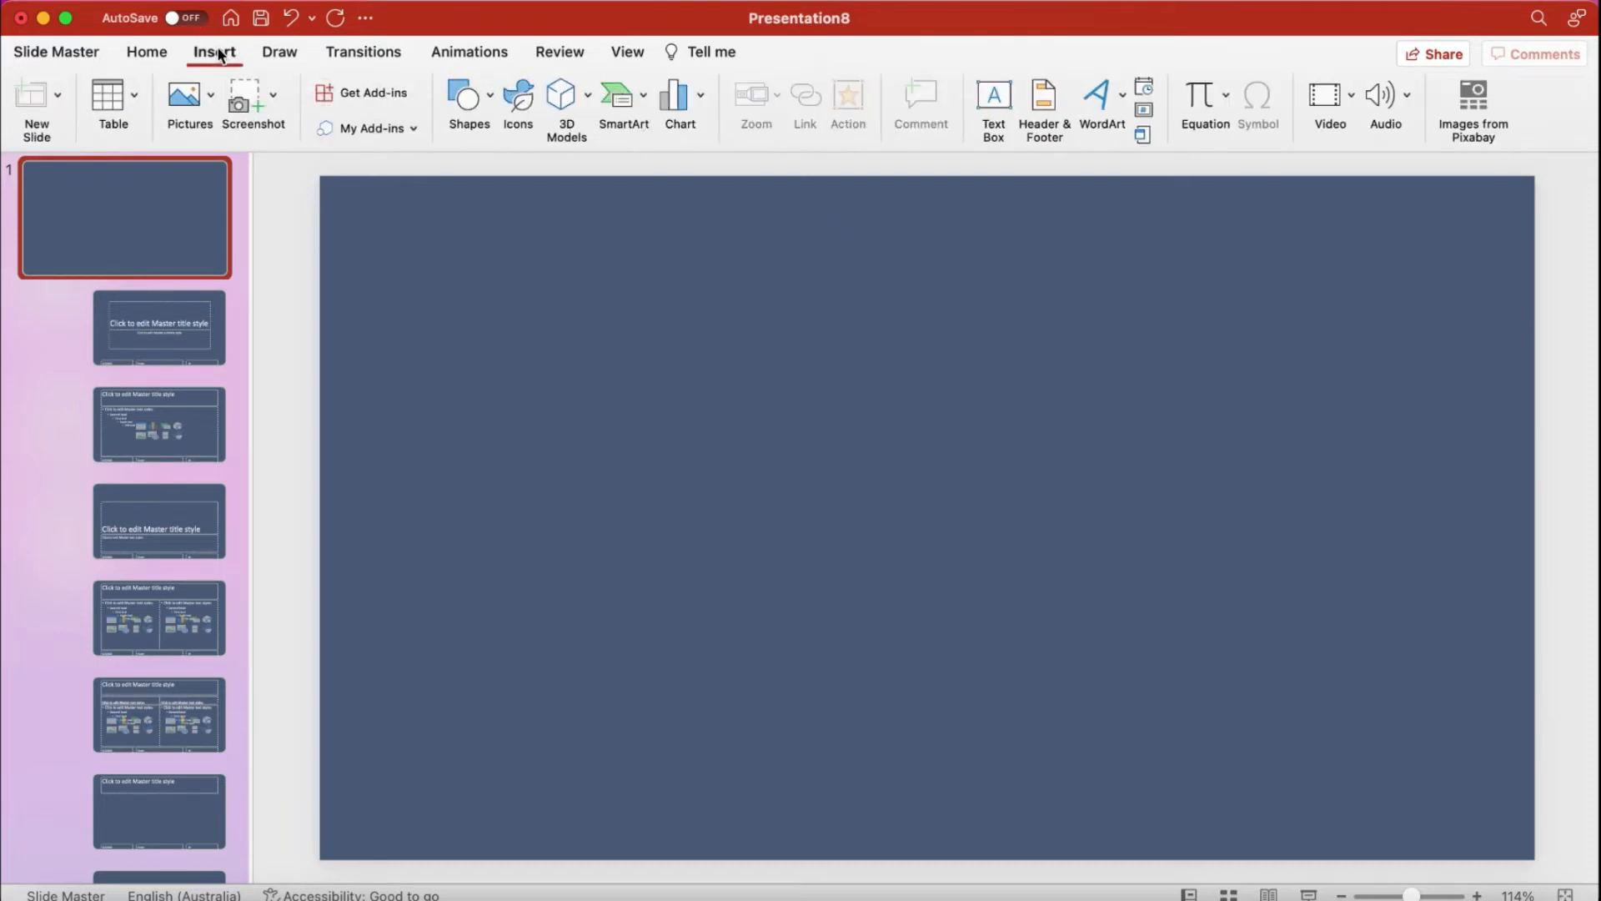
Step: Insert the Logo picture from the StarTEK folder onto the master slide
click(189, 97)
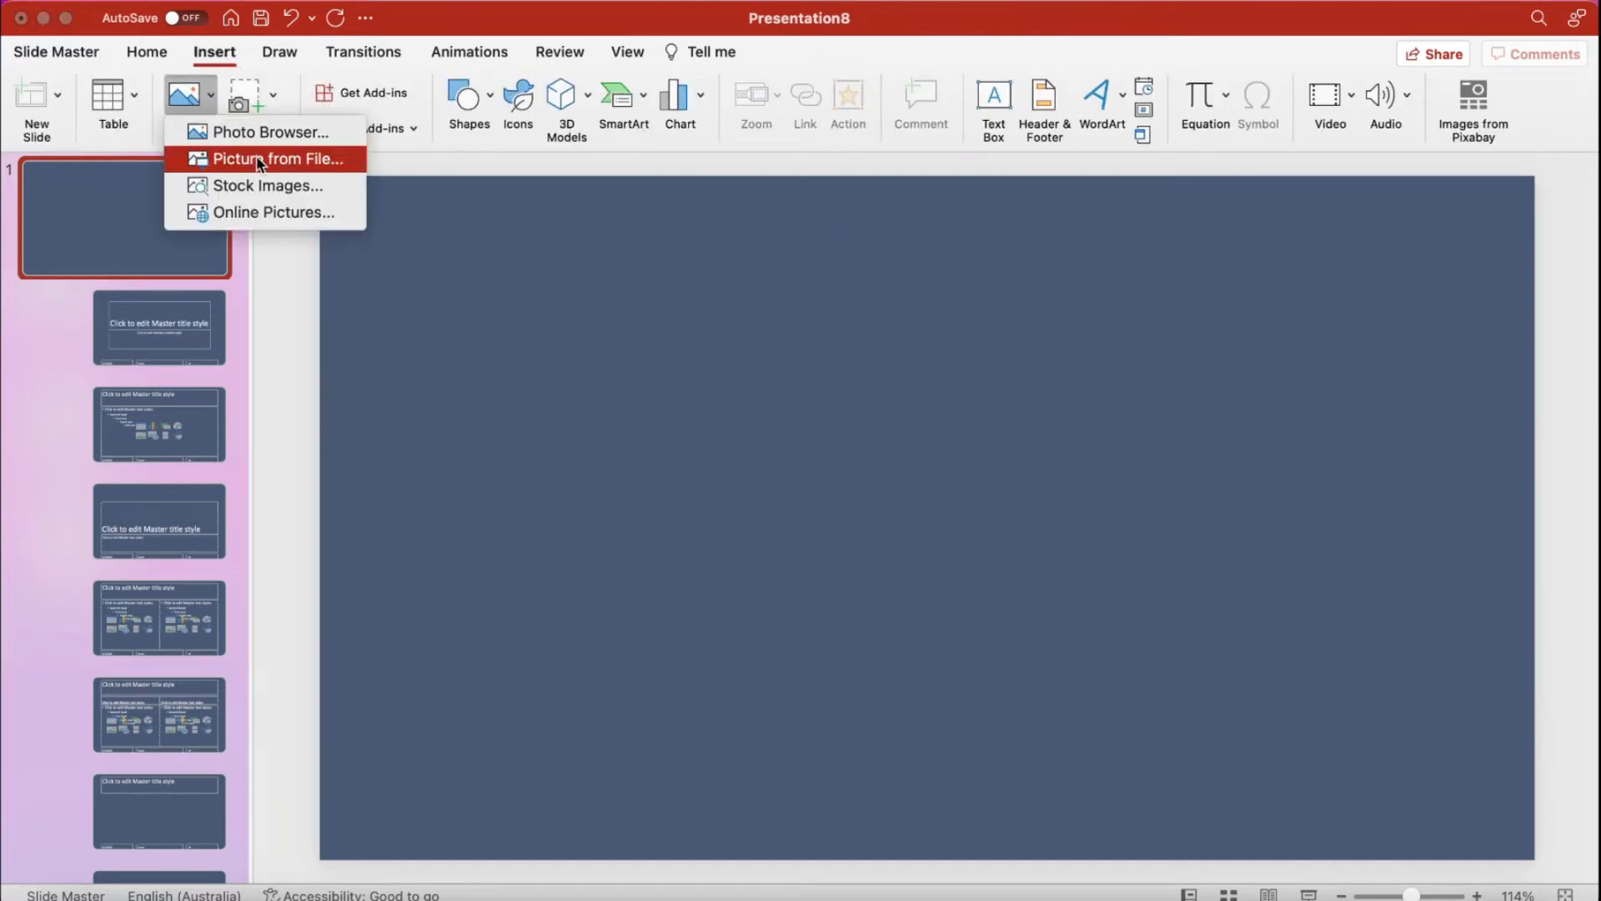
click(278, 158)
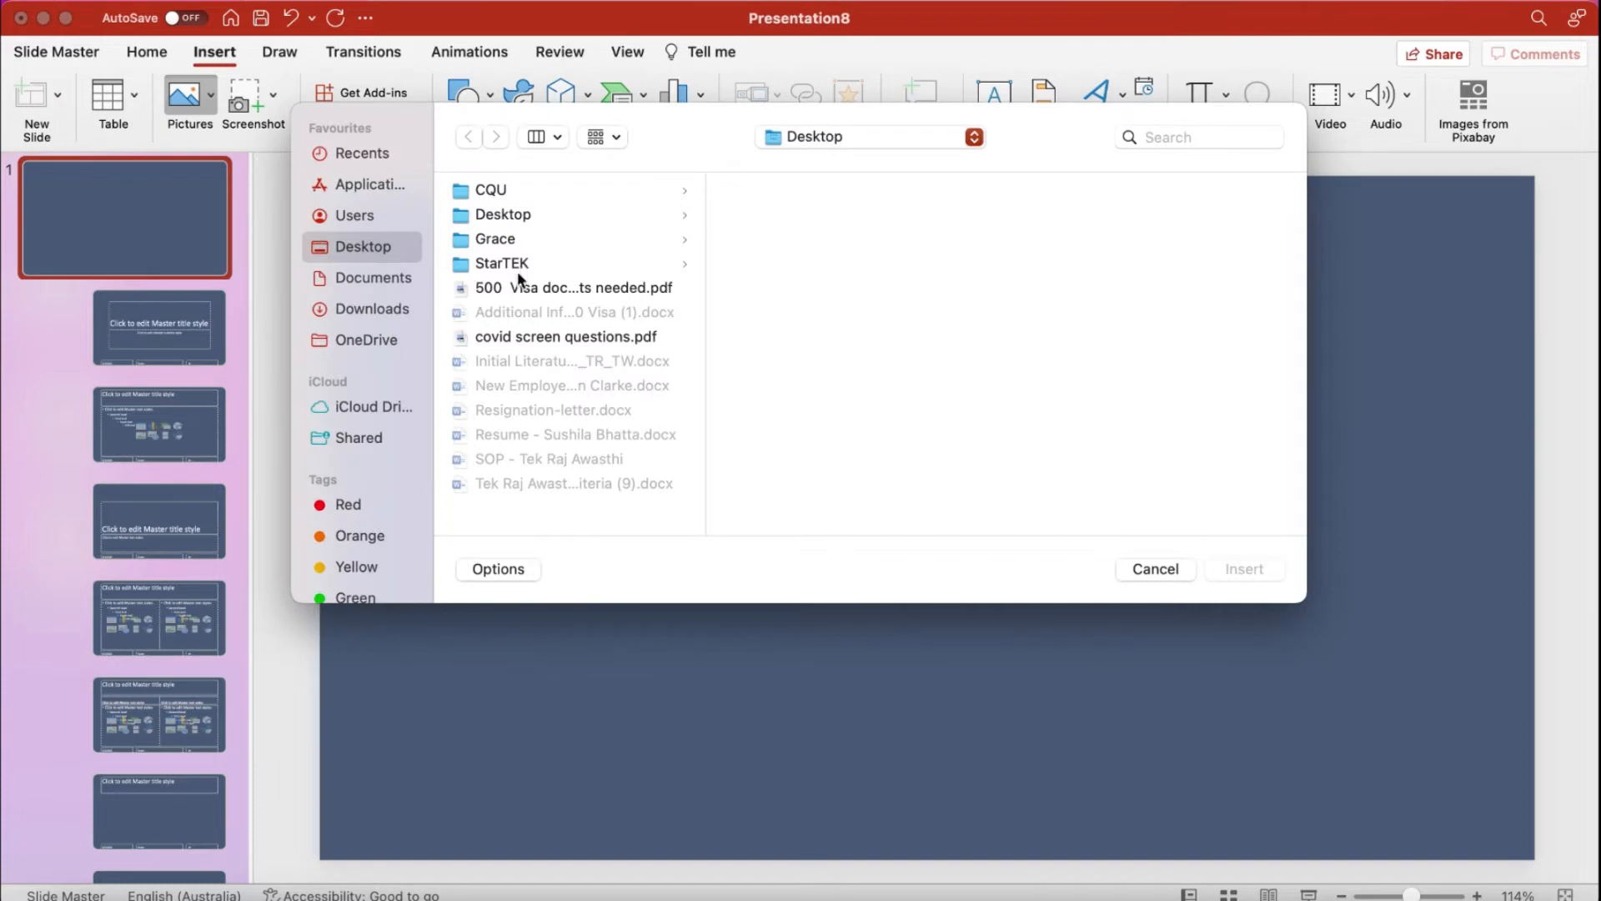
click(501, 262)
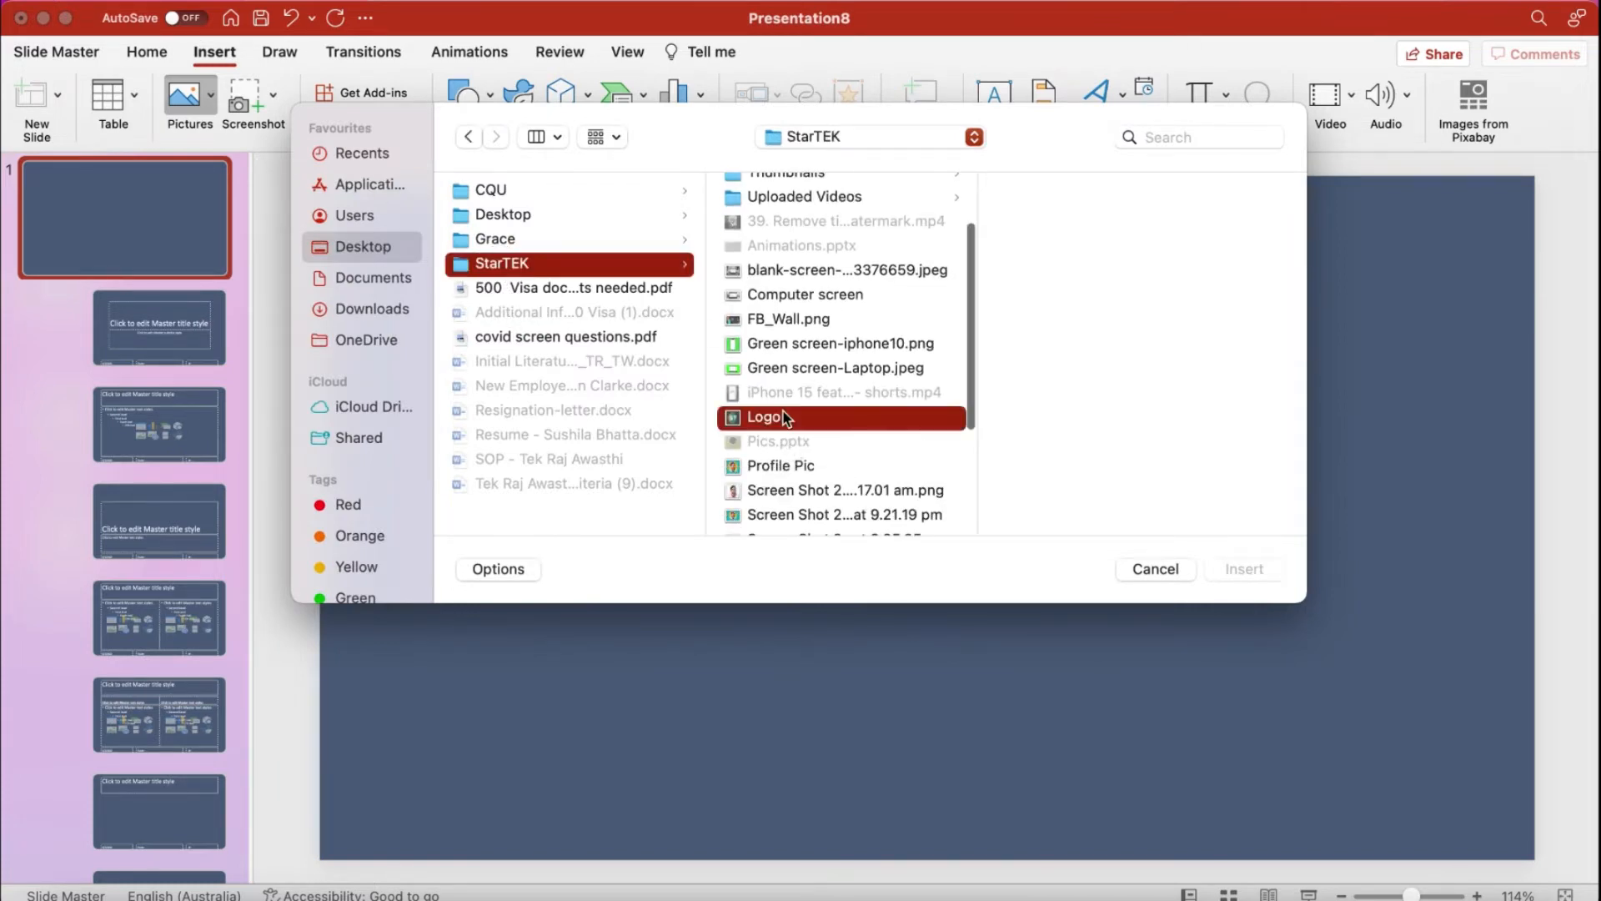
click(1242, 569)
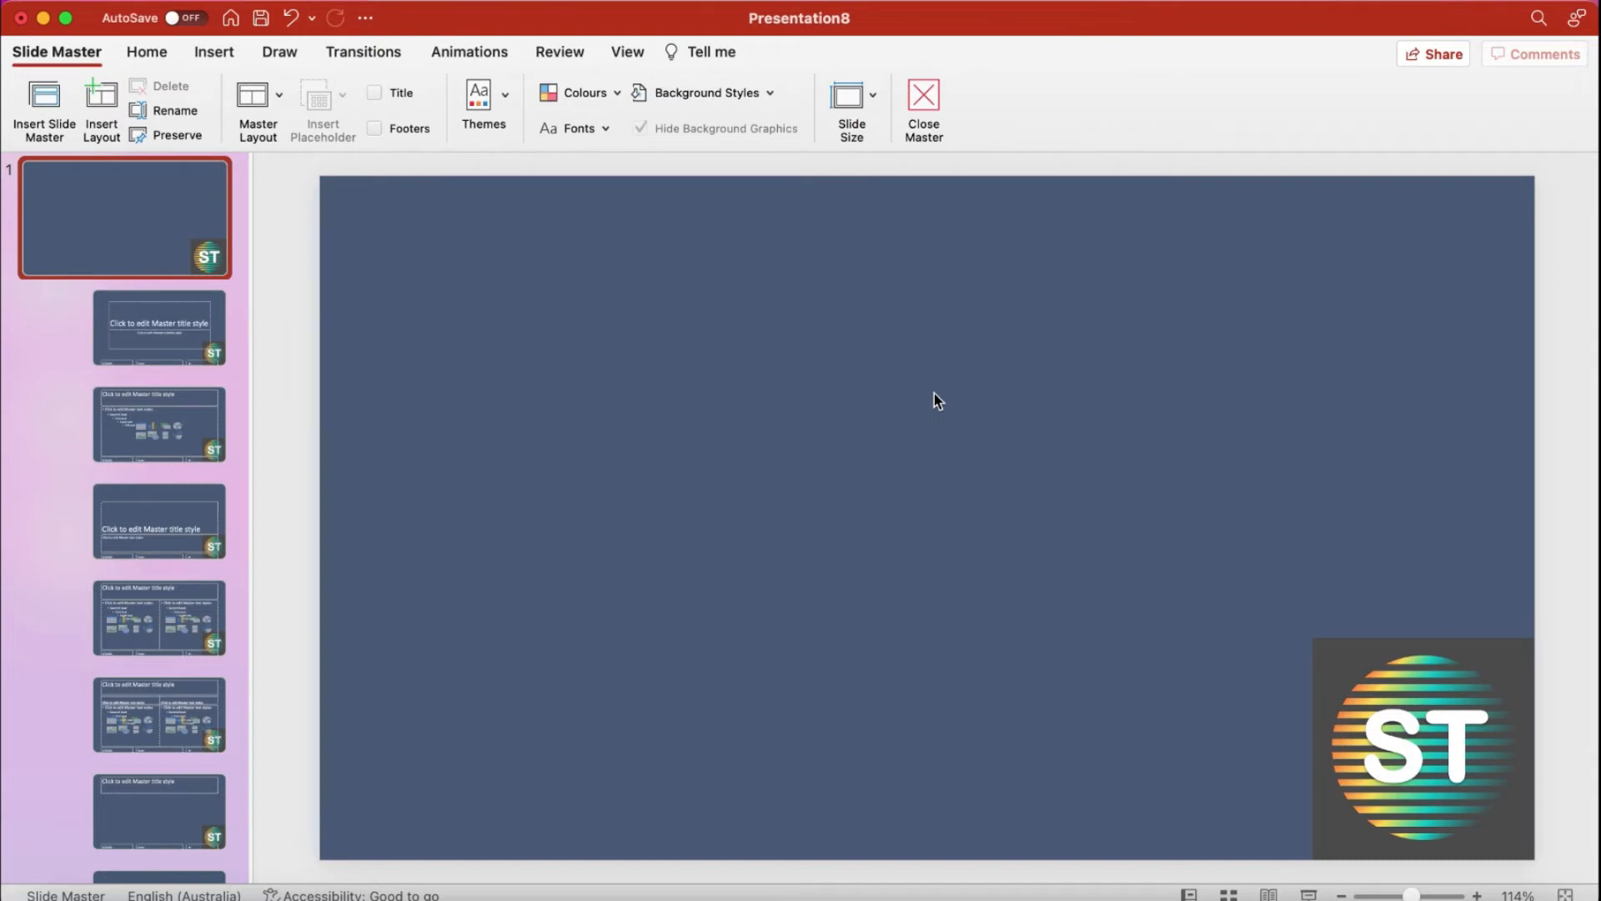
mouse_move(789, 320)
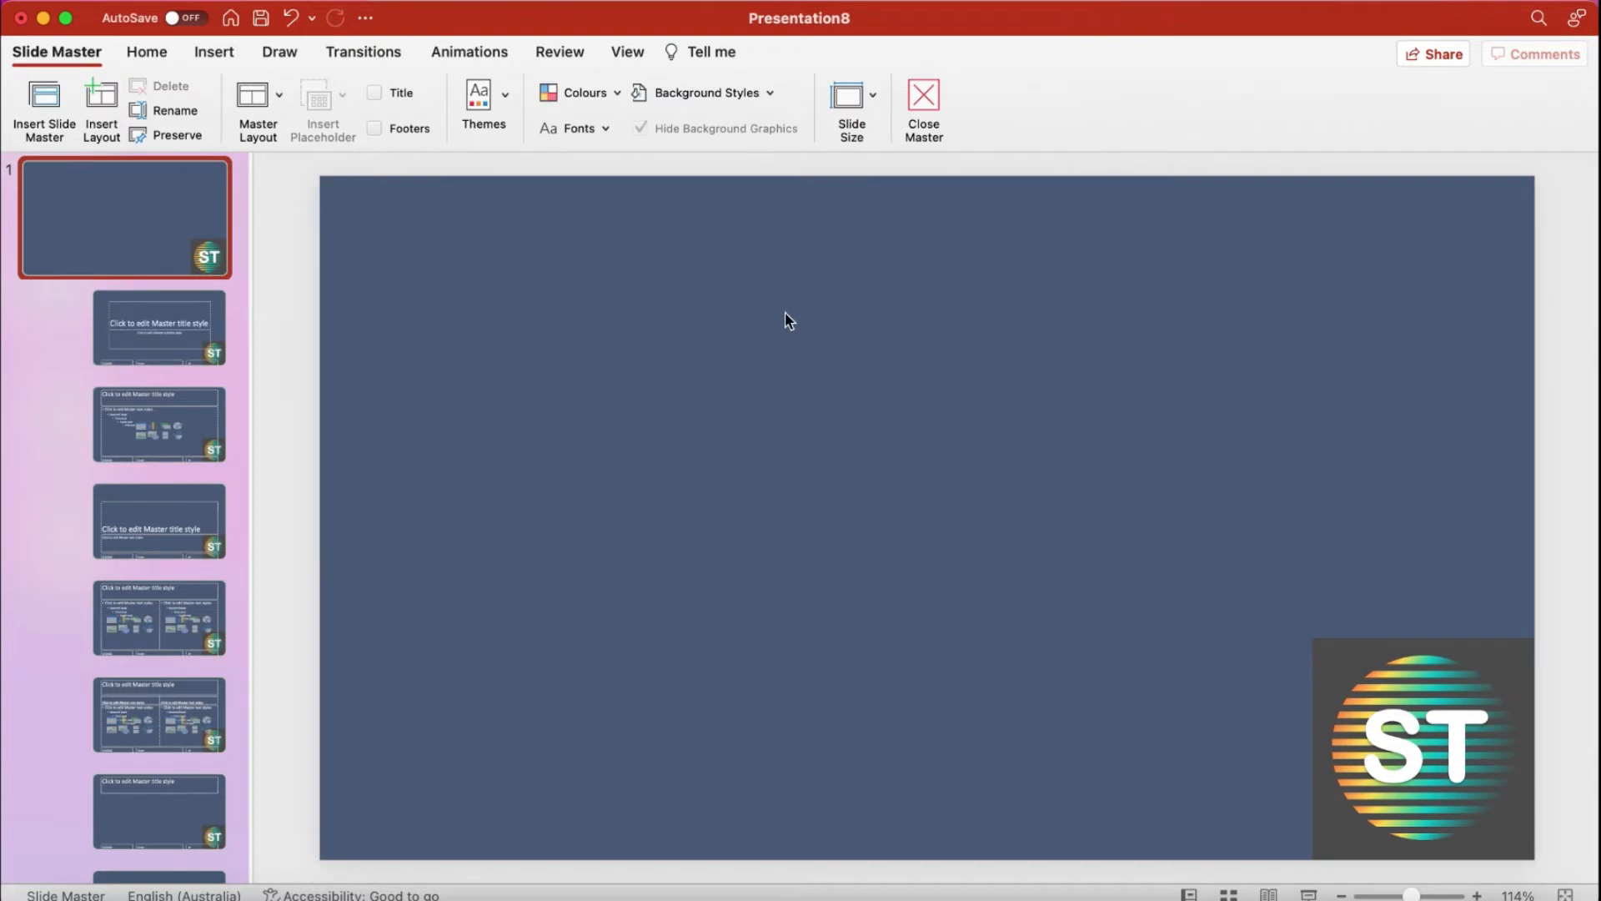
mouse_move(787, 115)
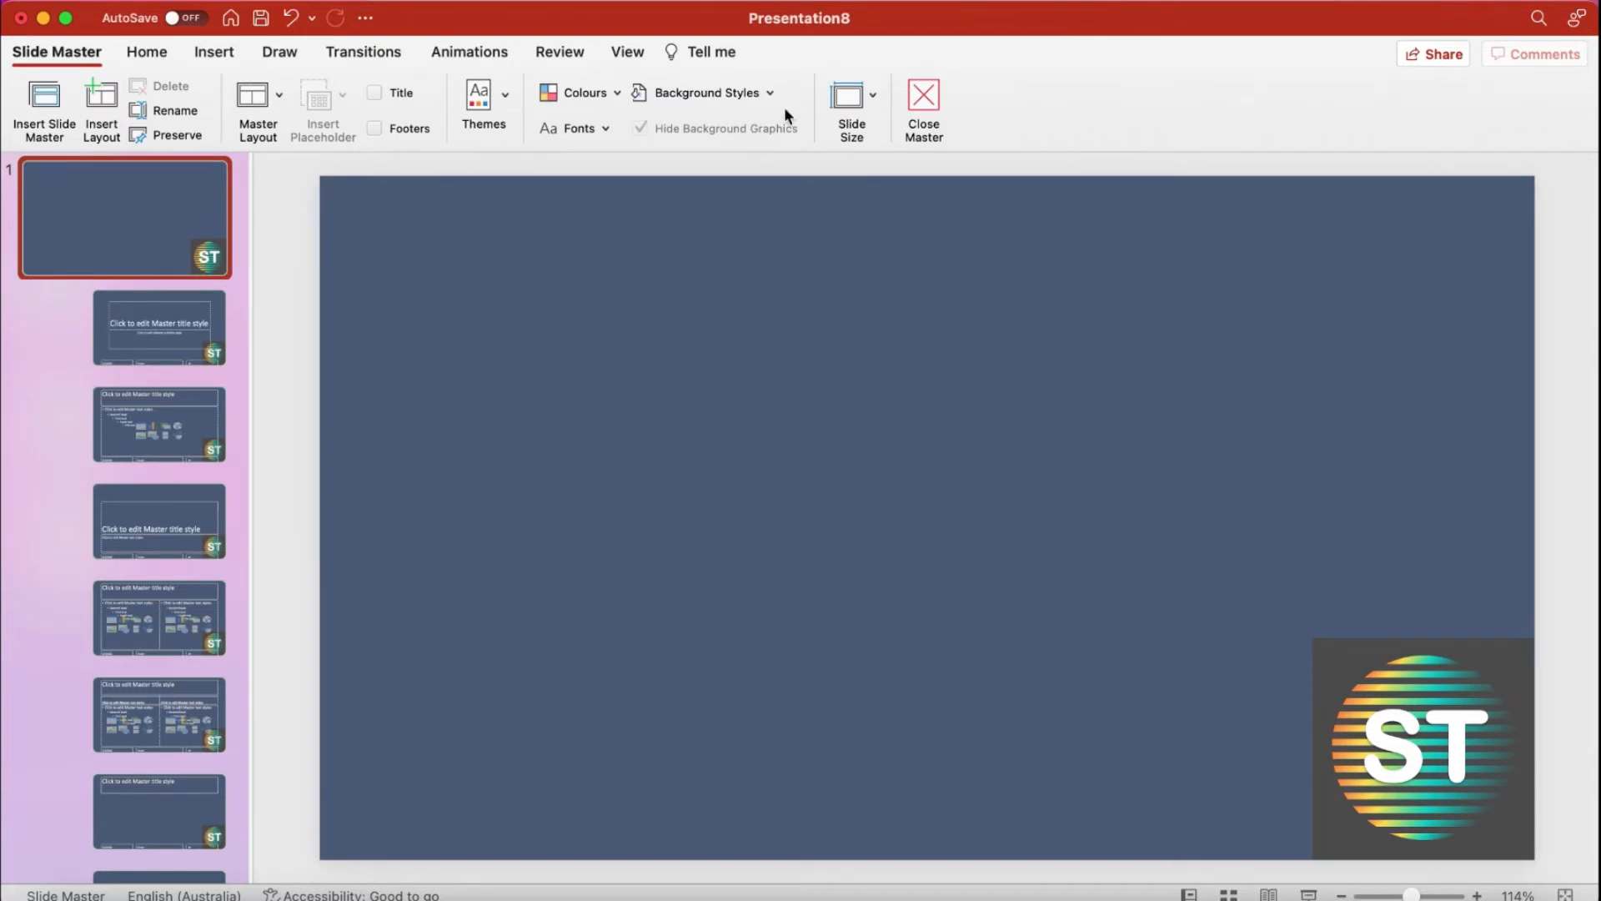
Step: Set the master background to a solid colour sampled from the logo's dark grey backdrop
click(705, 92)
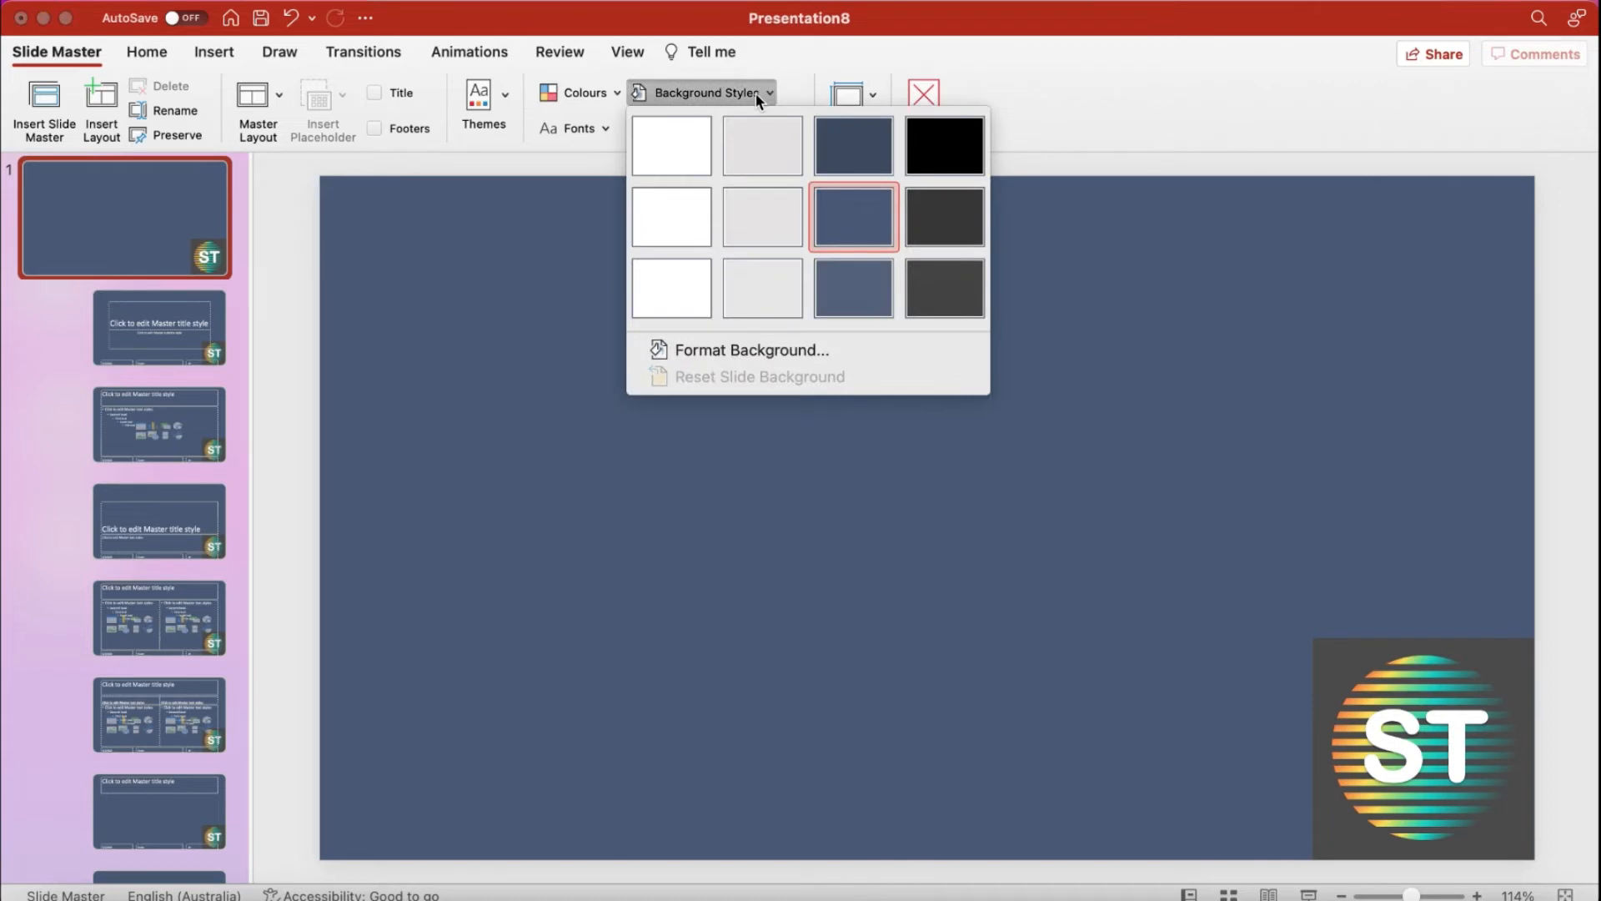
mouse_move(740, 352)
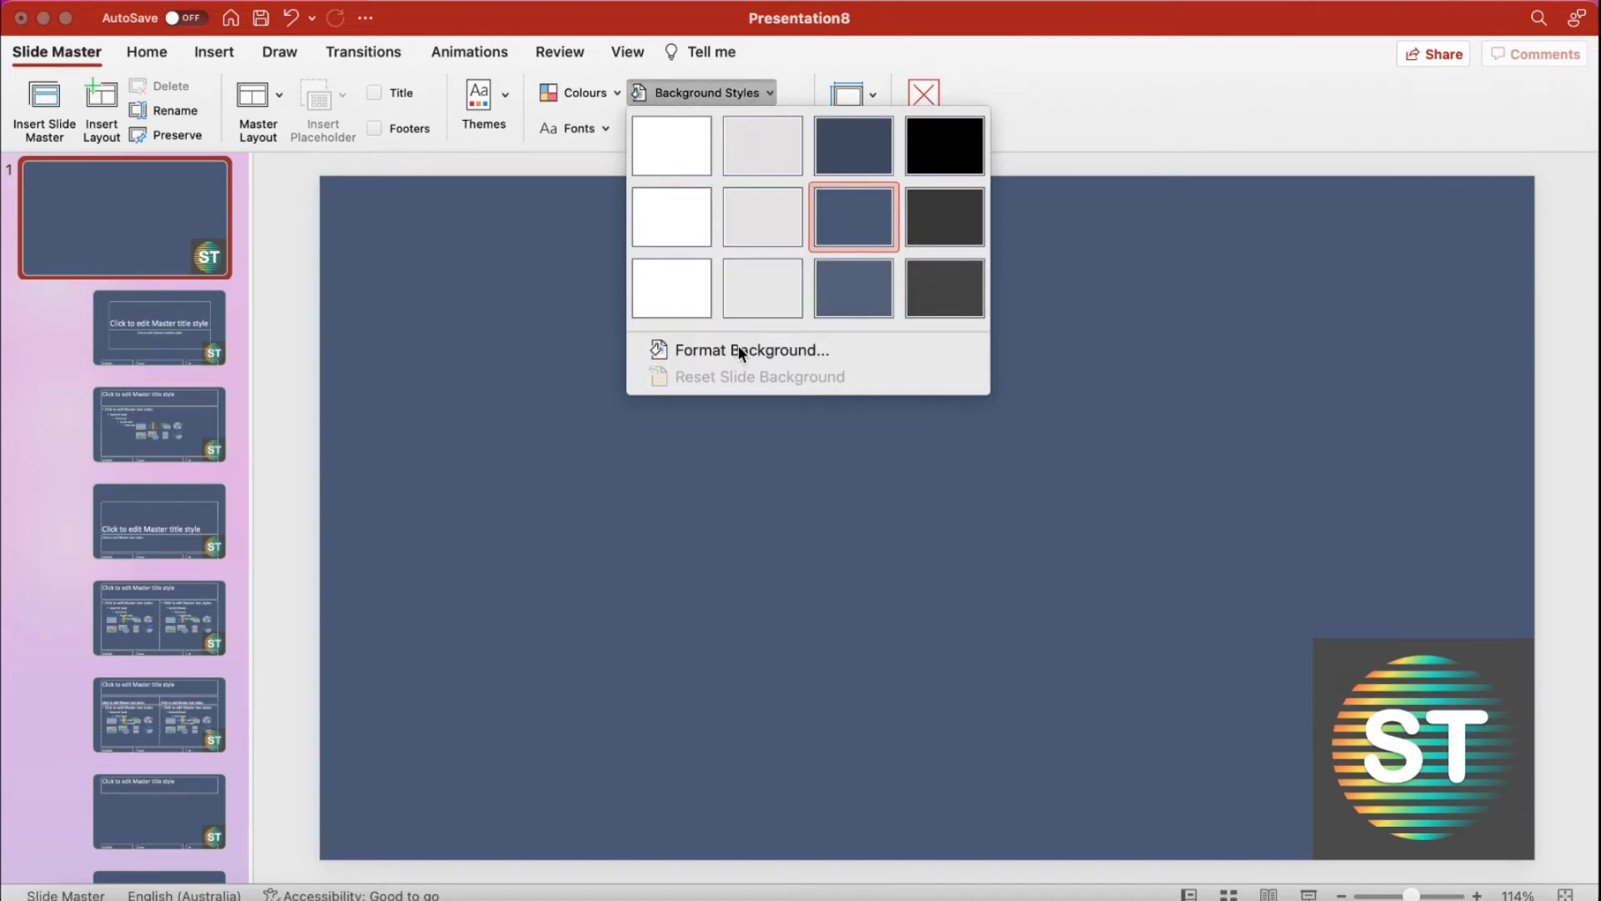
click(751, 350)
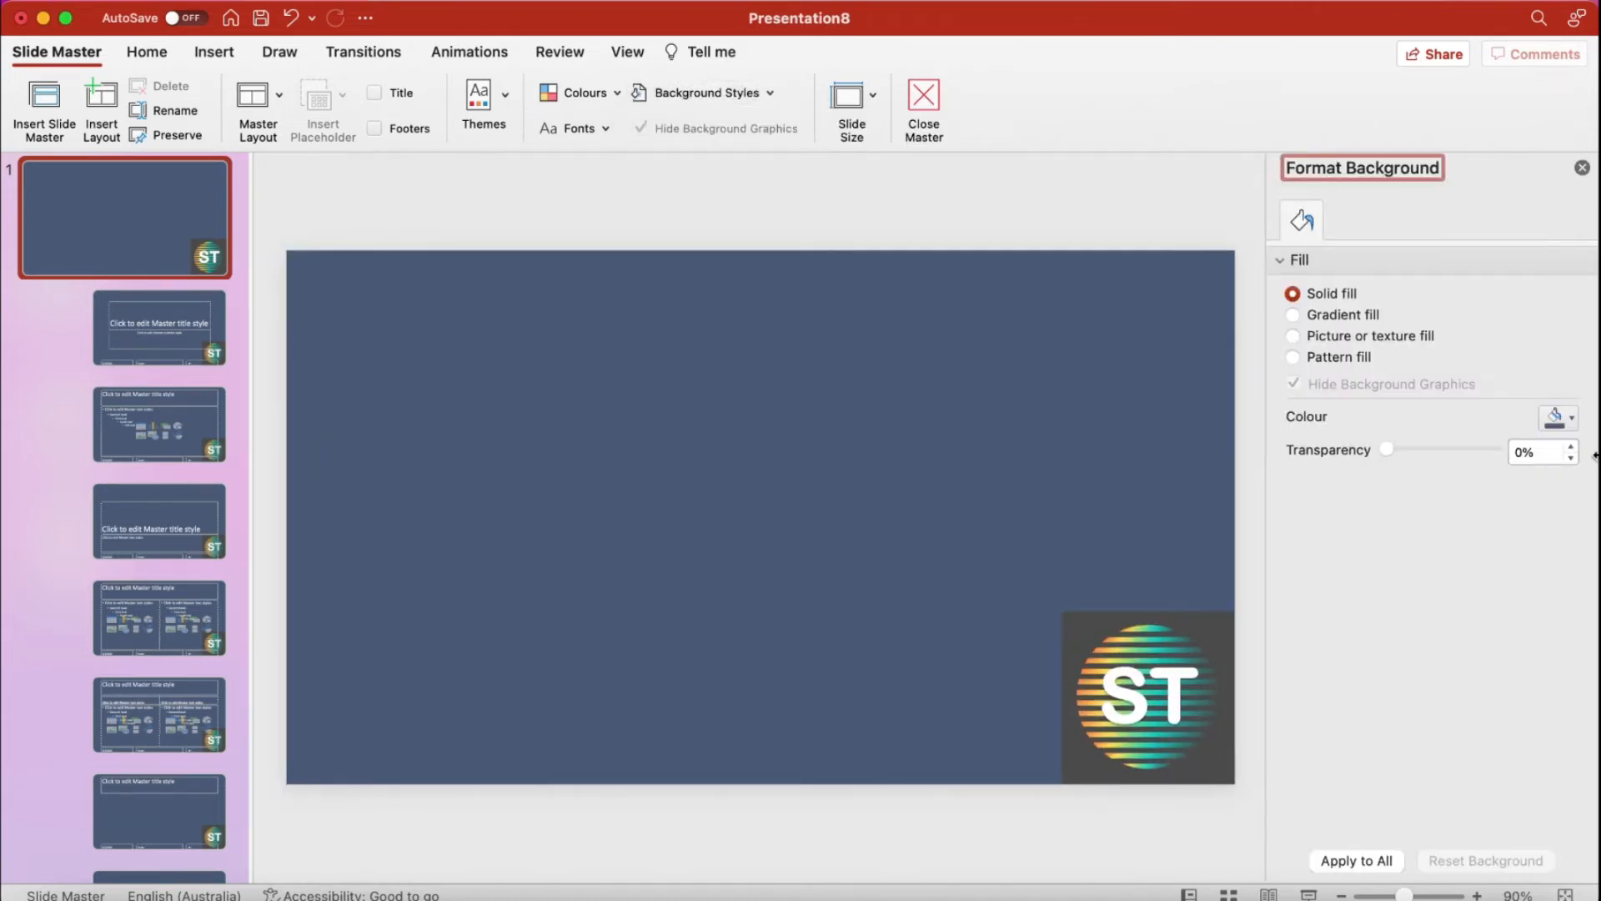
click(1558, 417)
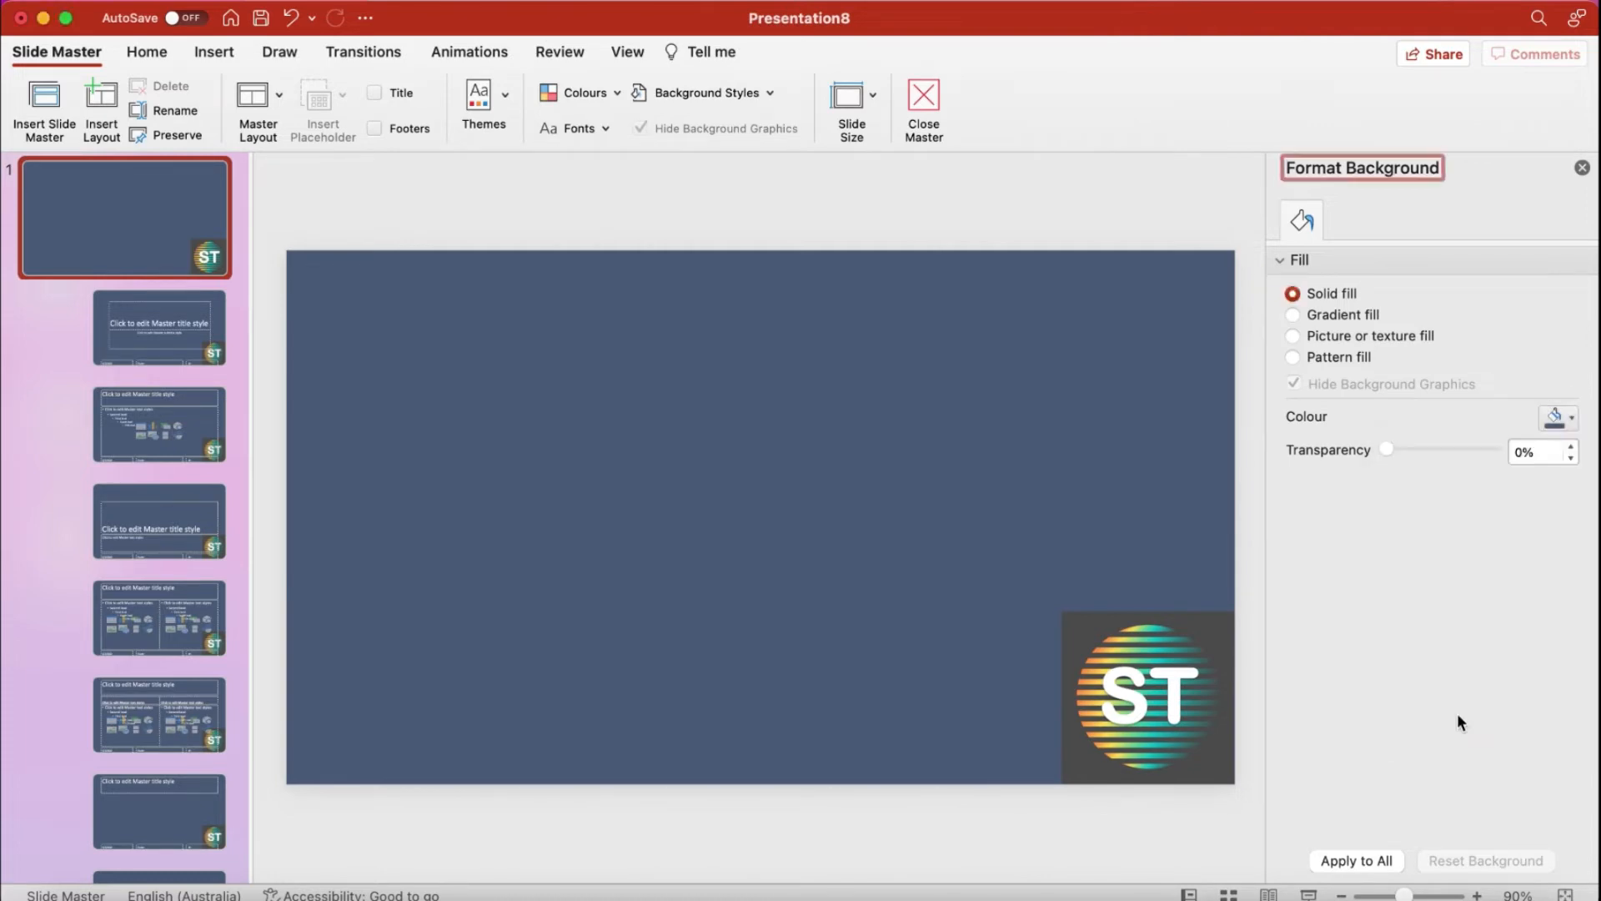
click(1551, 417)
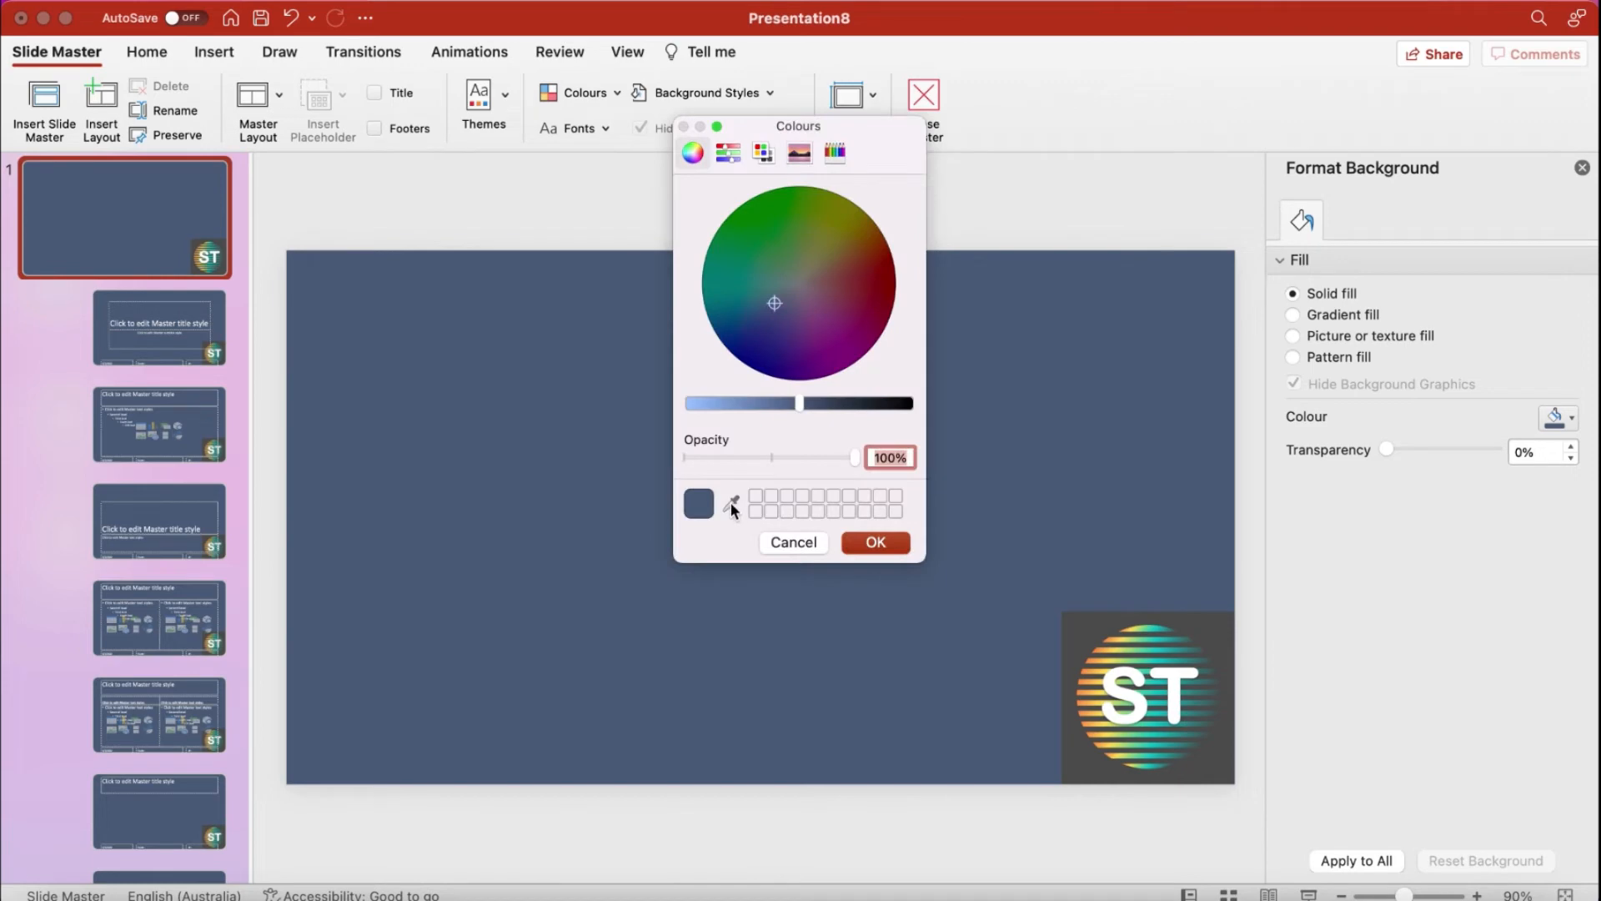
click(728, 504)
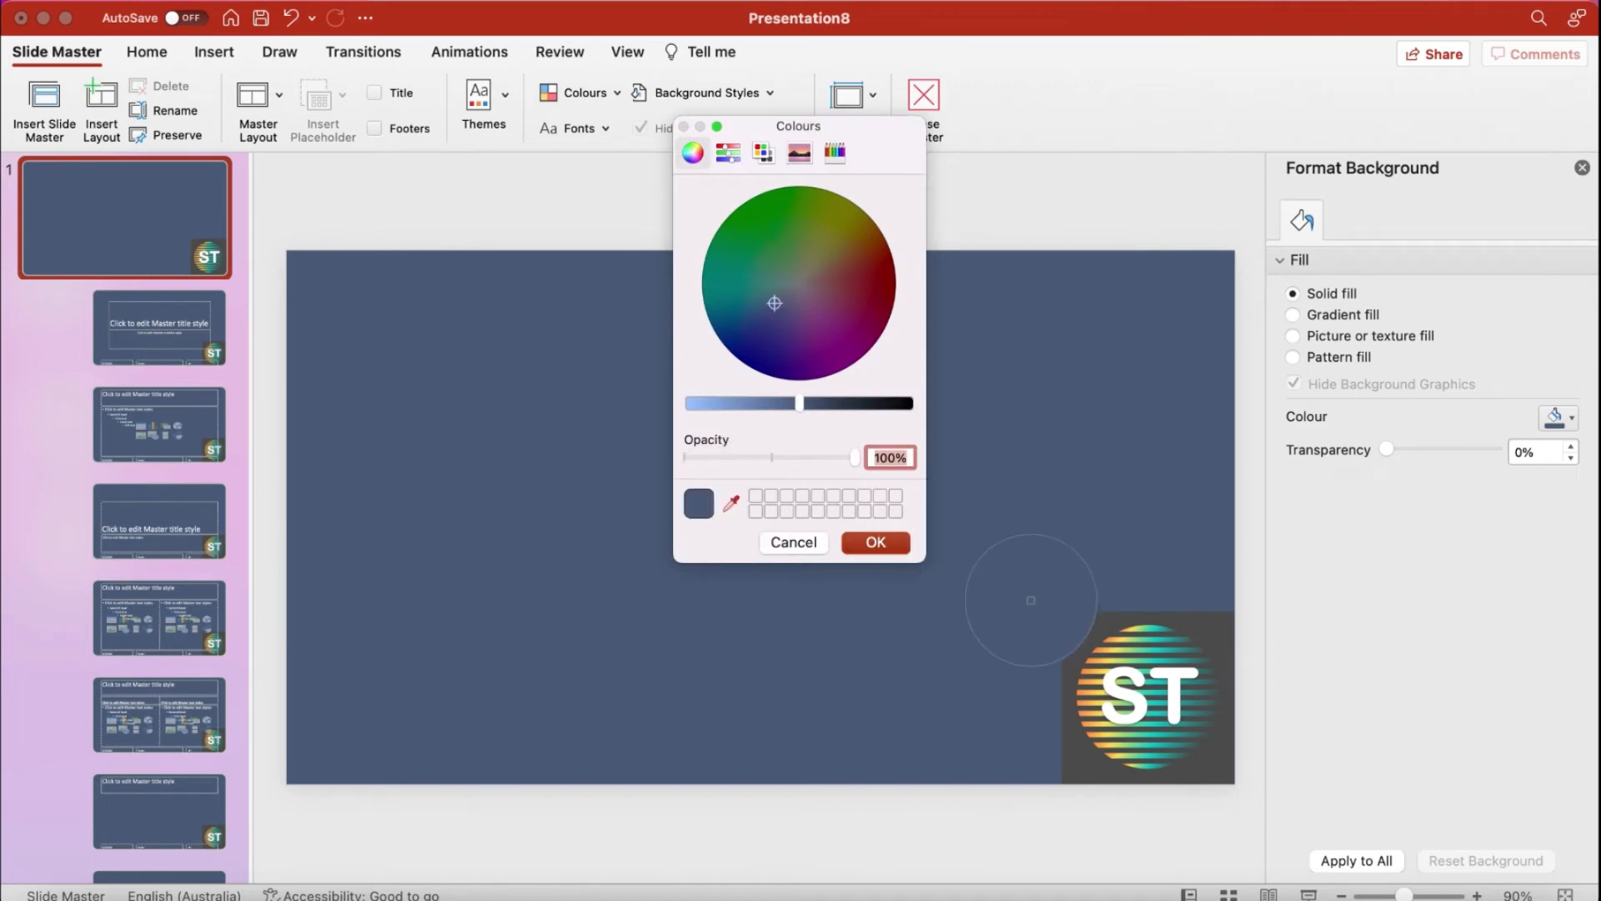
drag(1029, 600, 1077, 631)
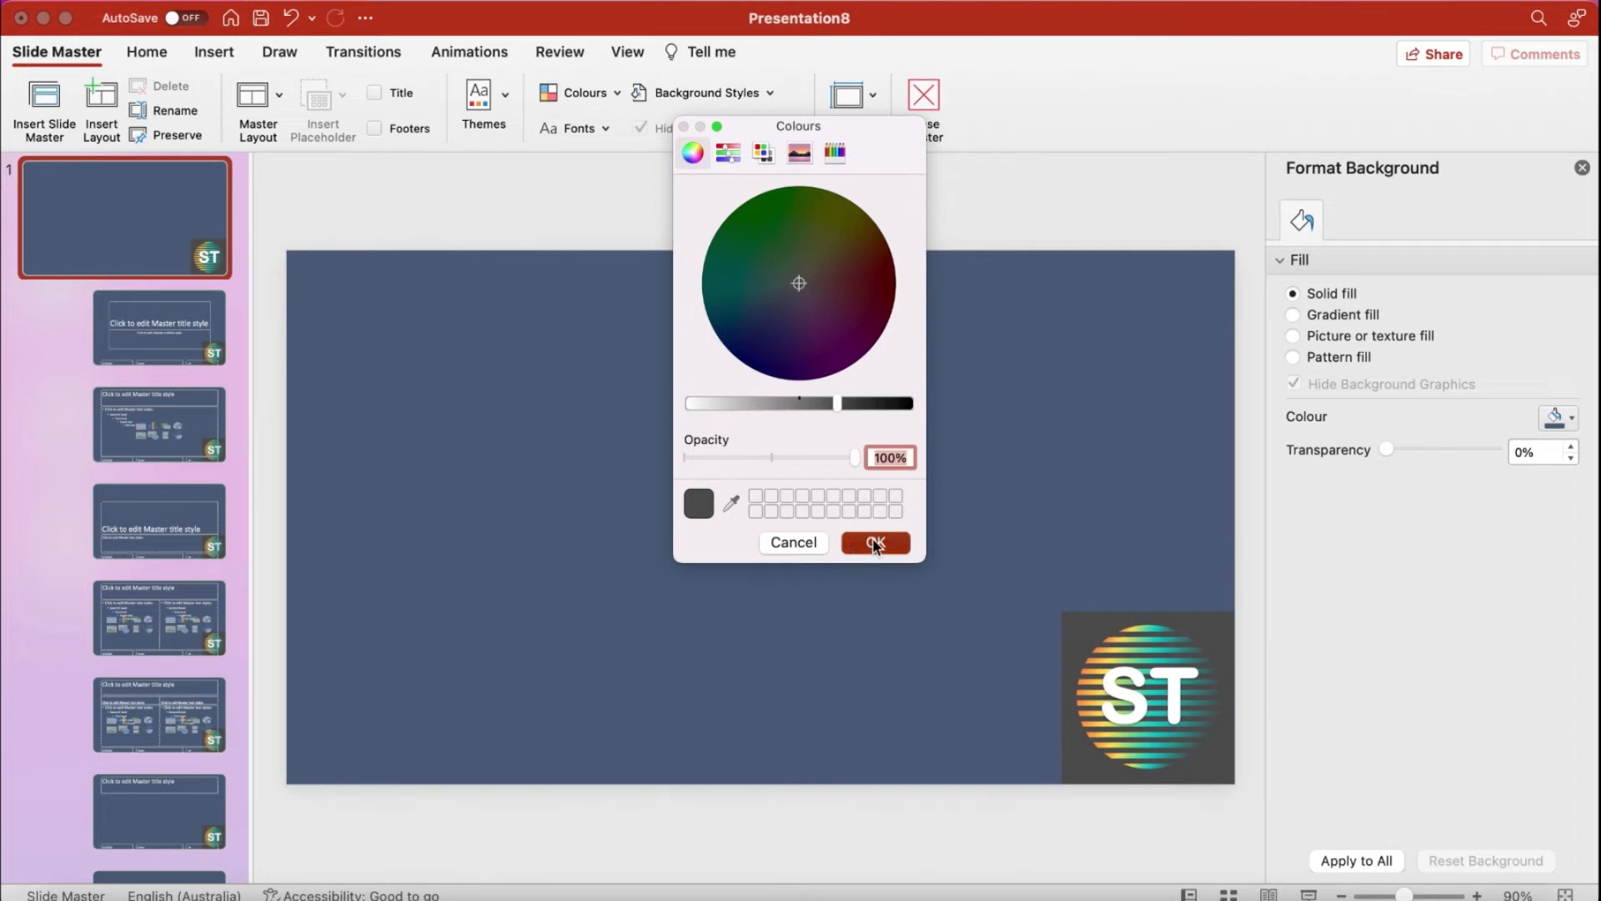
click(873, 542)
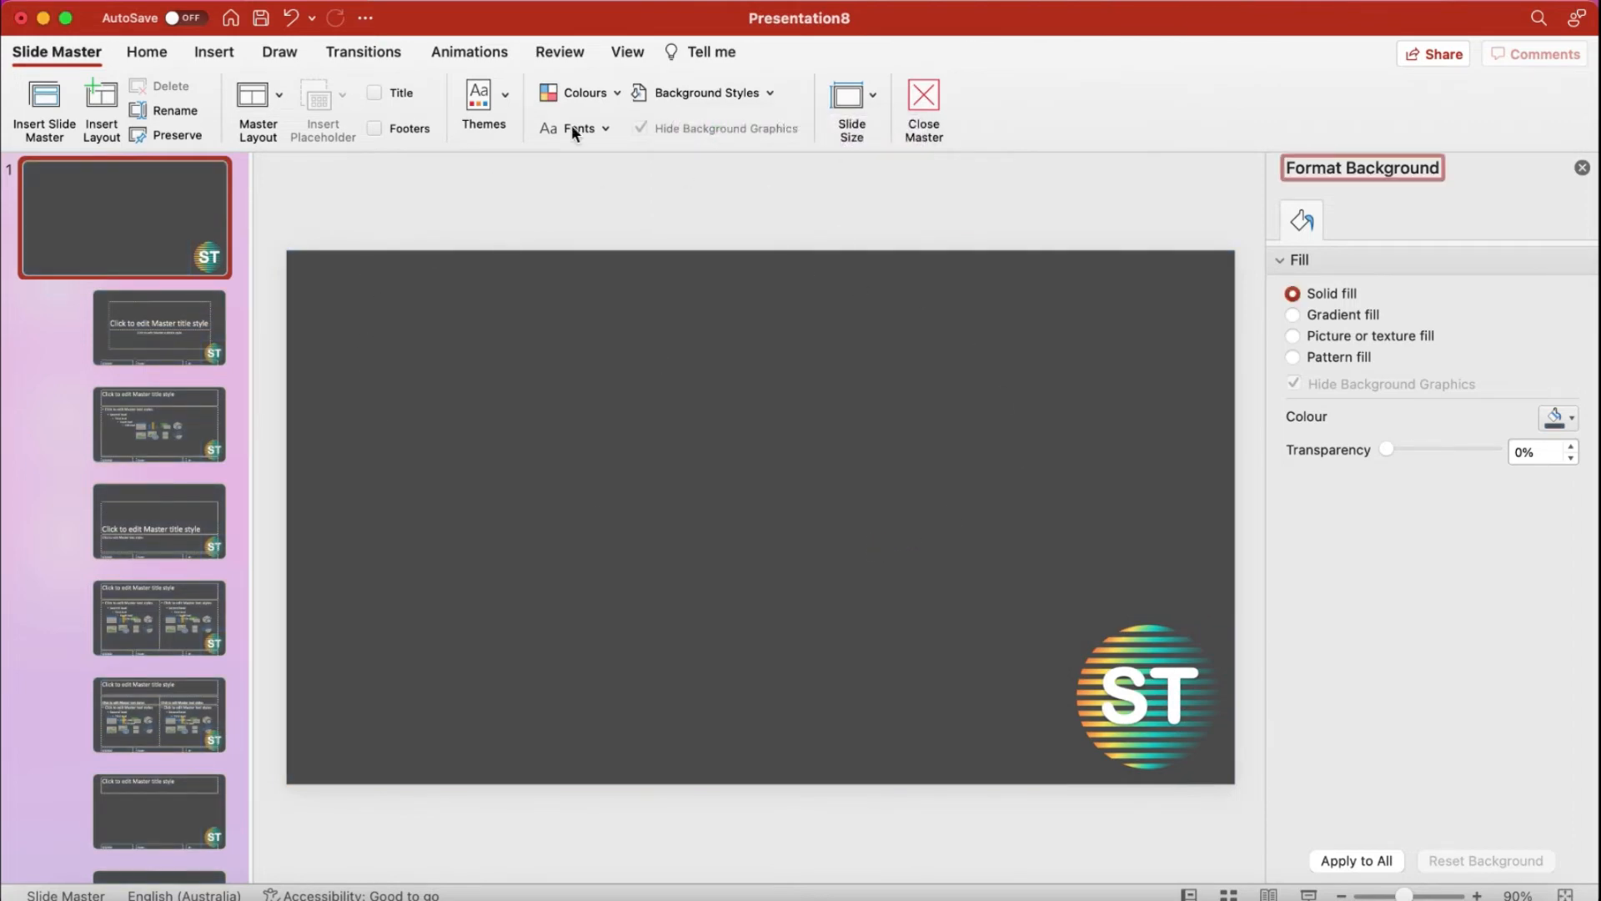
mouse_move(1190, 615)
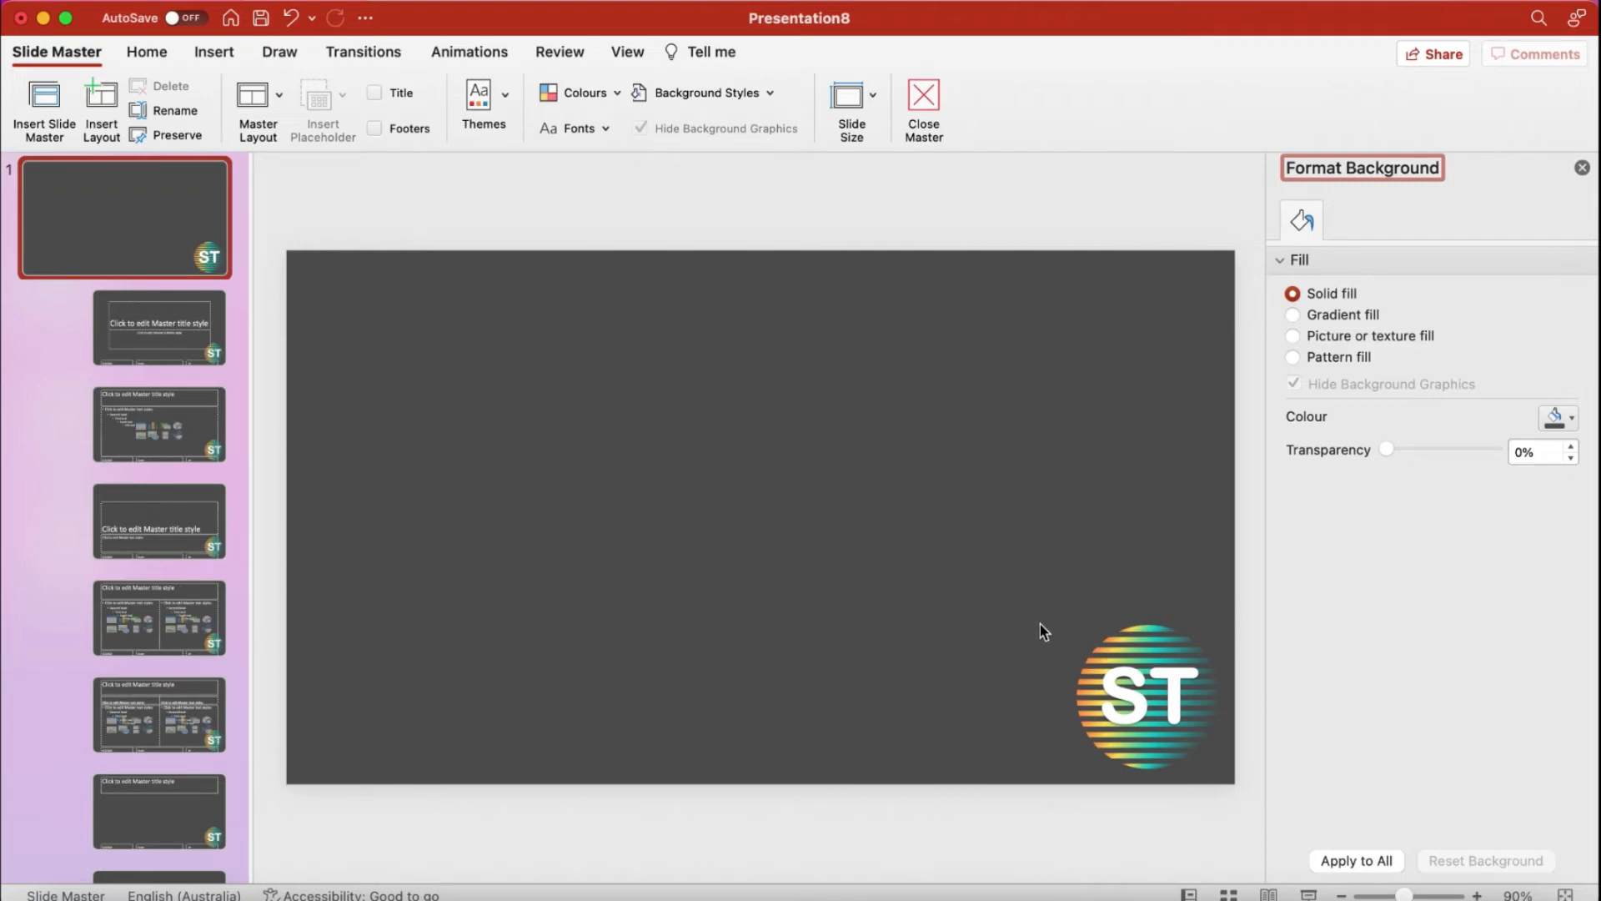
mouse_move(1028, 644)
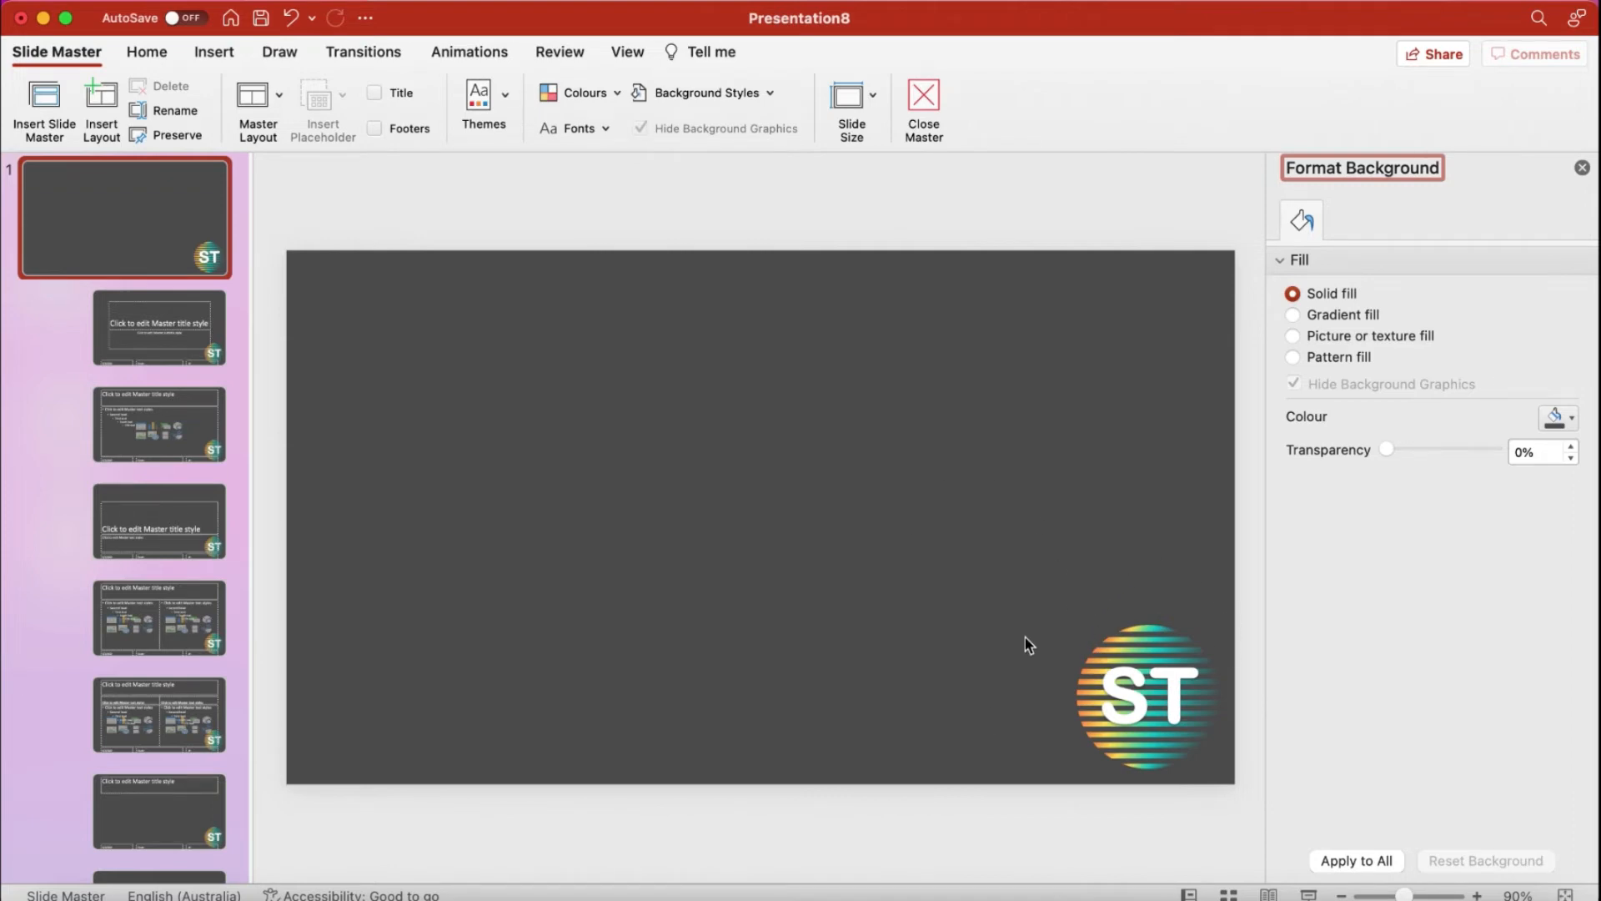
mouse_move(1127, 604)
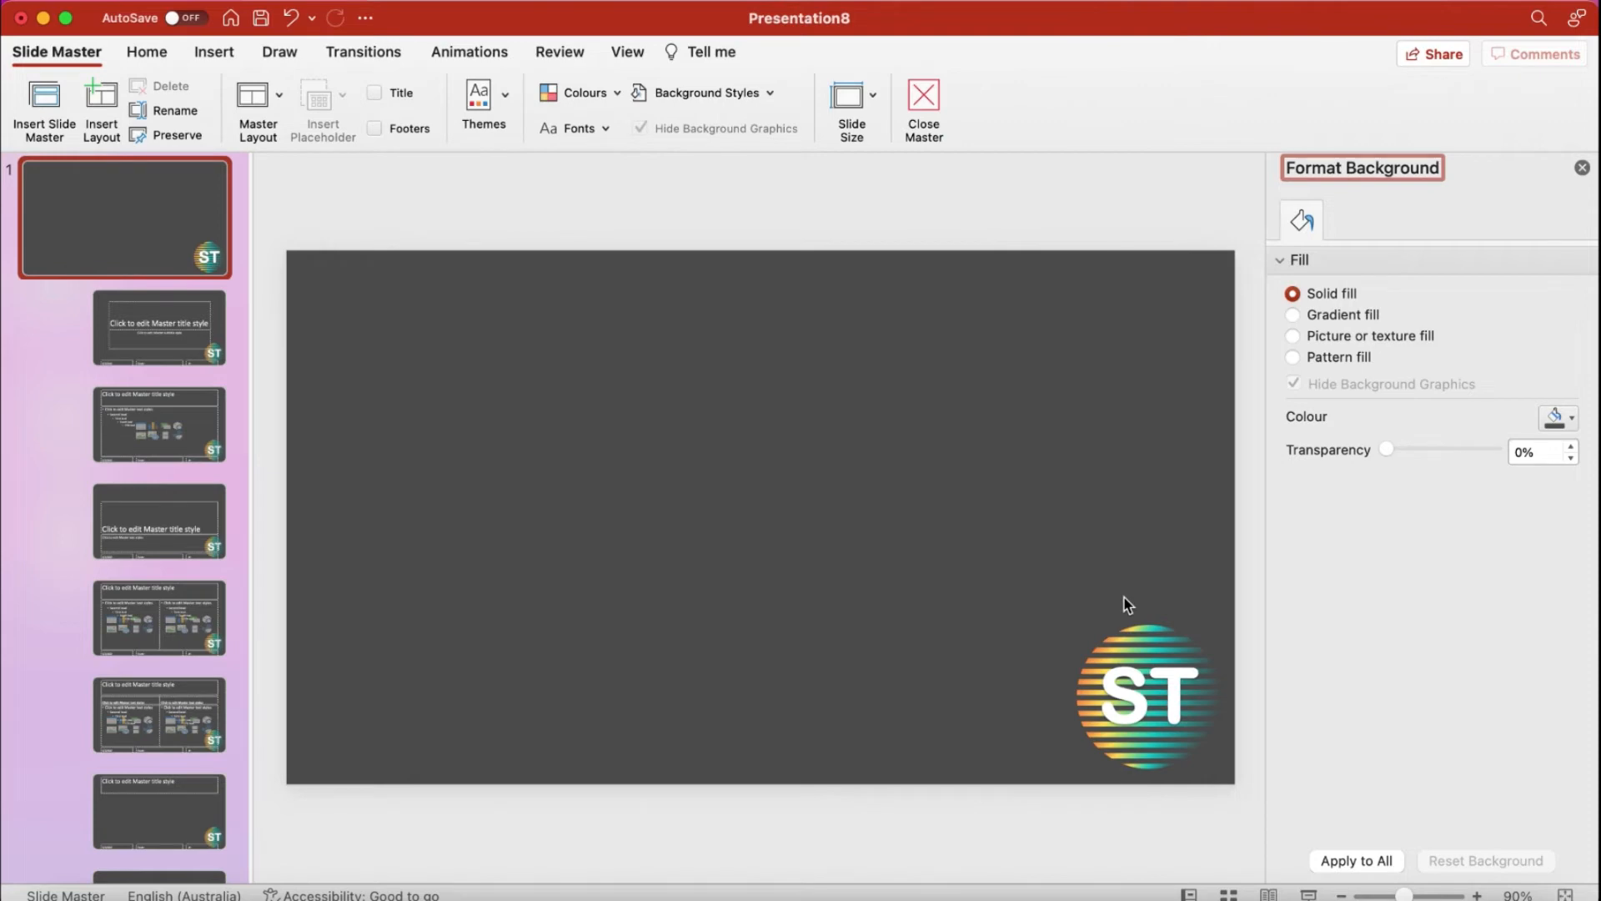
mouse_move(493, 285)
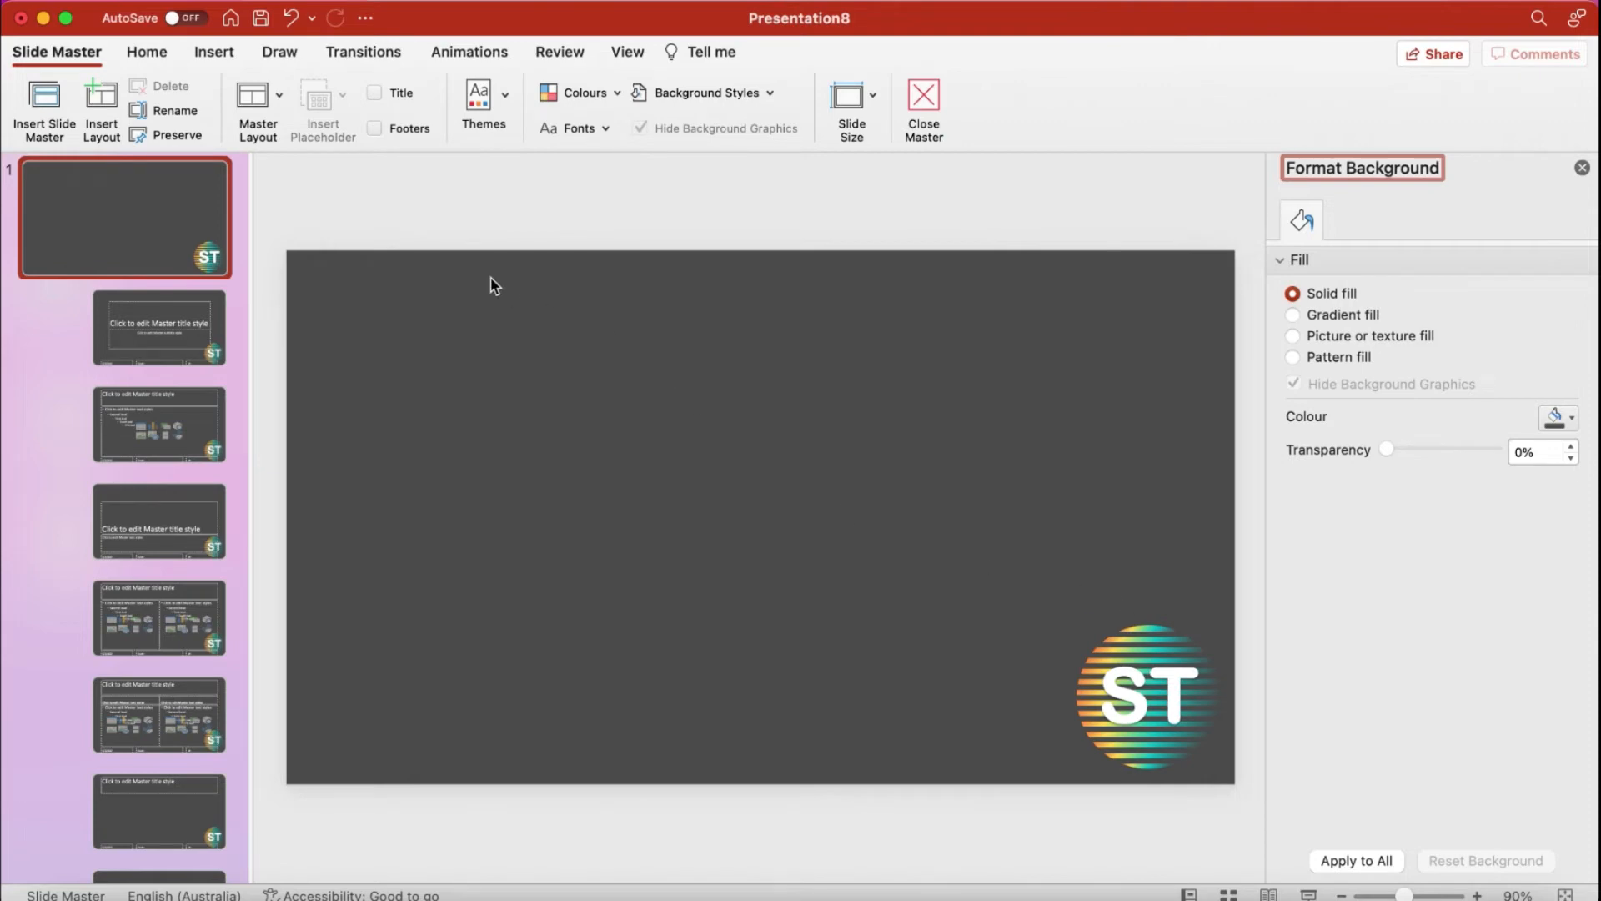
mouse_move(274, 87)
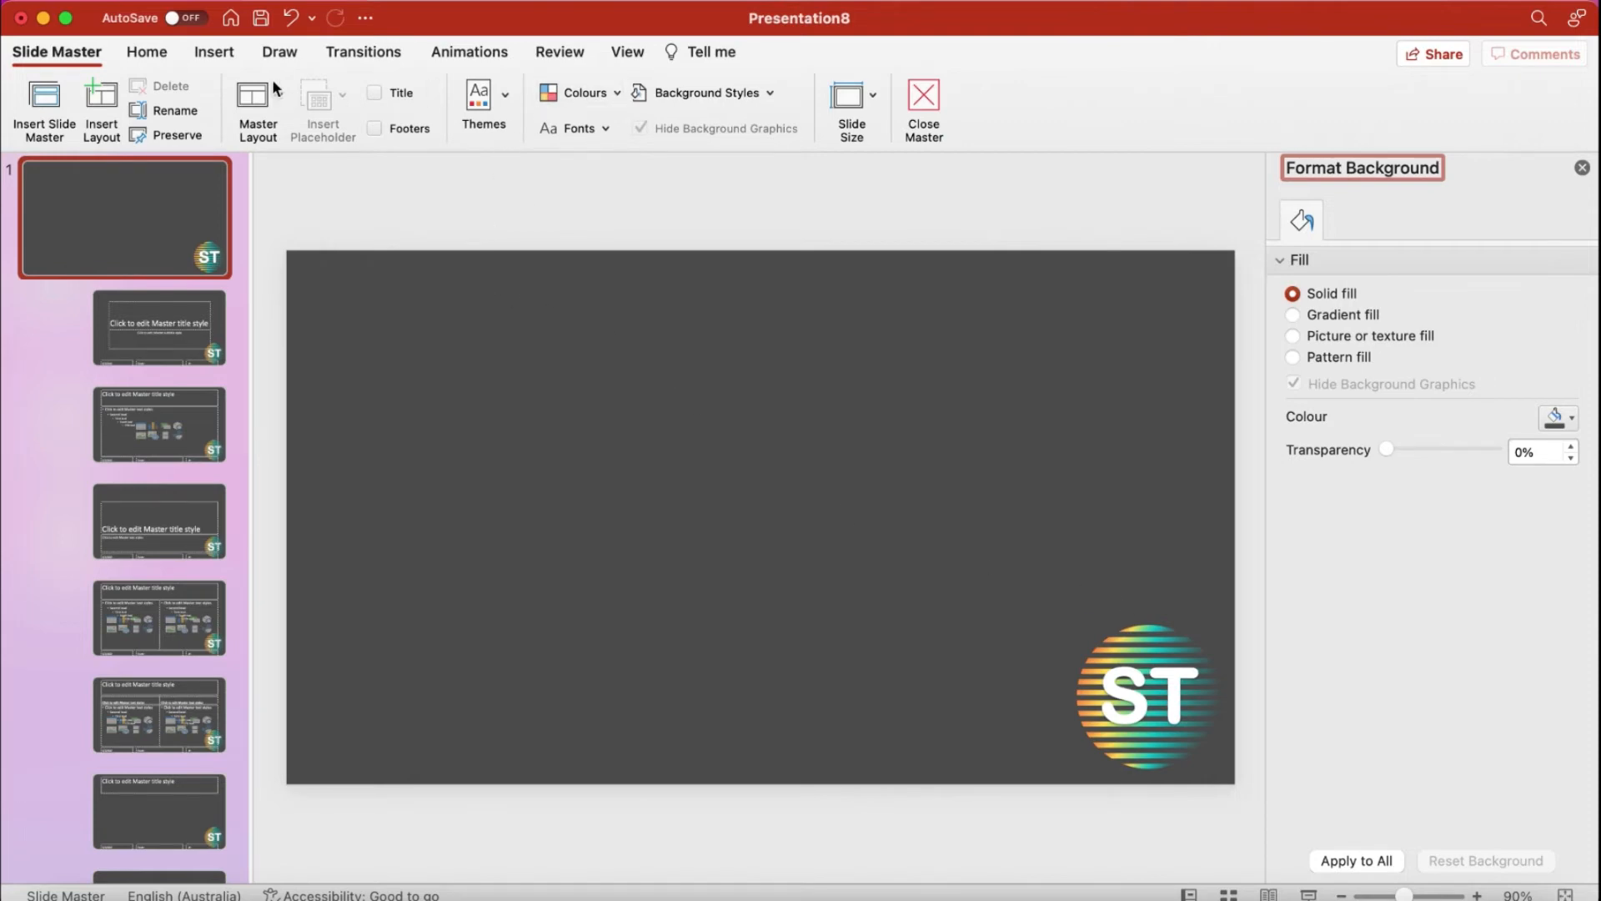
Step: Add a bottom text box on the master reading 'Please Subscribe this channel !'
click(213, 51)
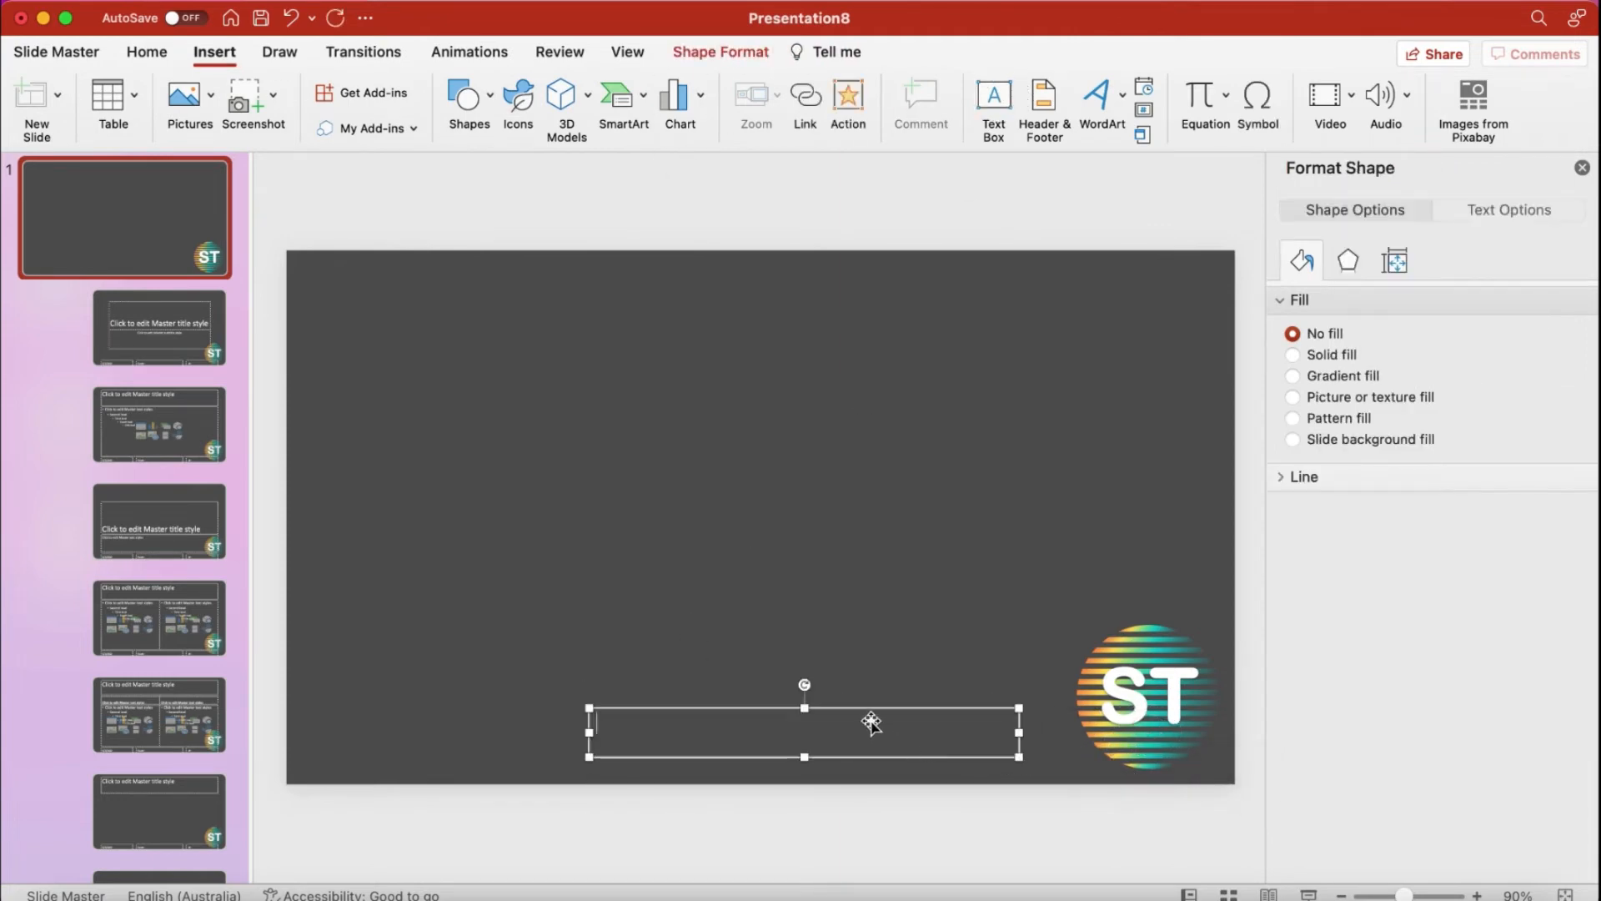
text(Please S)
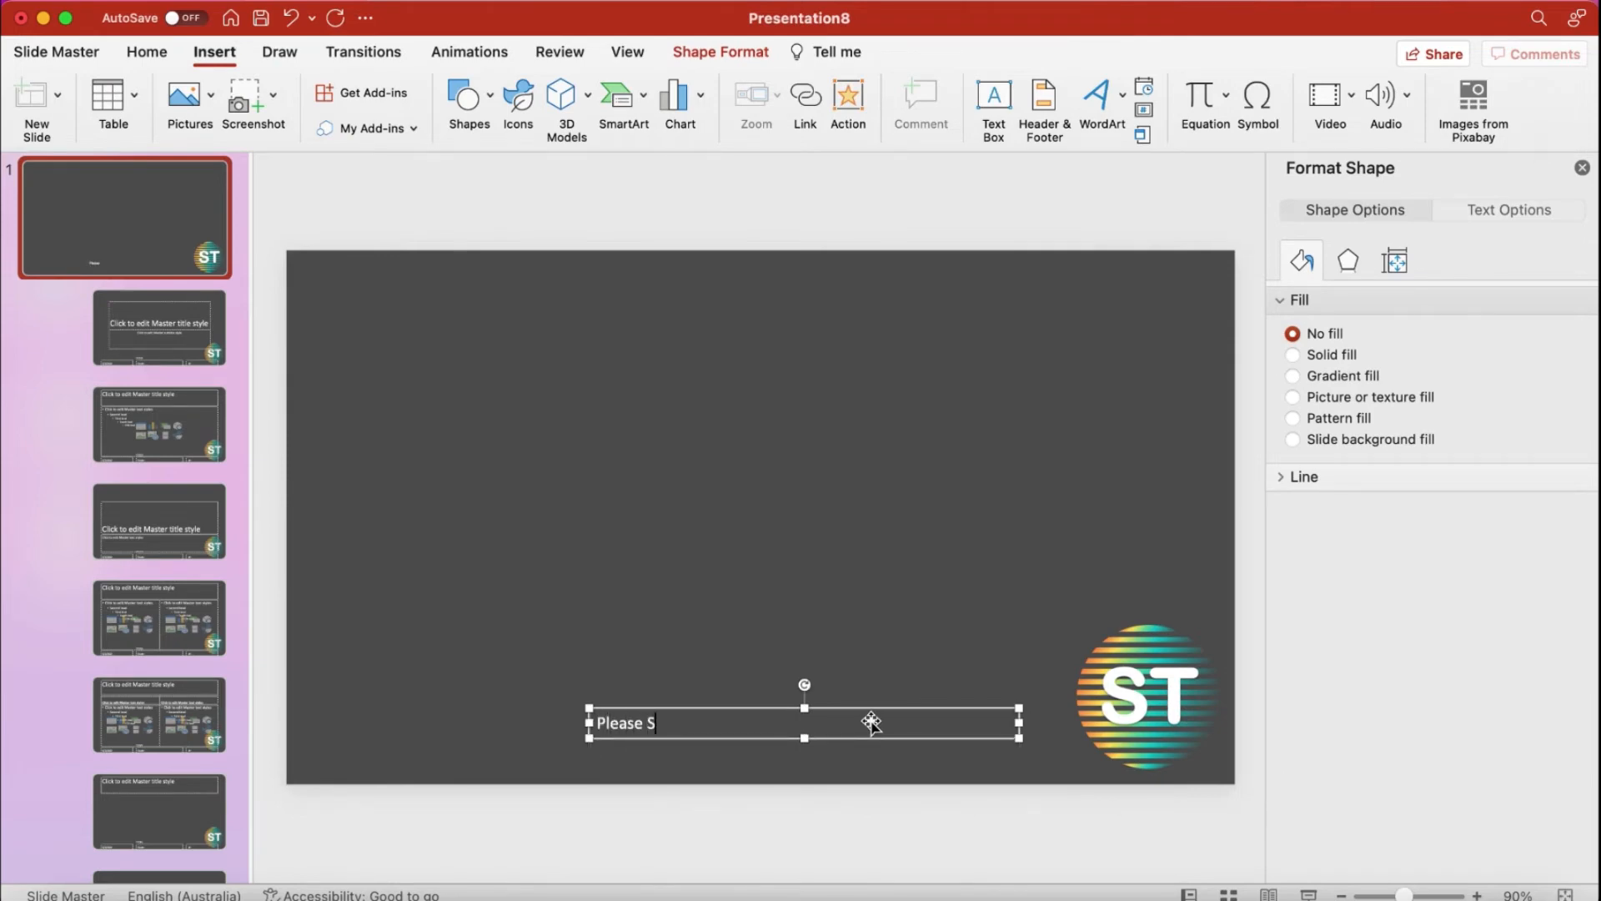
text(ubscribe this channel !)
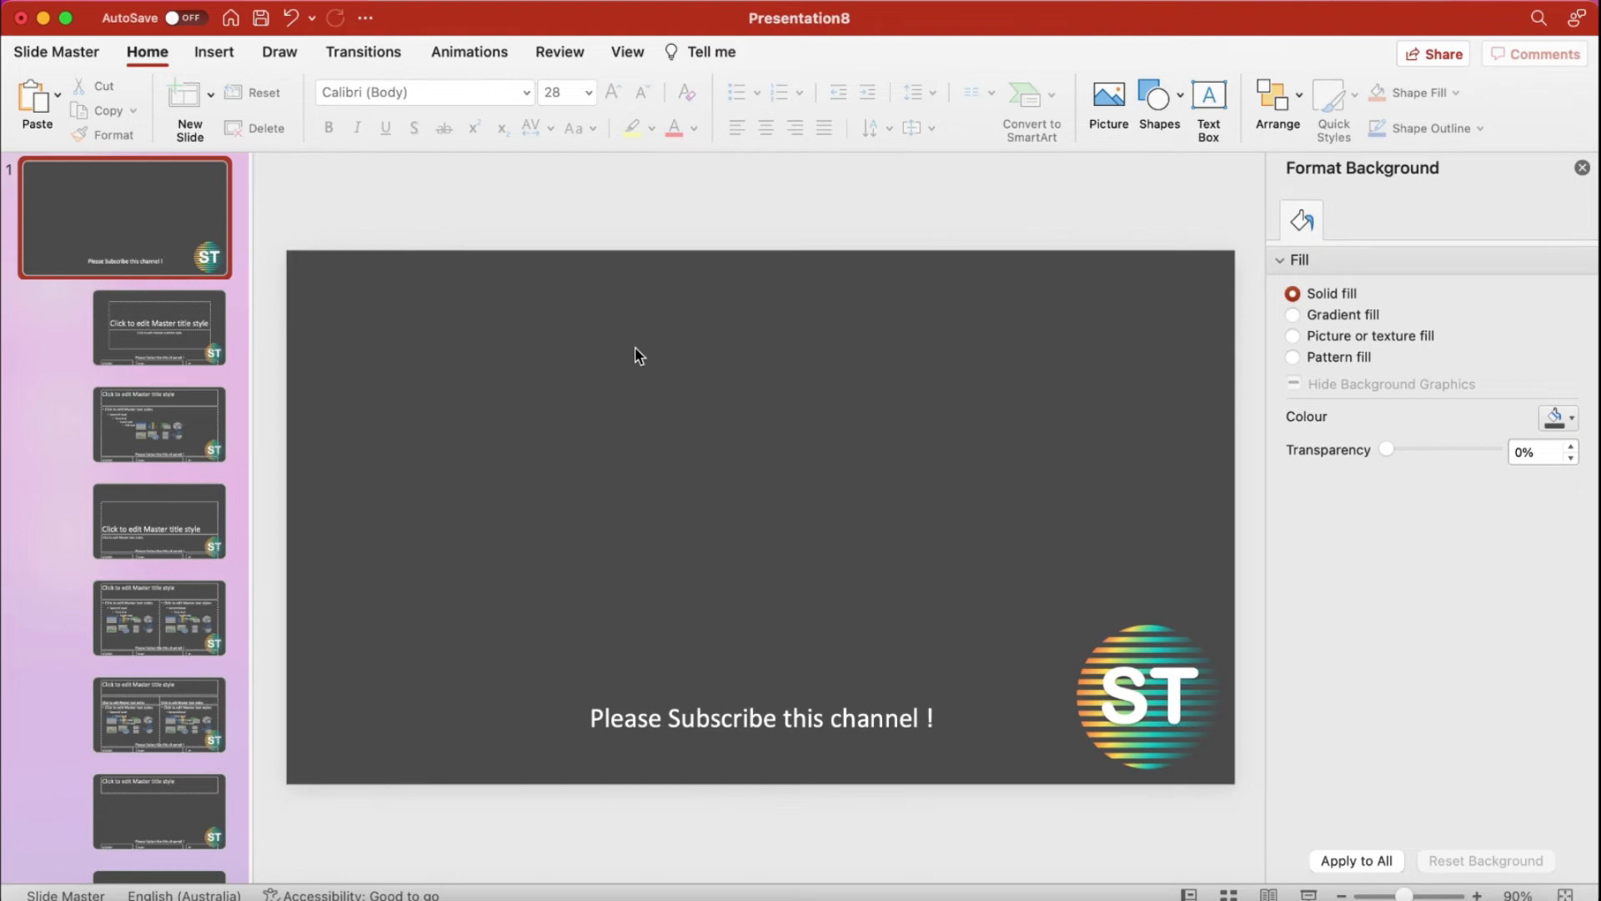
mouse_move(597, 387)
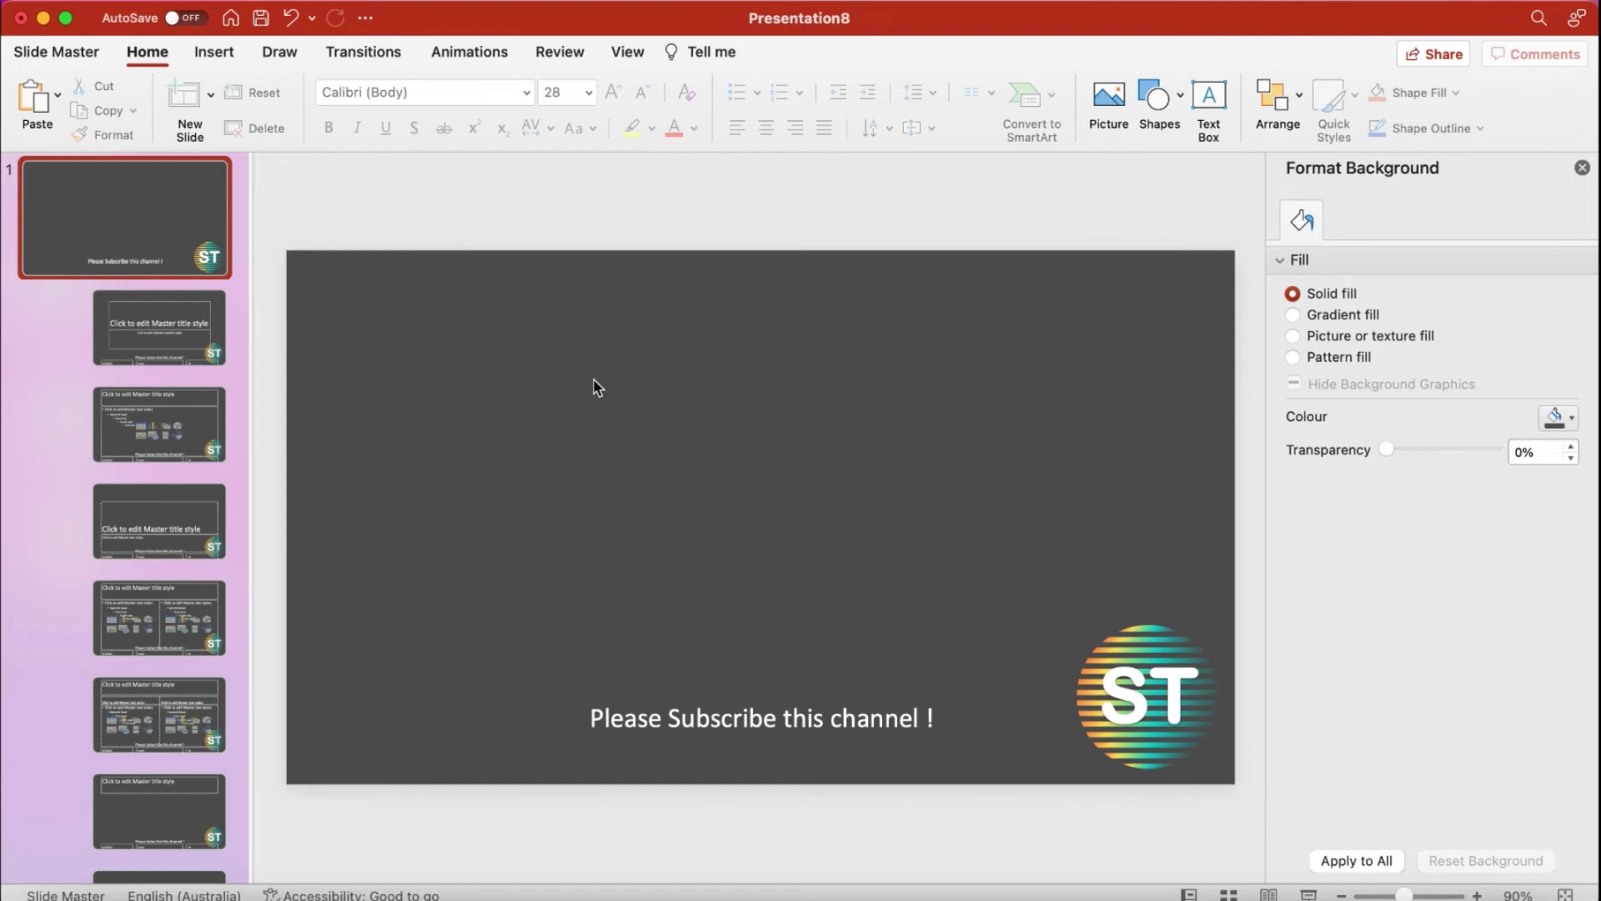
mouse_move(603, 384)
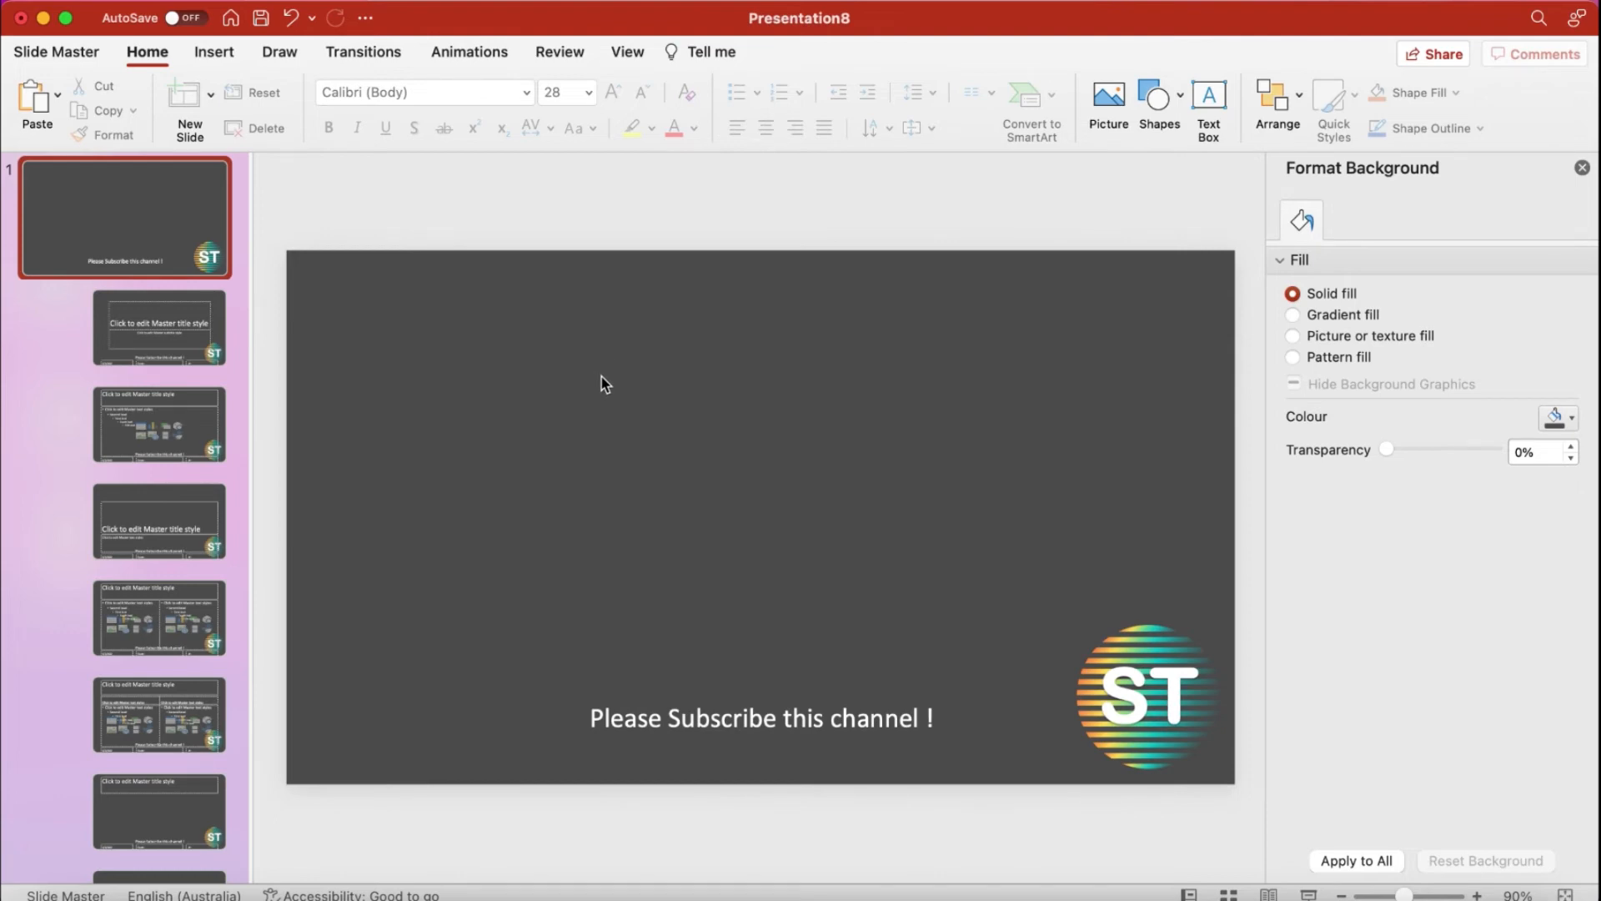
mouse_move(587, 378)
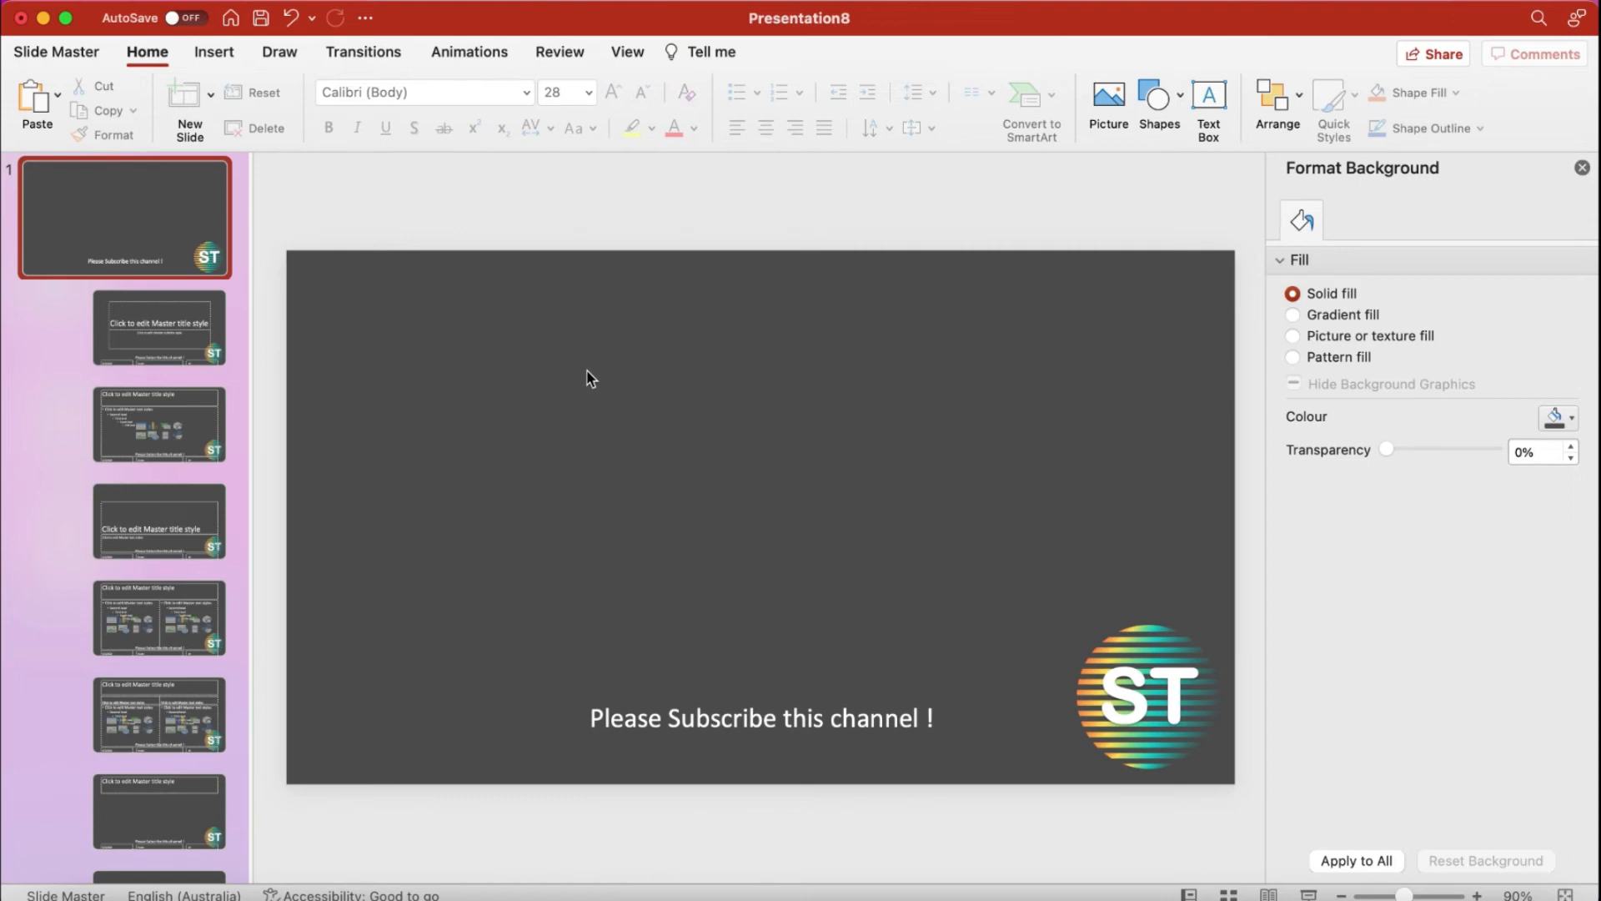
Step: Close Master View from the Slide Master tab
click(56, 50)
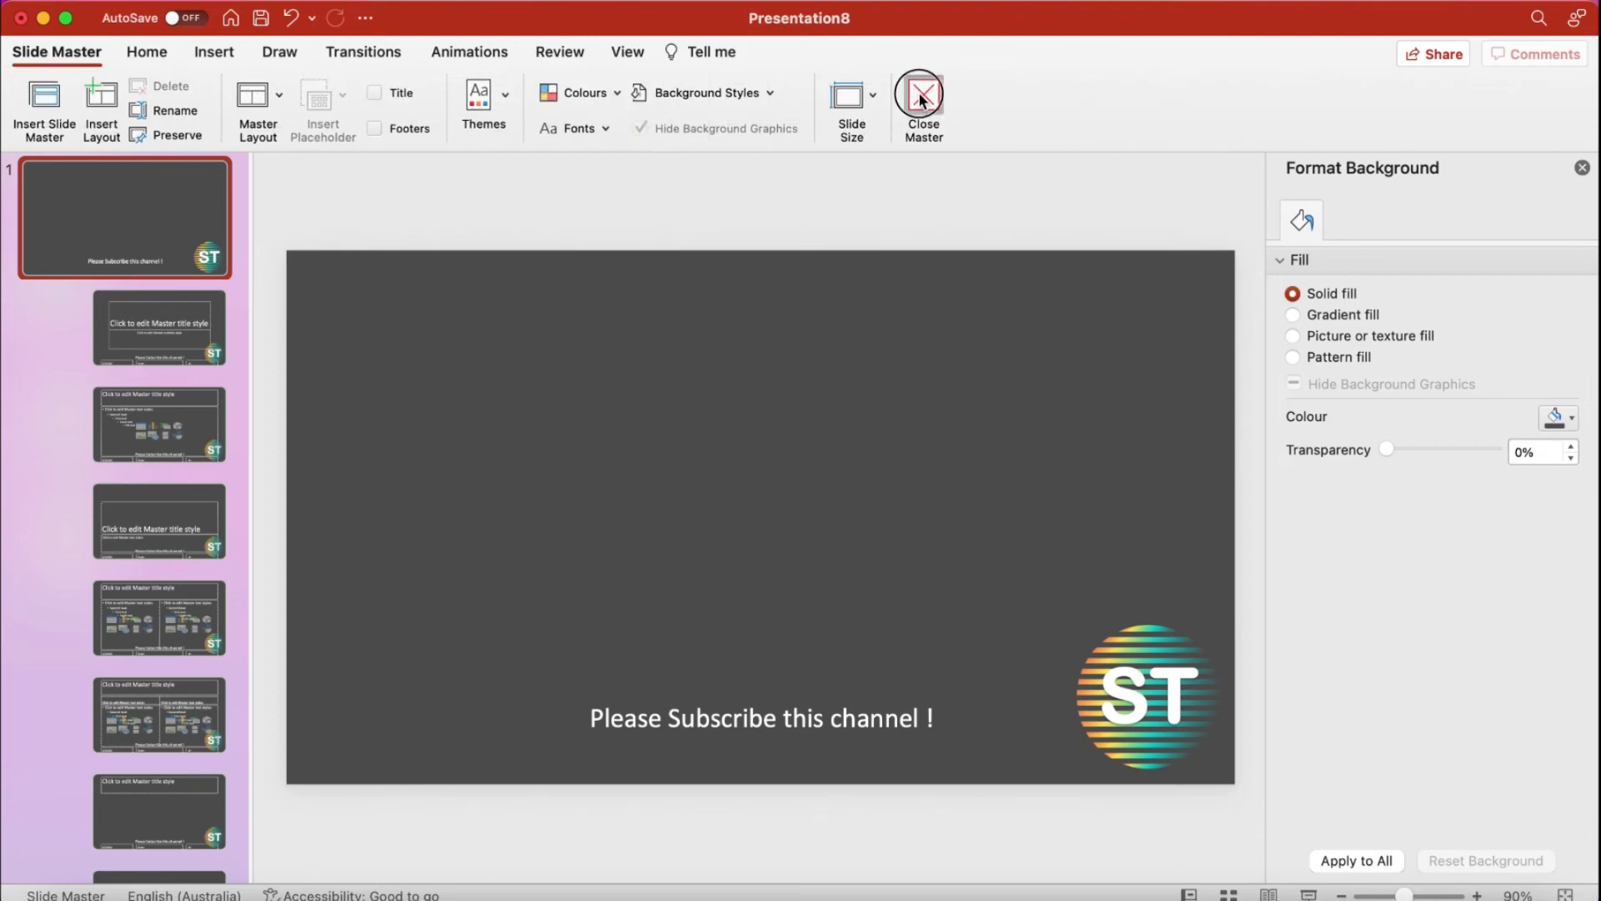
click(919, 105)
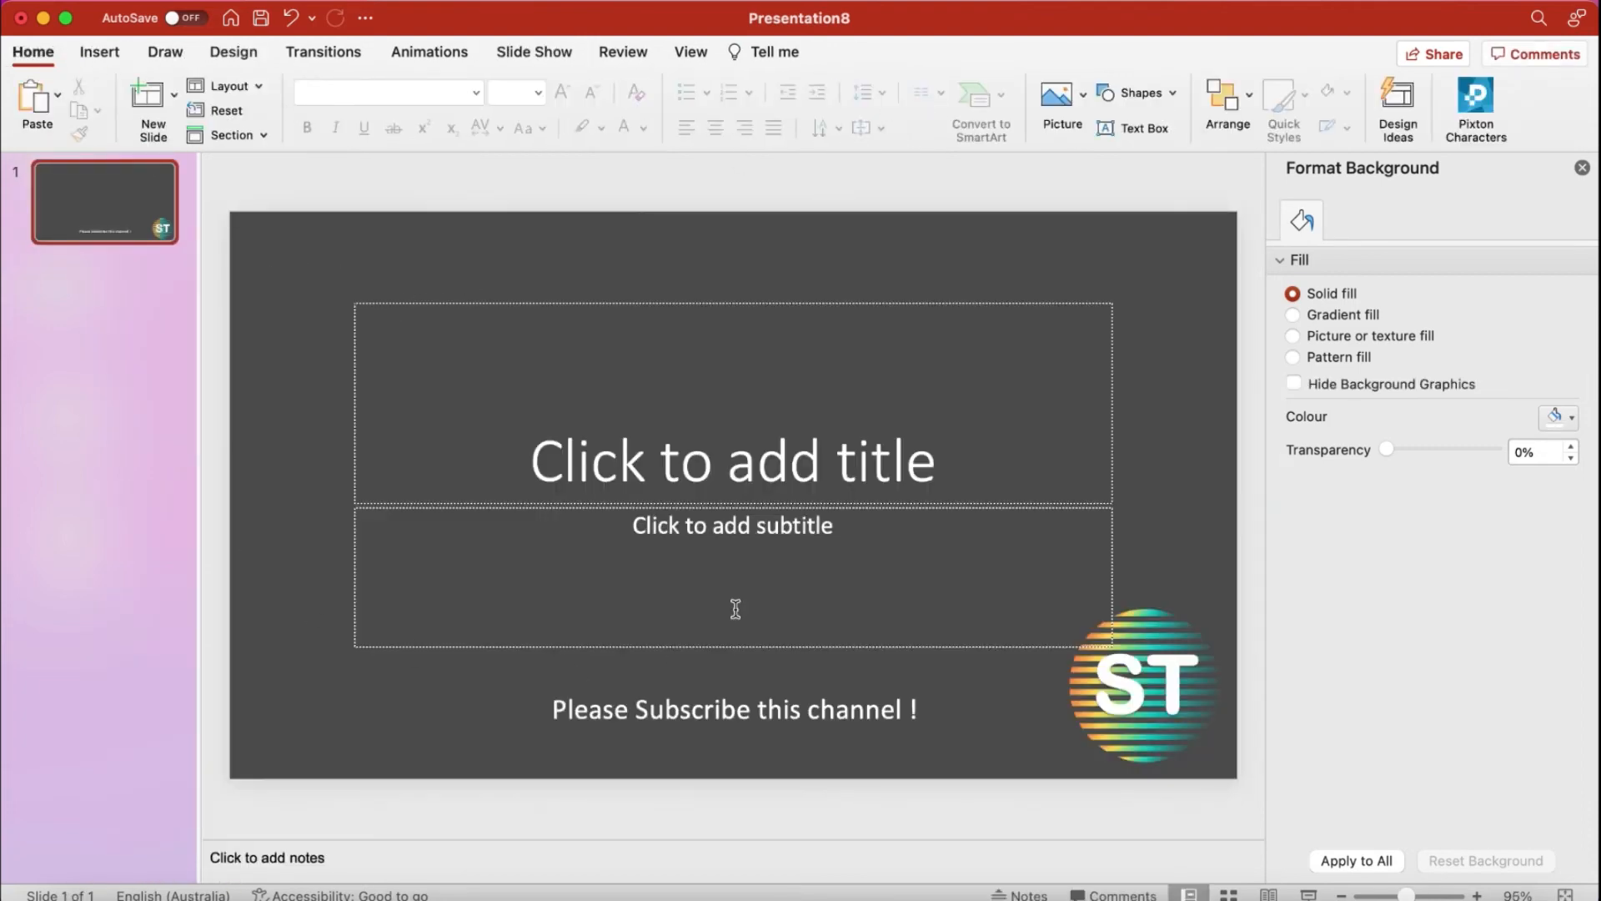
mouse_move(1006, 297)
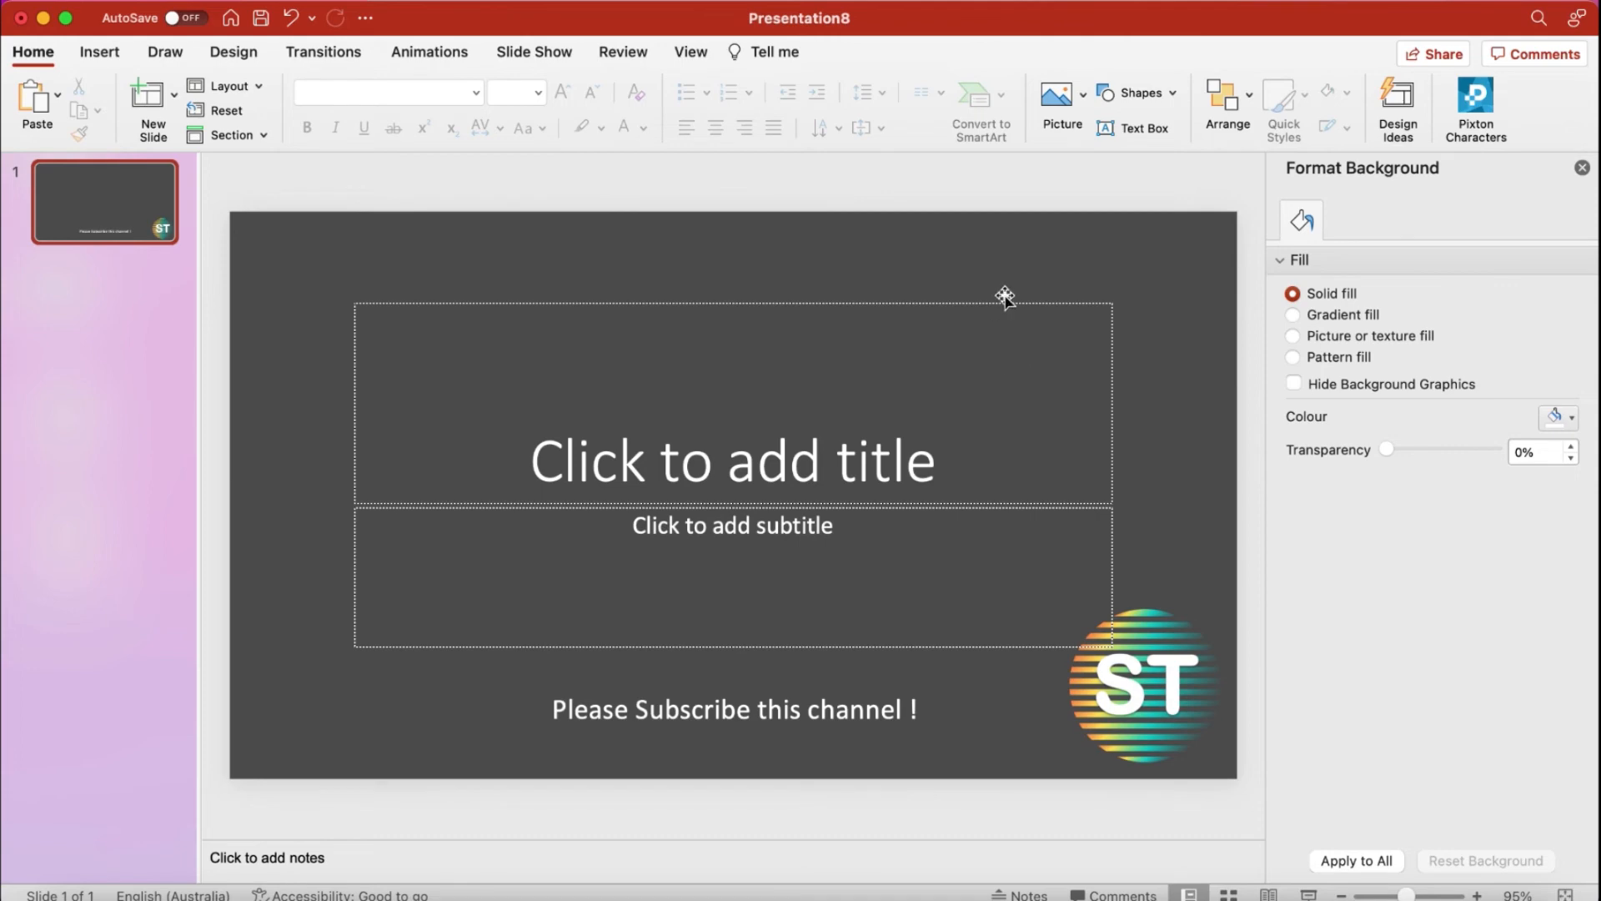
mouse_move(1582, 168)
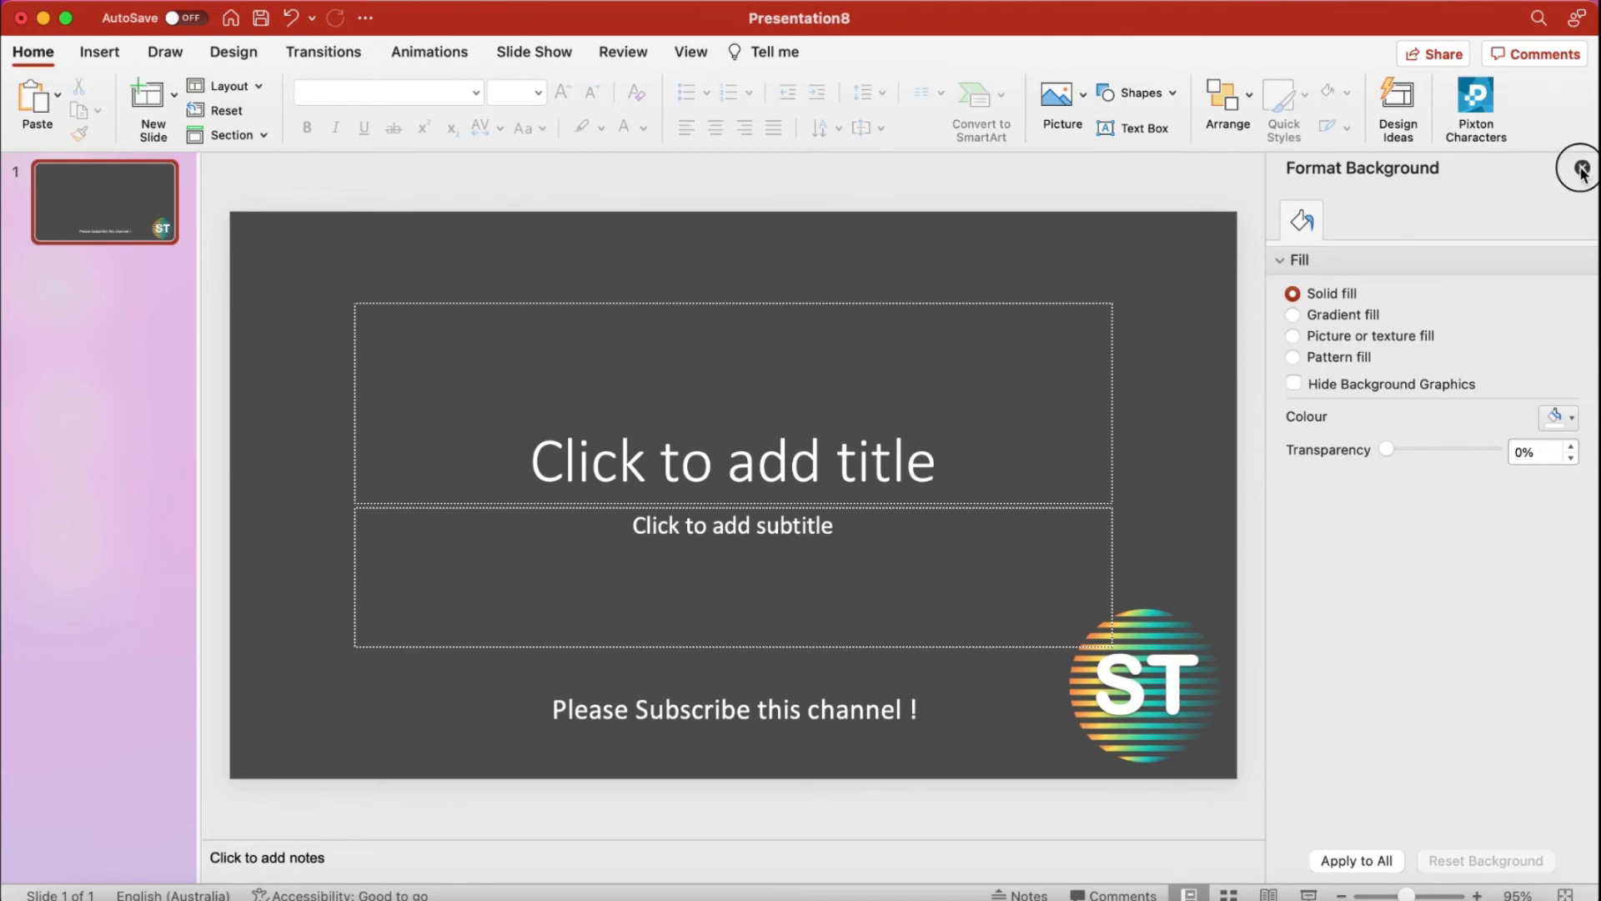
Step: Close the Format Background pane and insert a new slide
click(1579, 167)
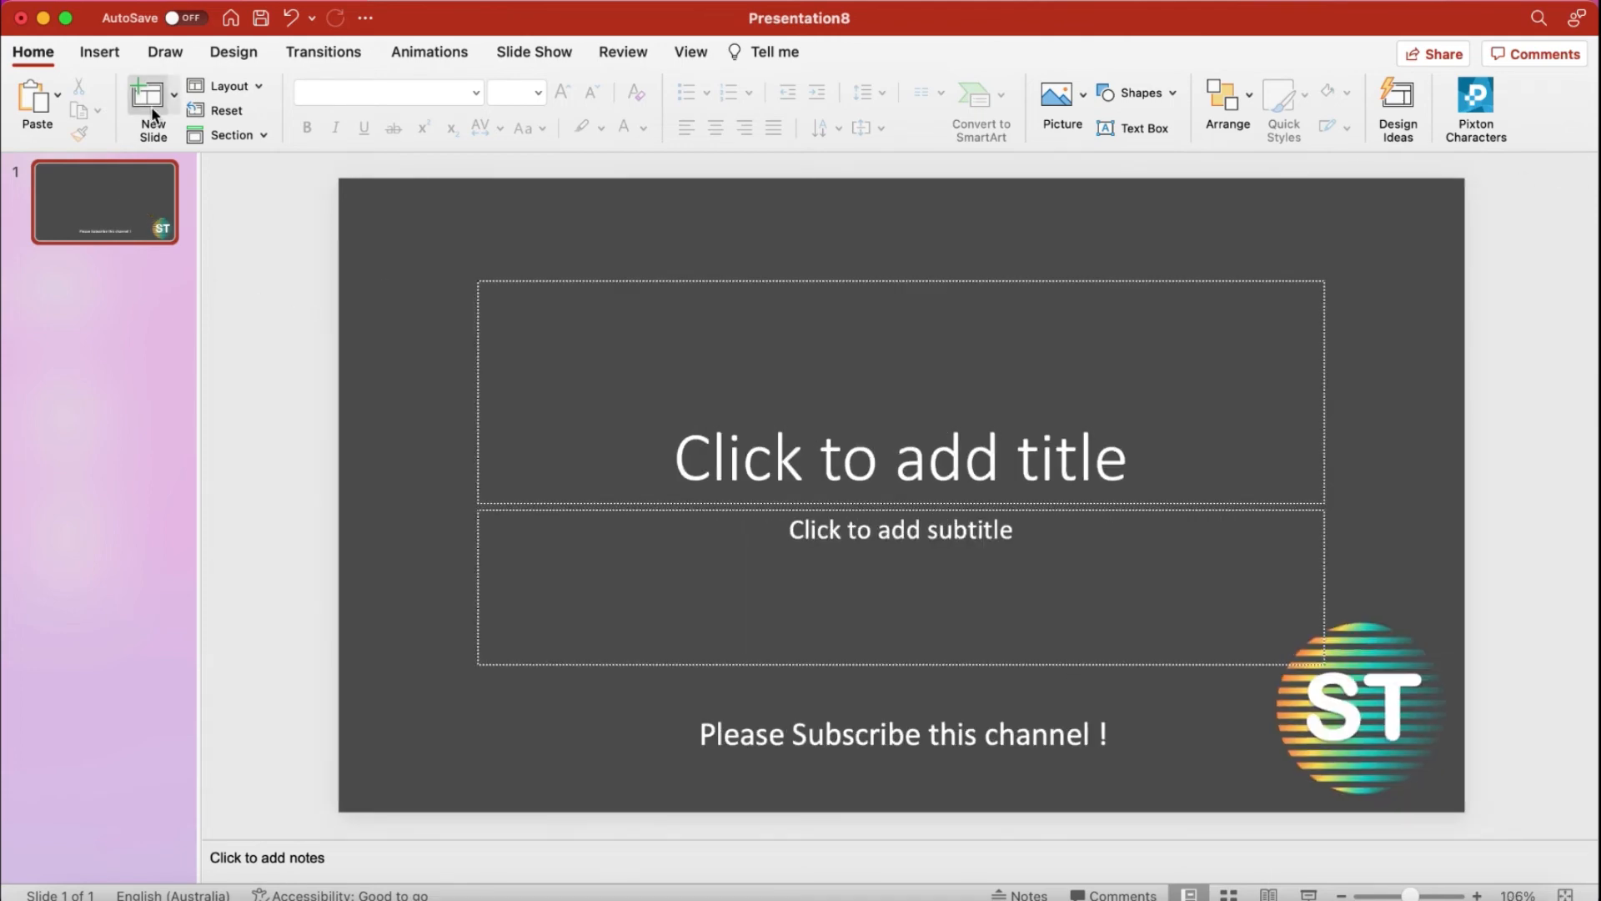
click(152, 102)
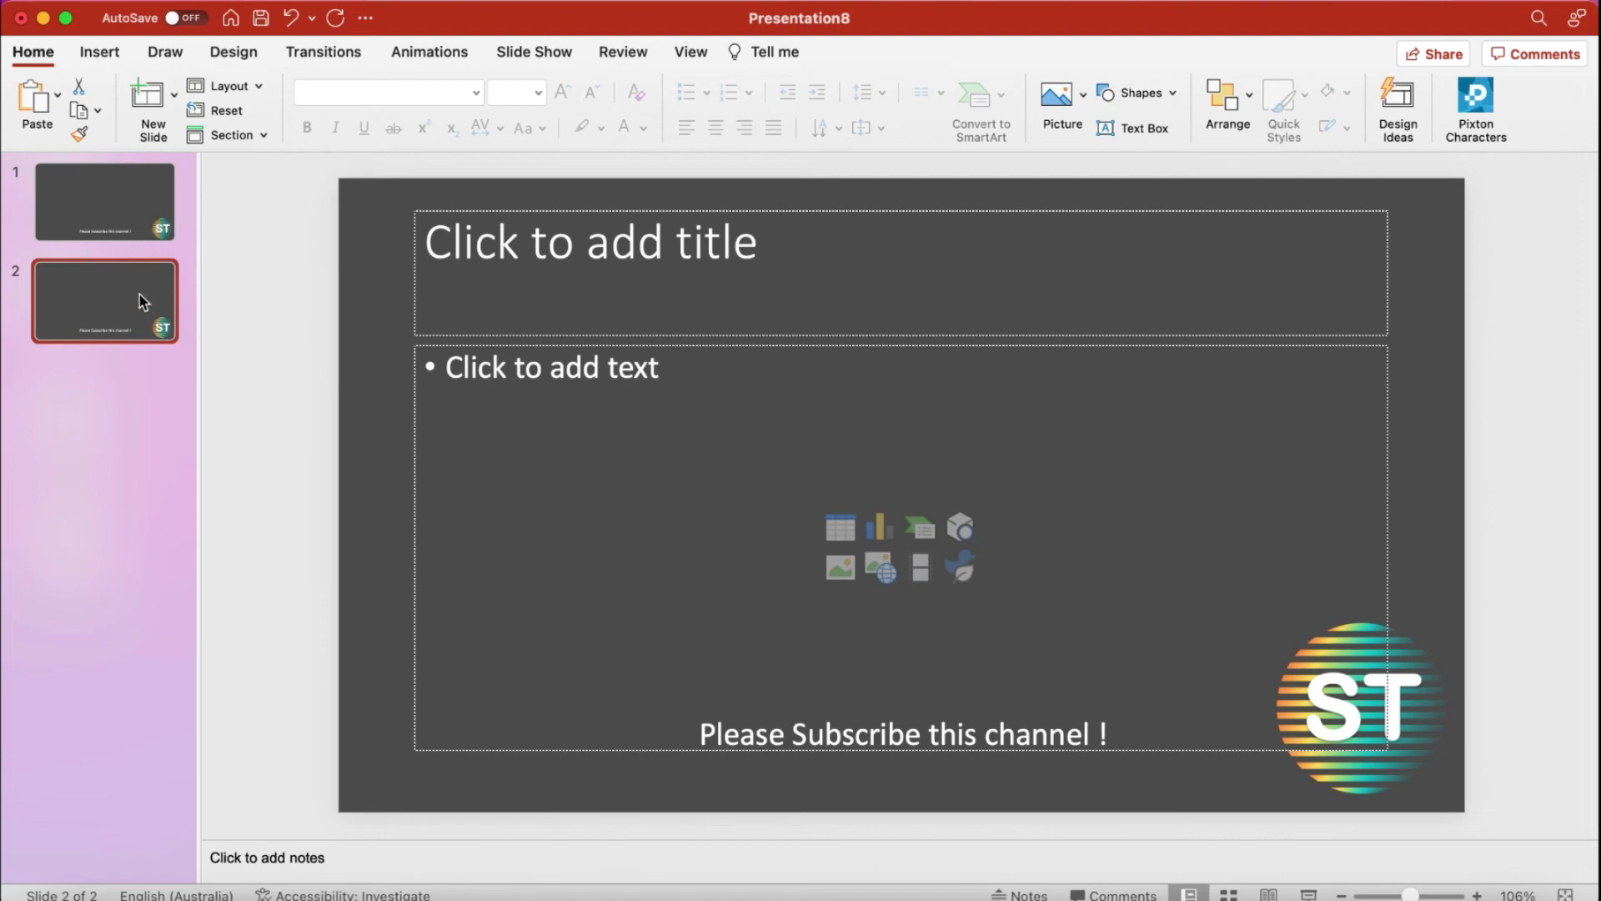
mouse_move(143, 301)
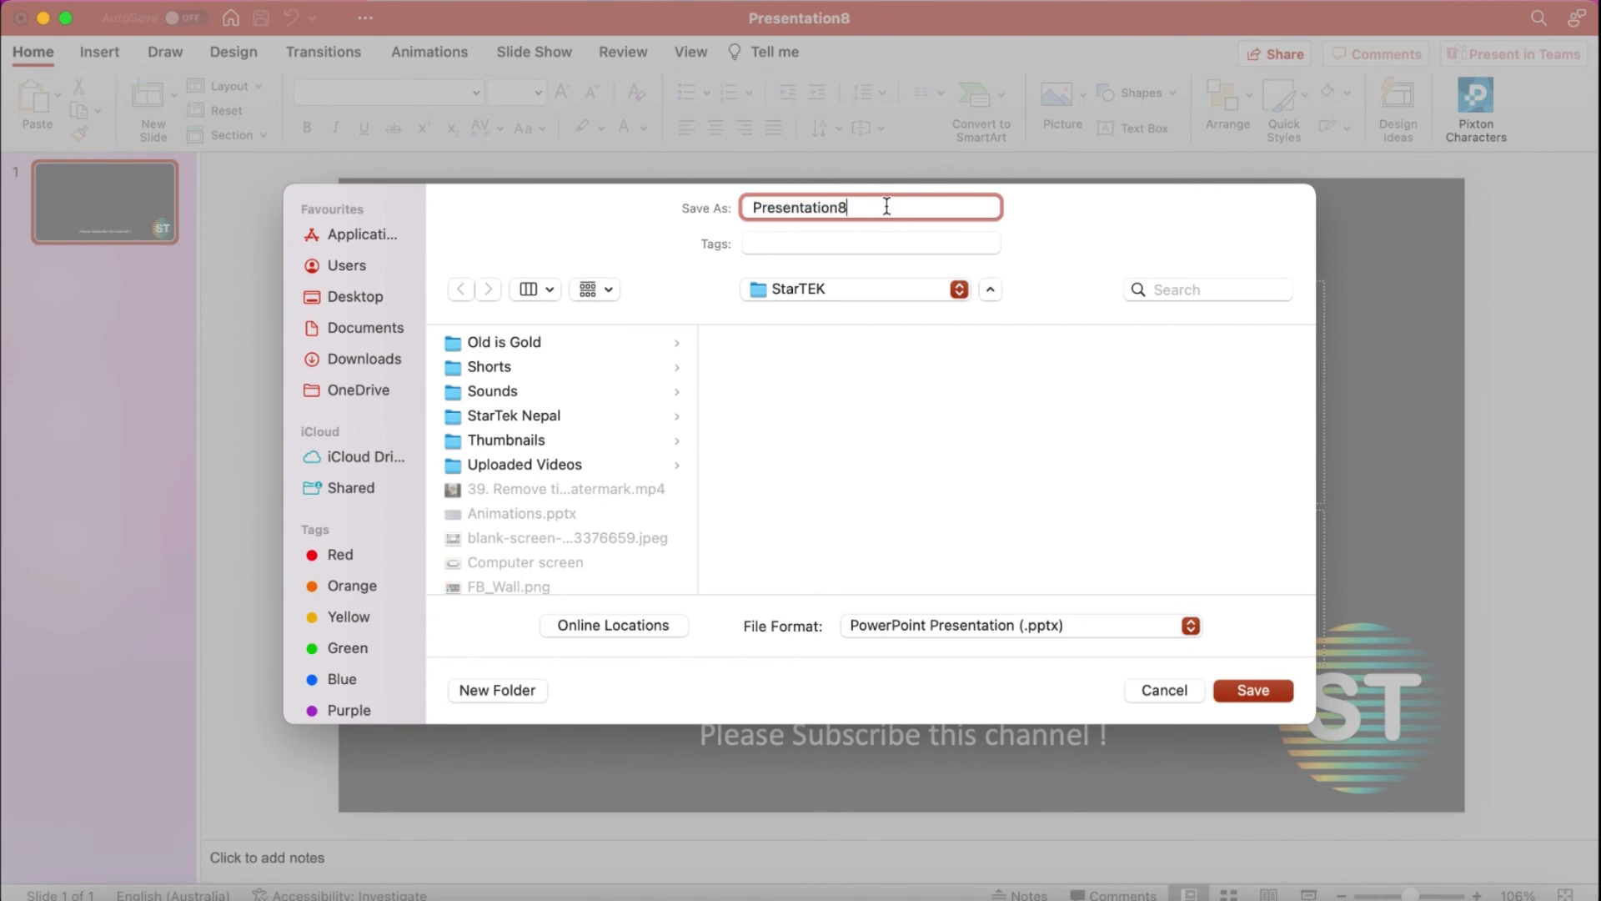
Step: Save the file as Presentation.pptx in the Desktop folder
click(354, 295)
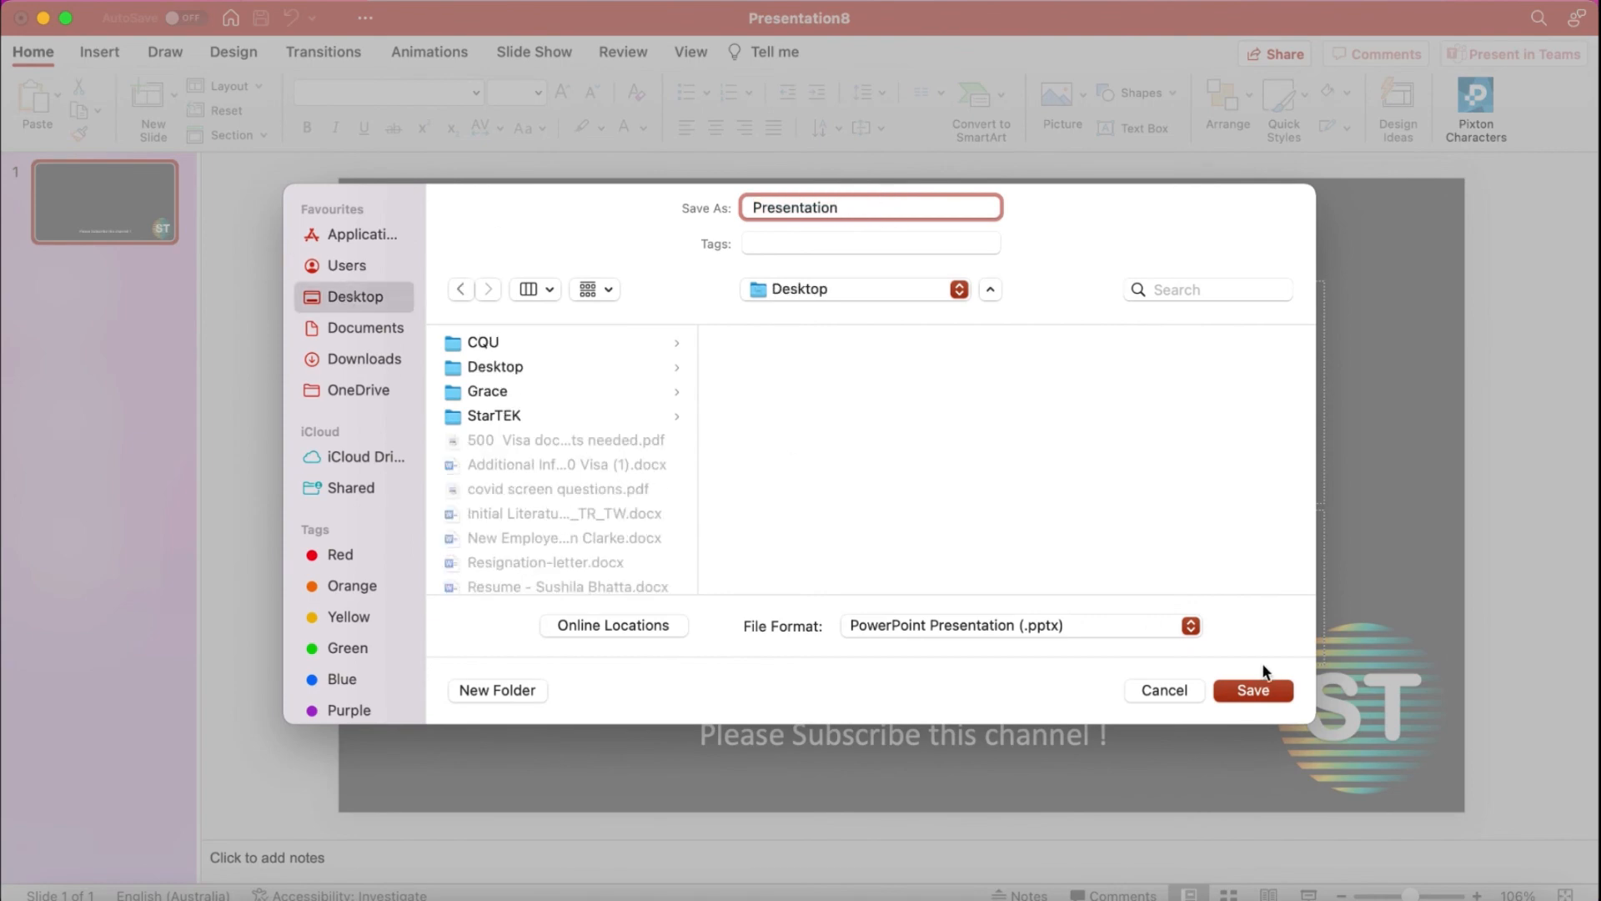
click(1252, 689)
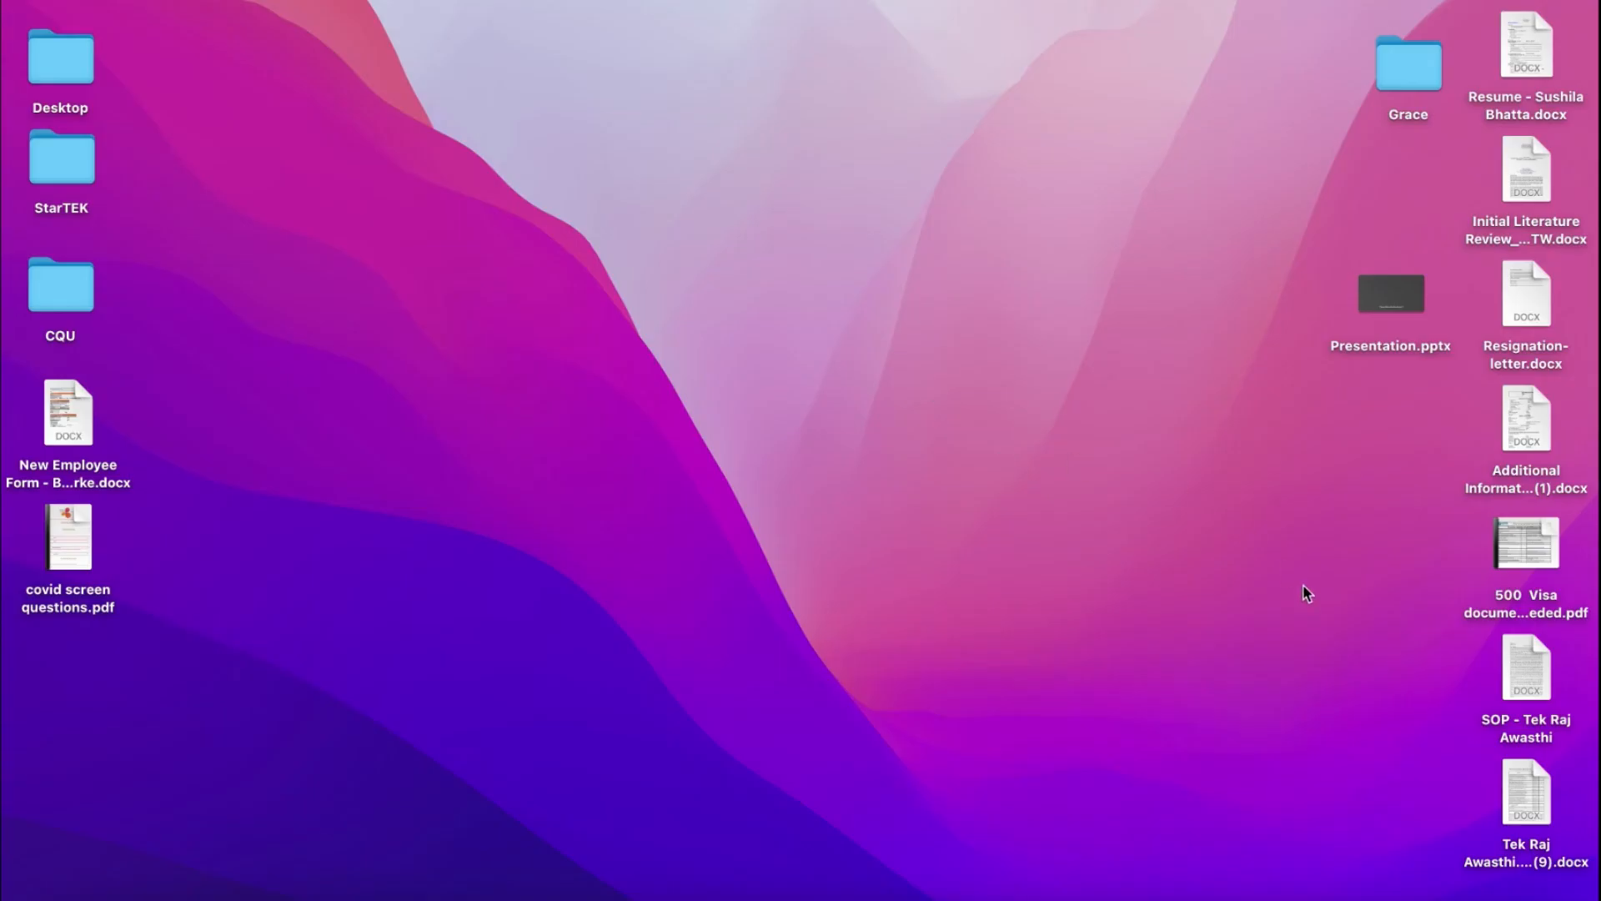
Step: Double-click Presentation.pptx on the desktop to reopen it in PowerPoint
click(1390, 294)
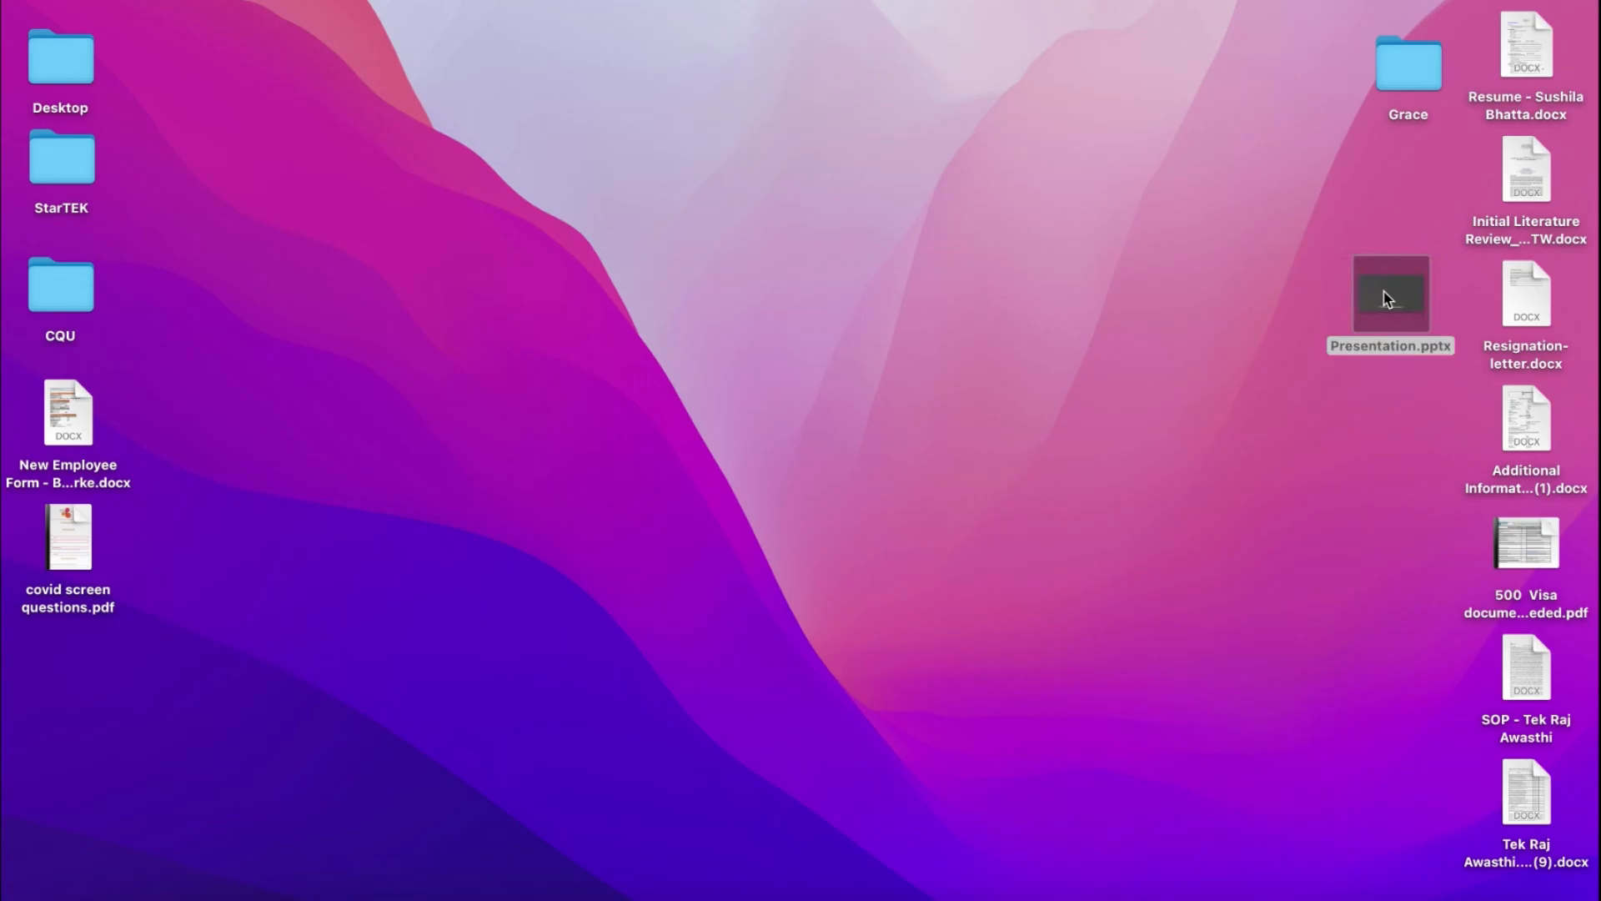
double_click(1391, 295)
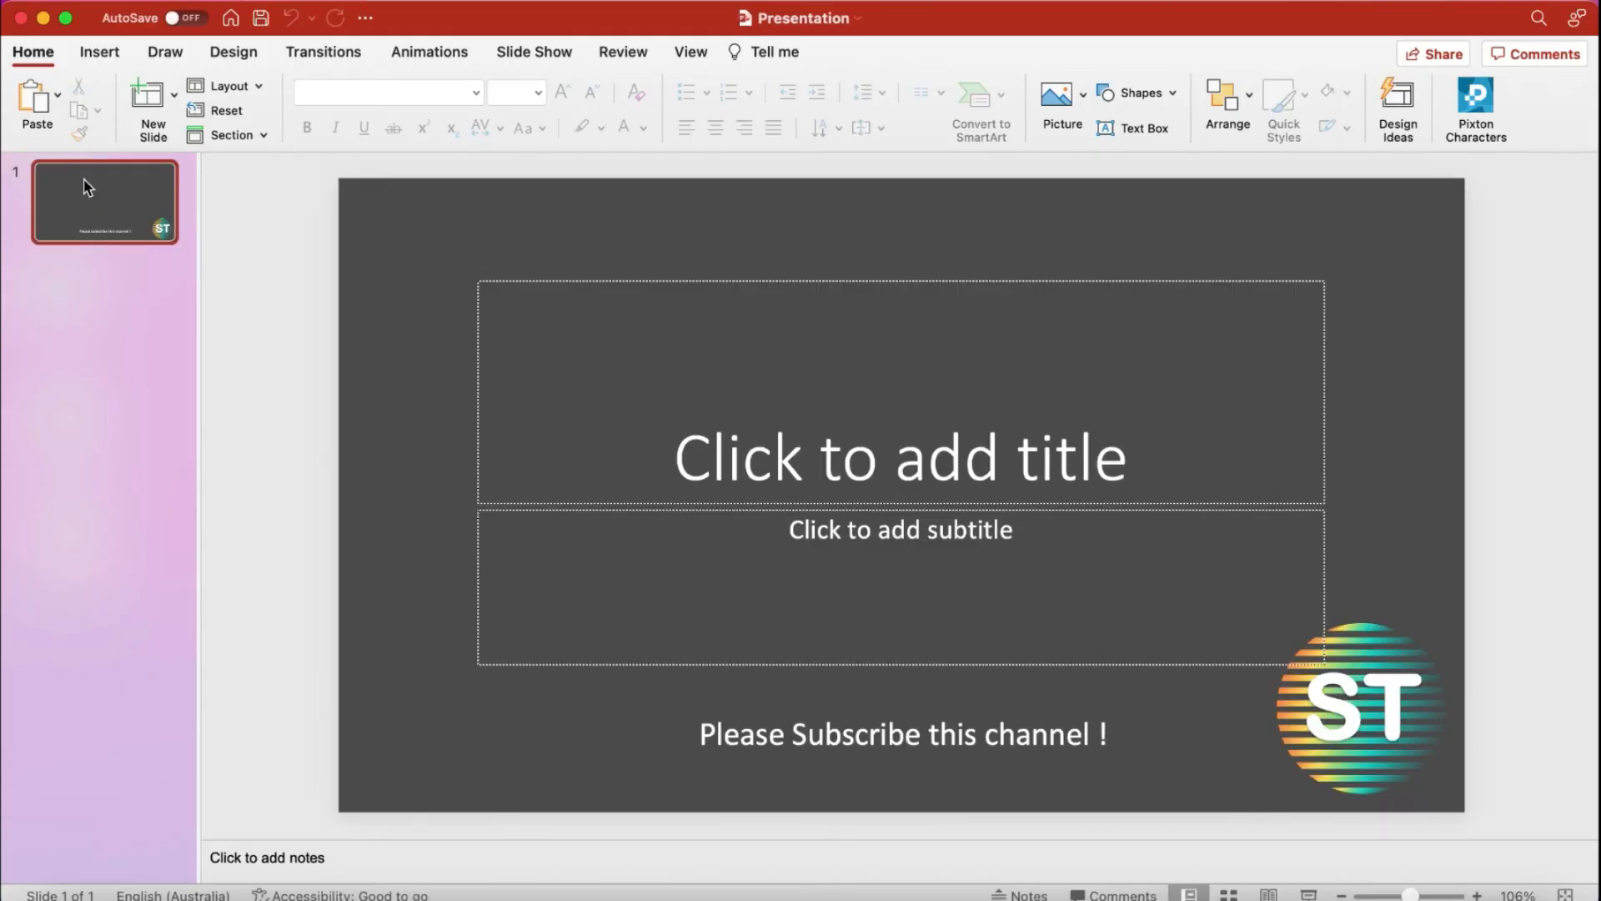
mouse_move(122, 212)
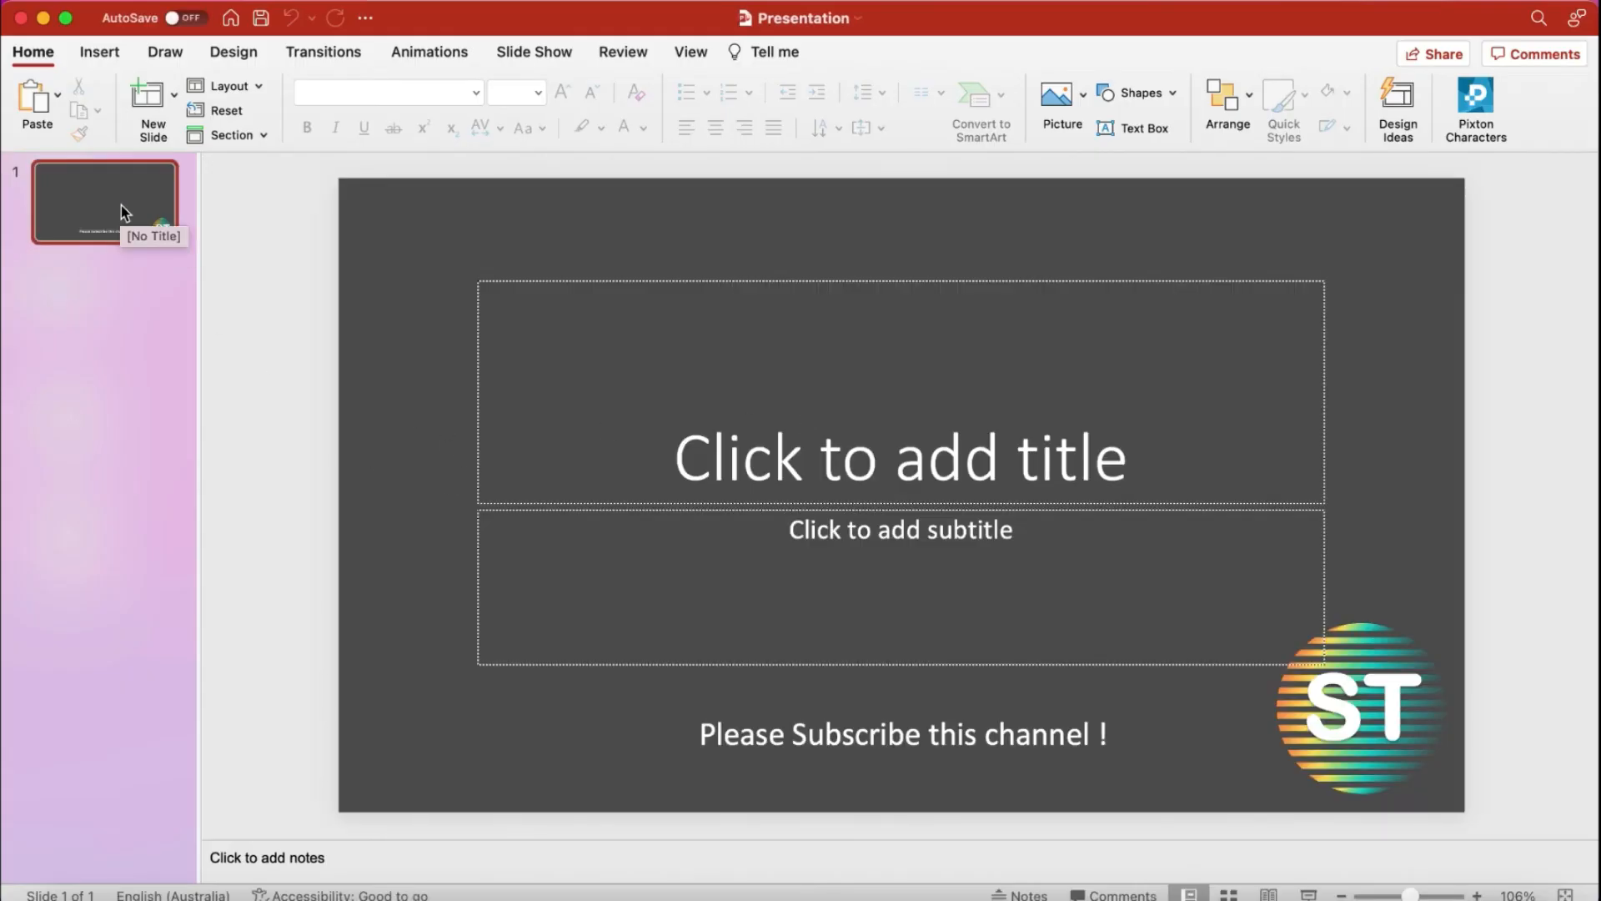